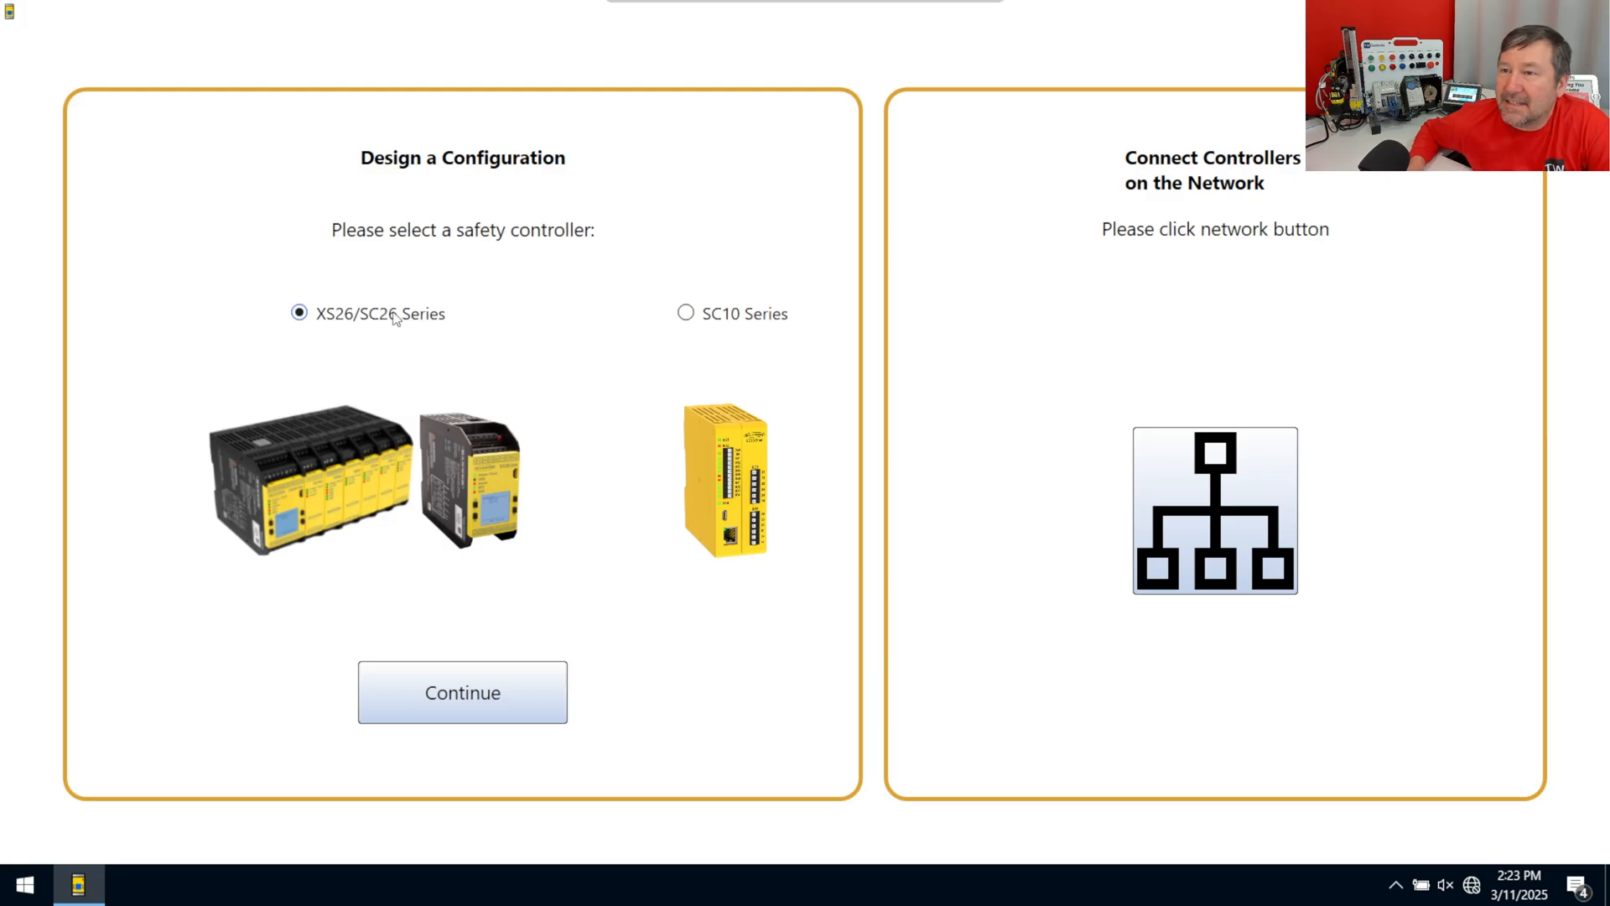
Step: Begin a new configuration for the SC10 Series controller family
left_click(684, 314)
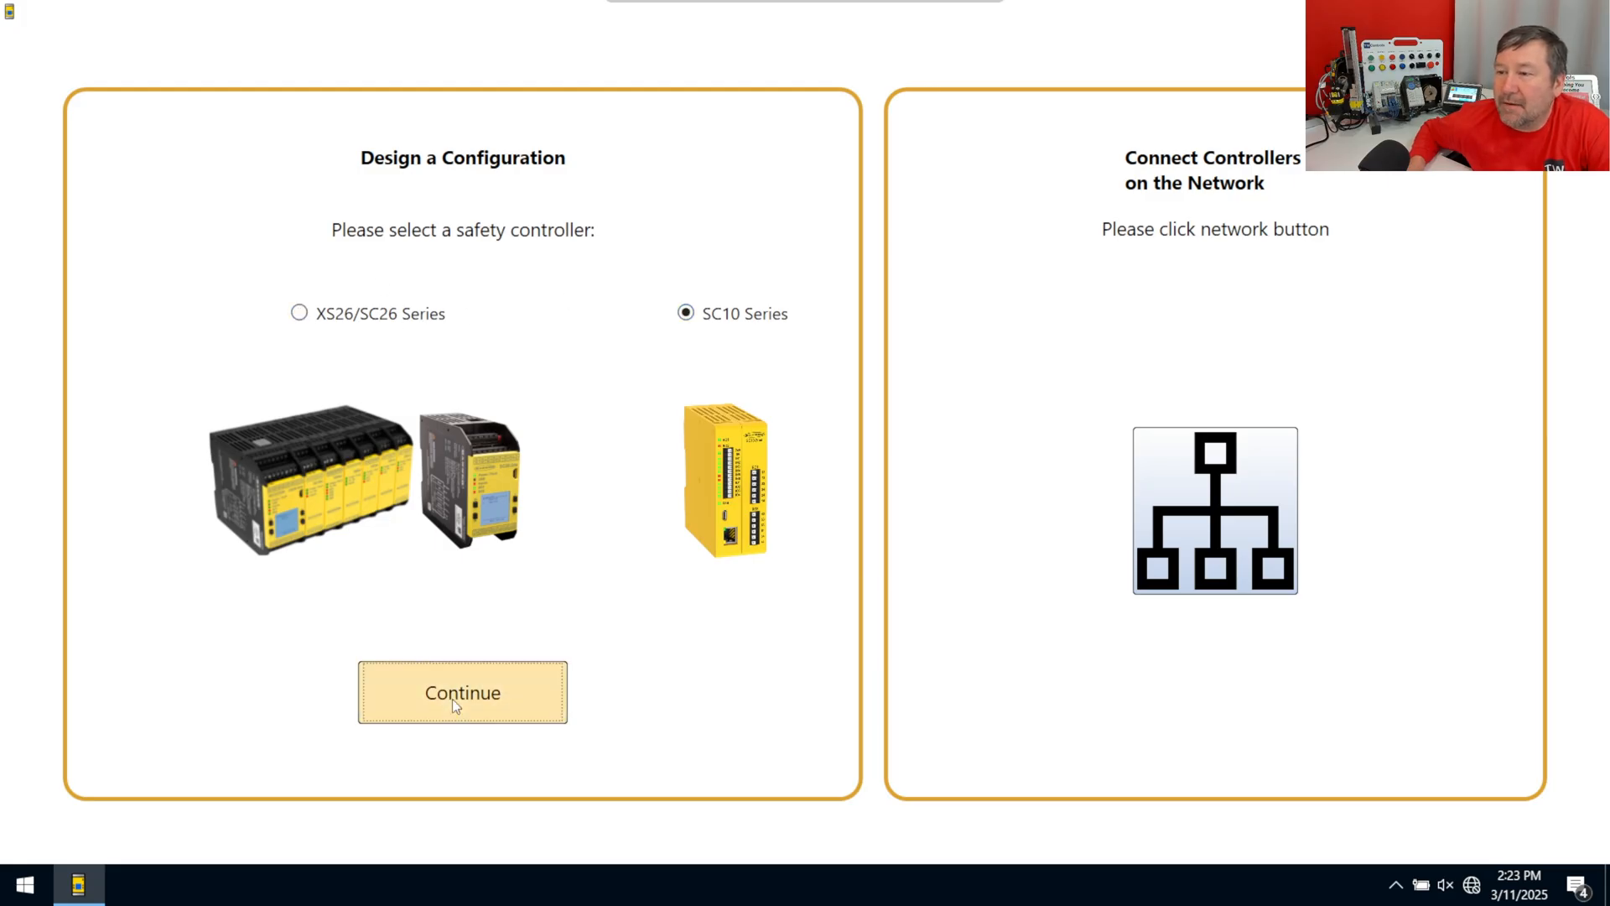
left_click(463, 693)
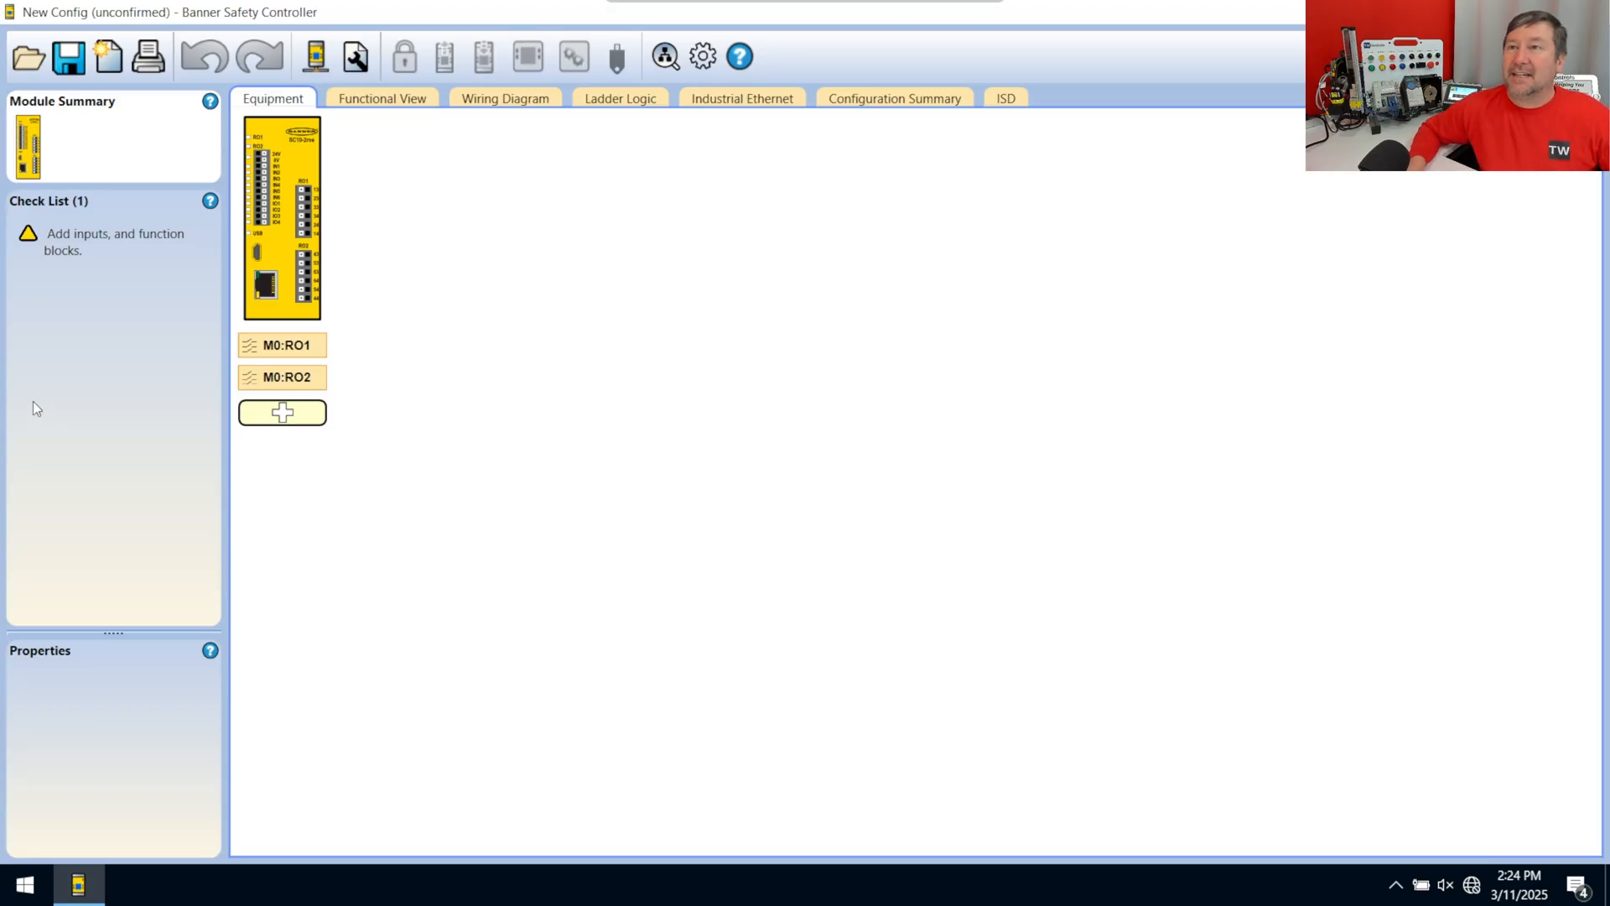
mouse_move(936, 106)
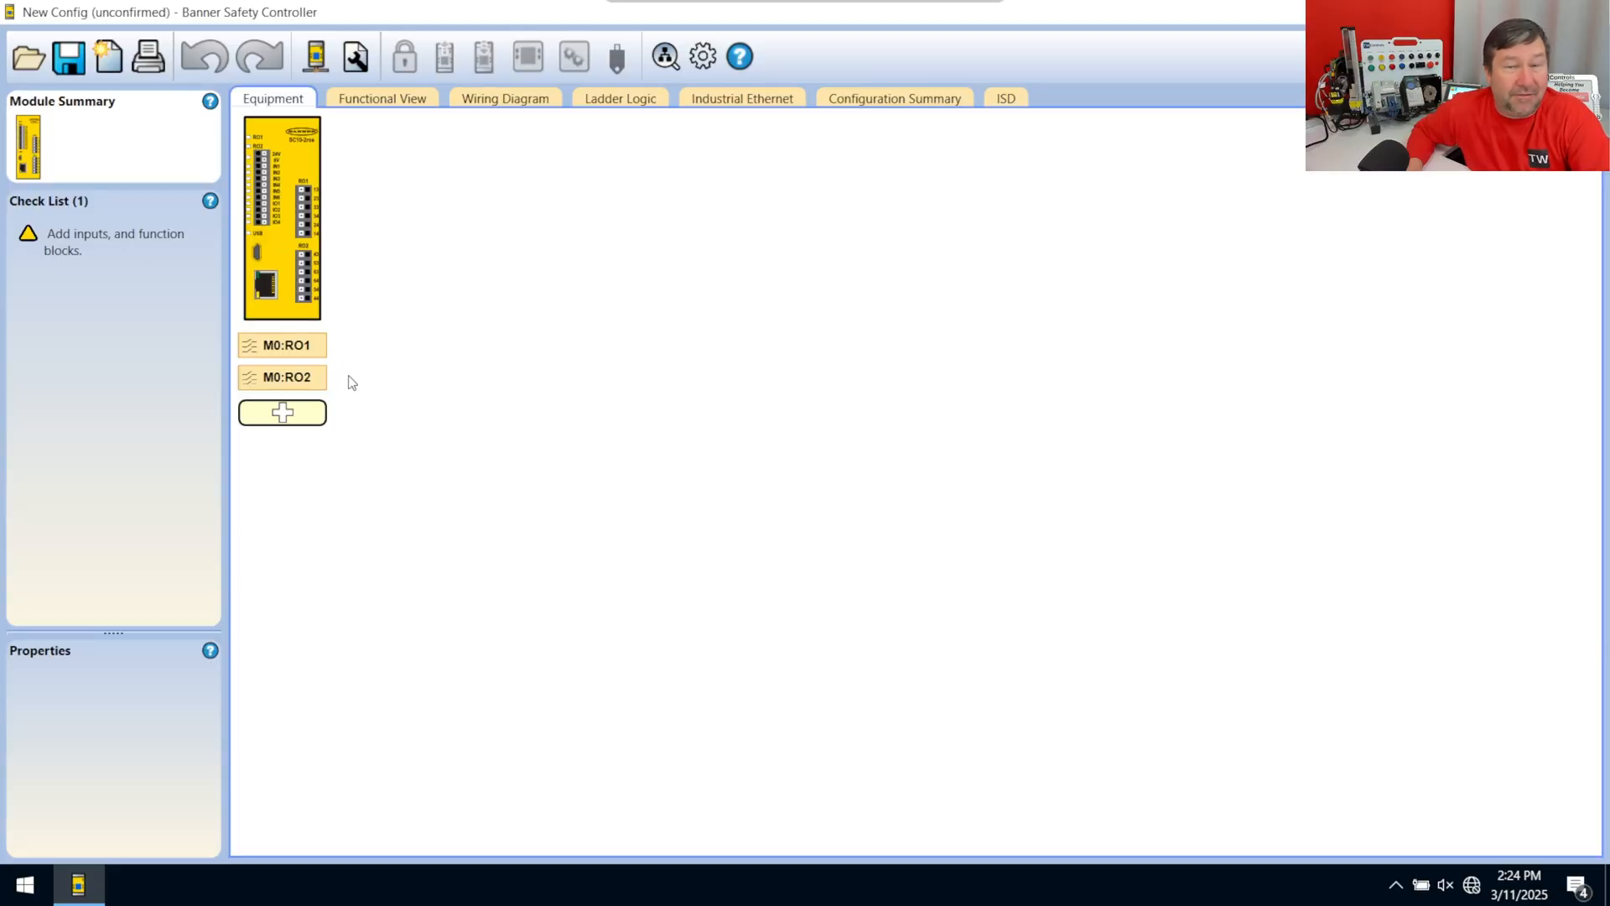
Step: Bring up the Add Equipment list from the empty slot below M0:RO2
left_click(282, 413)
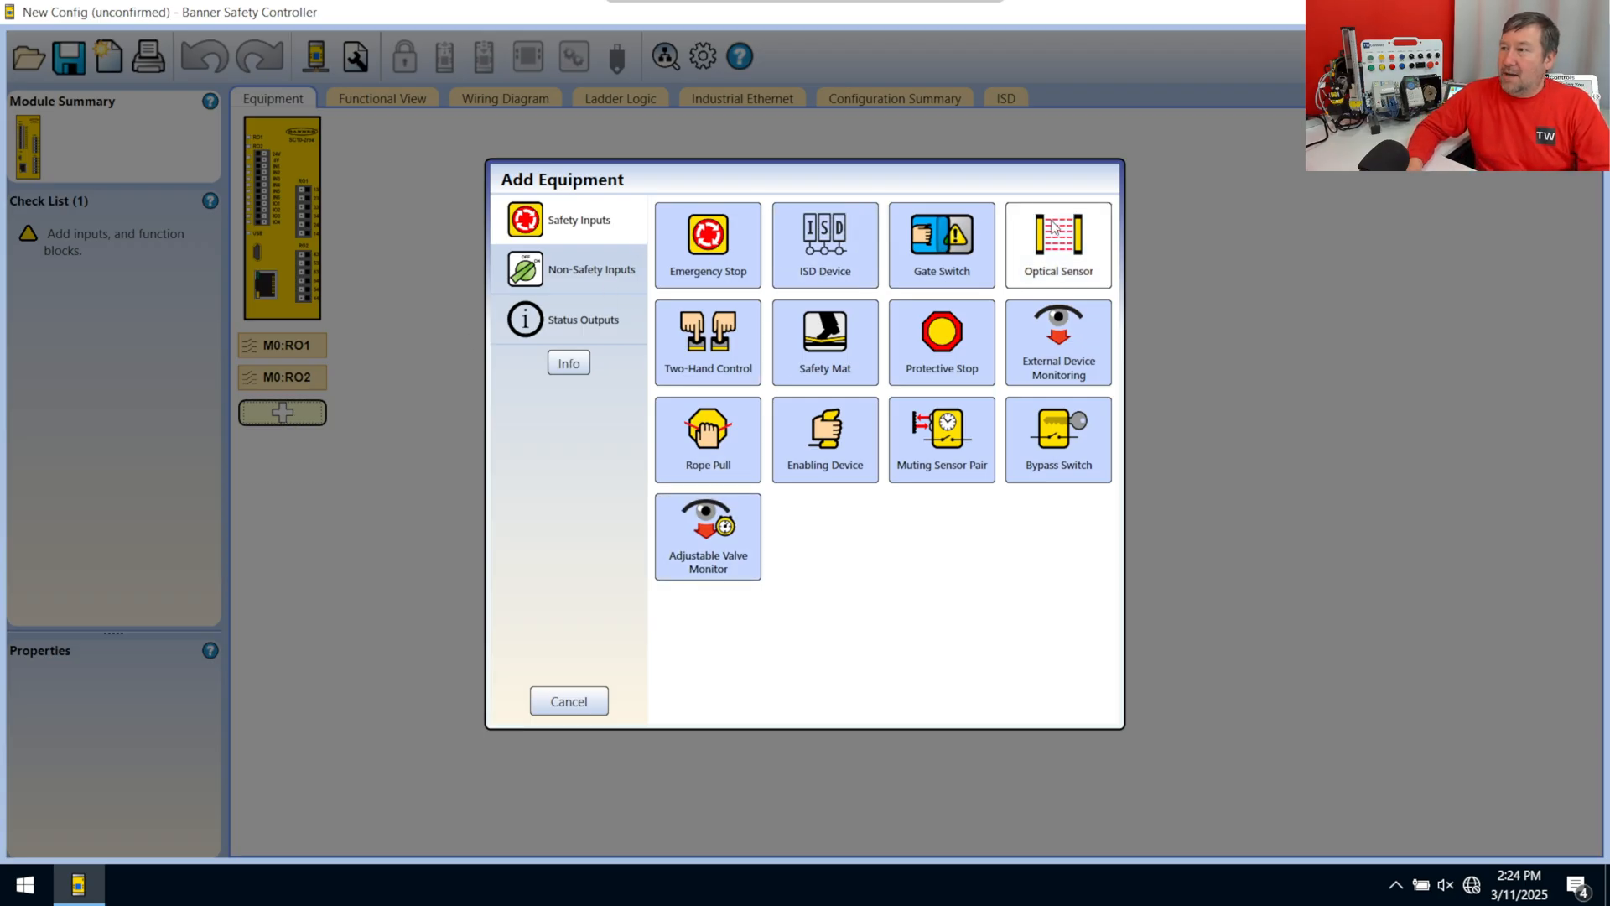
Step: Add Optical Sensor on IN1/IN2, Gate Switch and Emergency Stop, then move to the functional layout
left_click(1058, 243)
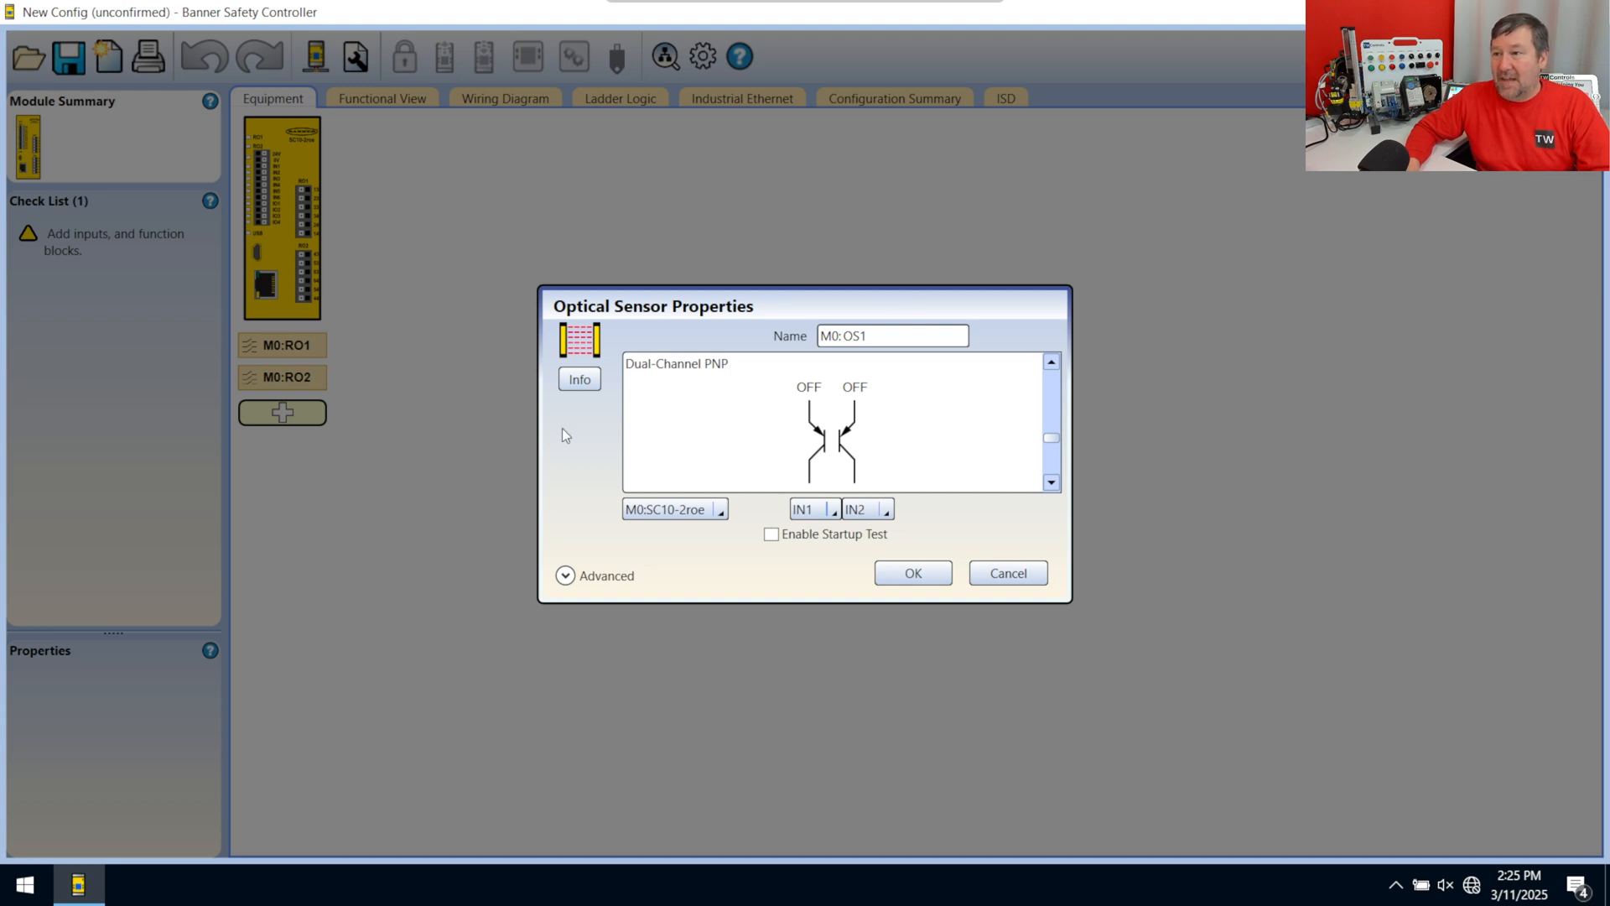
mouse_move(935, 520)
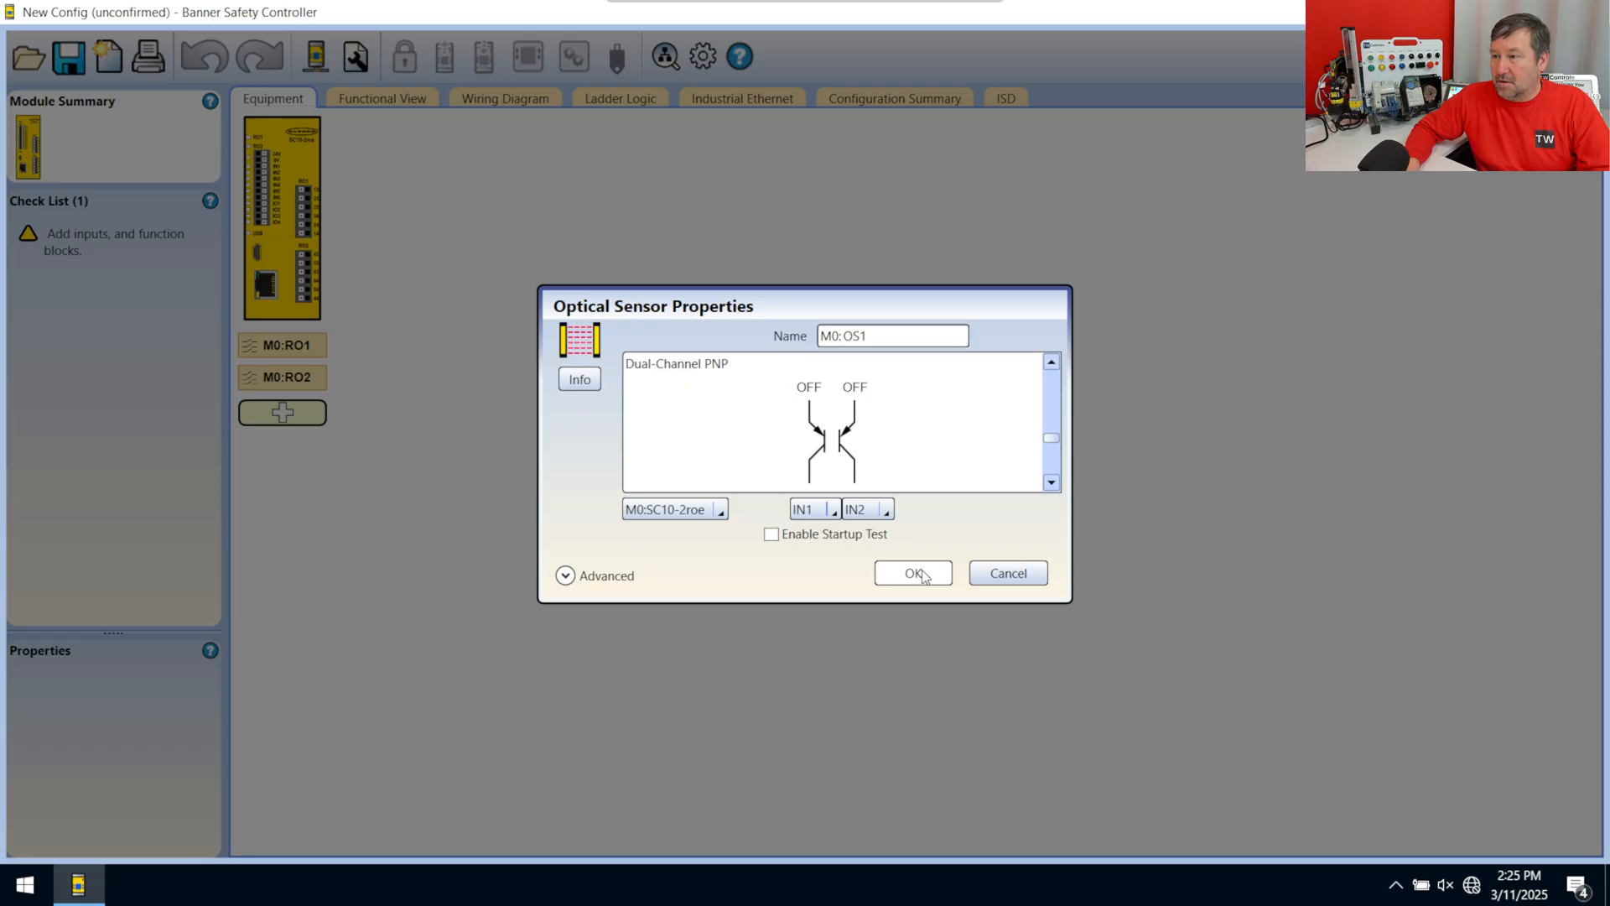
left_click(913, 574)
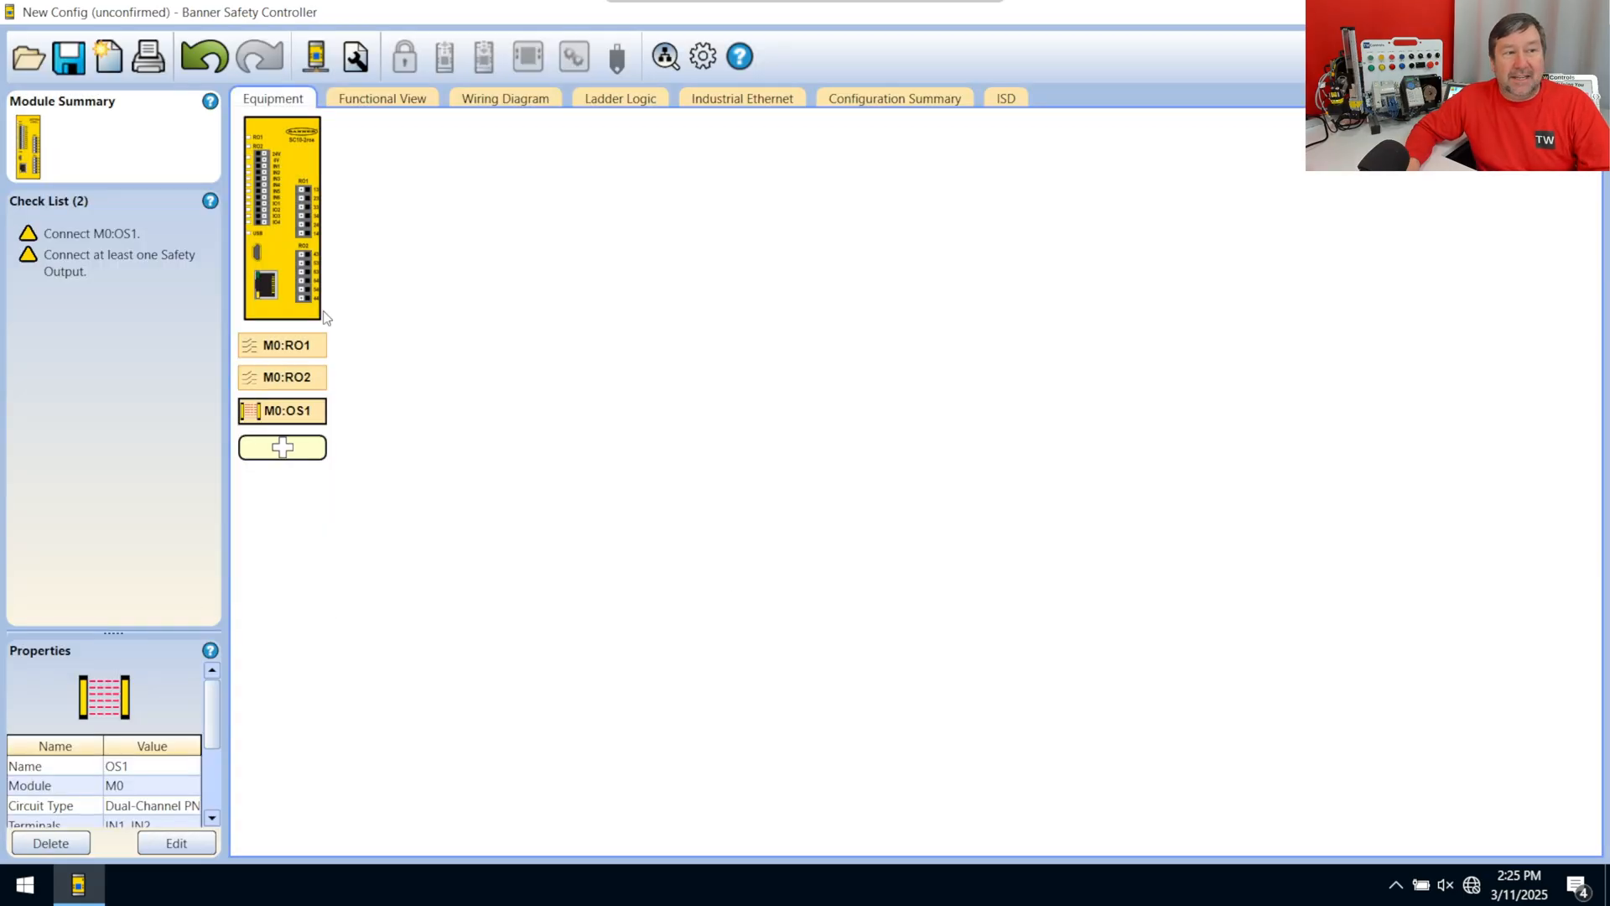
left_click(282, 446)
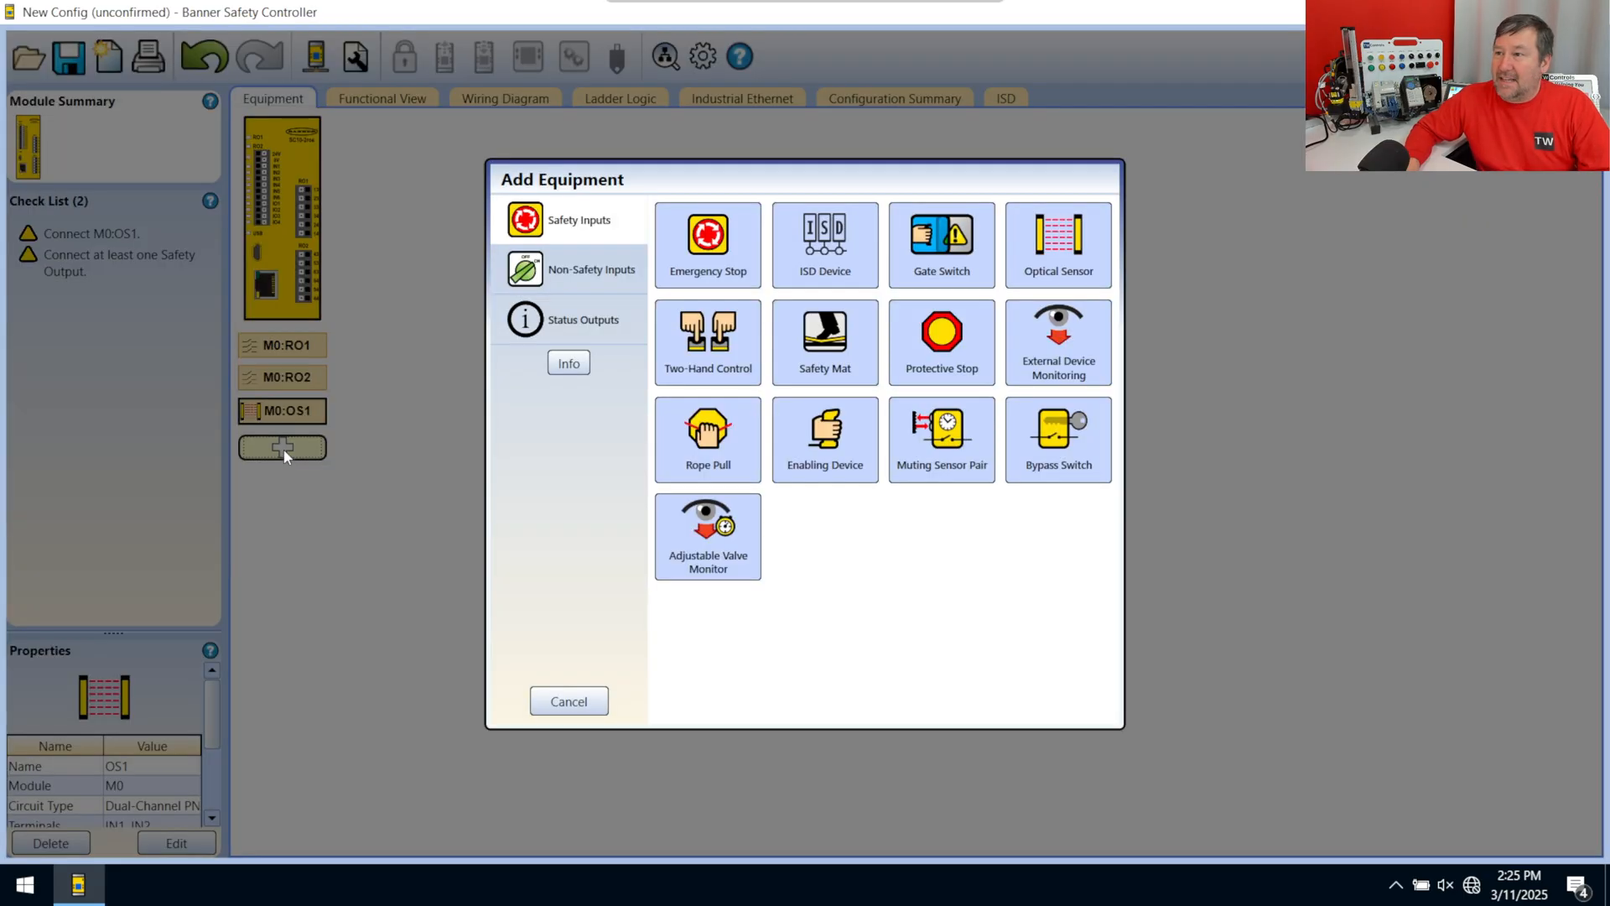
left_click(940, 243)
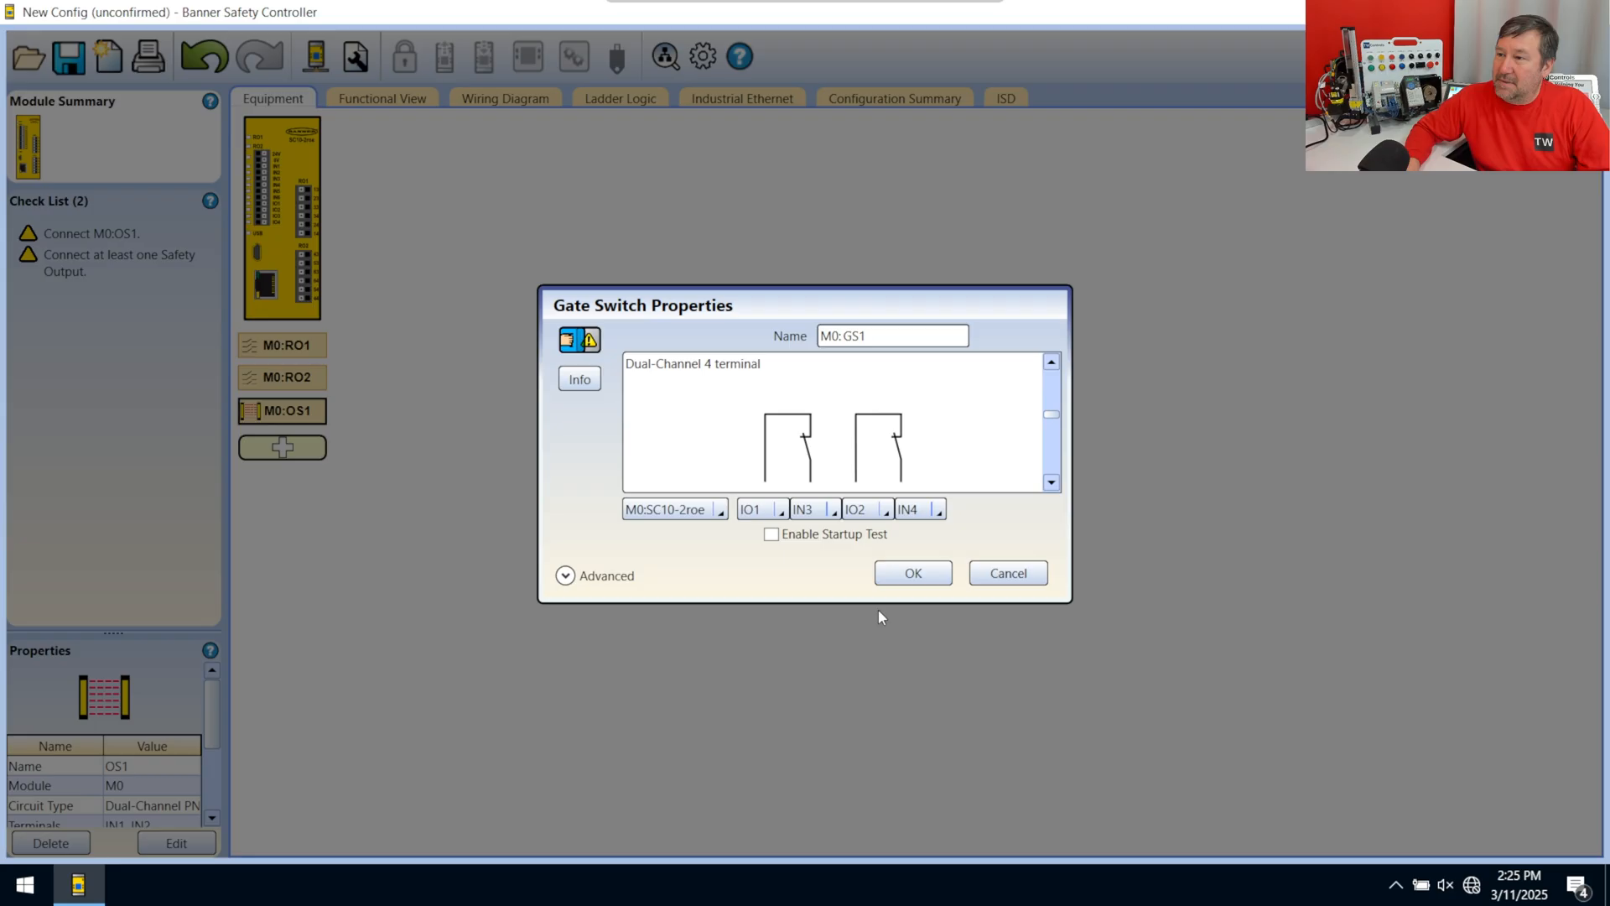
left_click(909, 572)
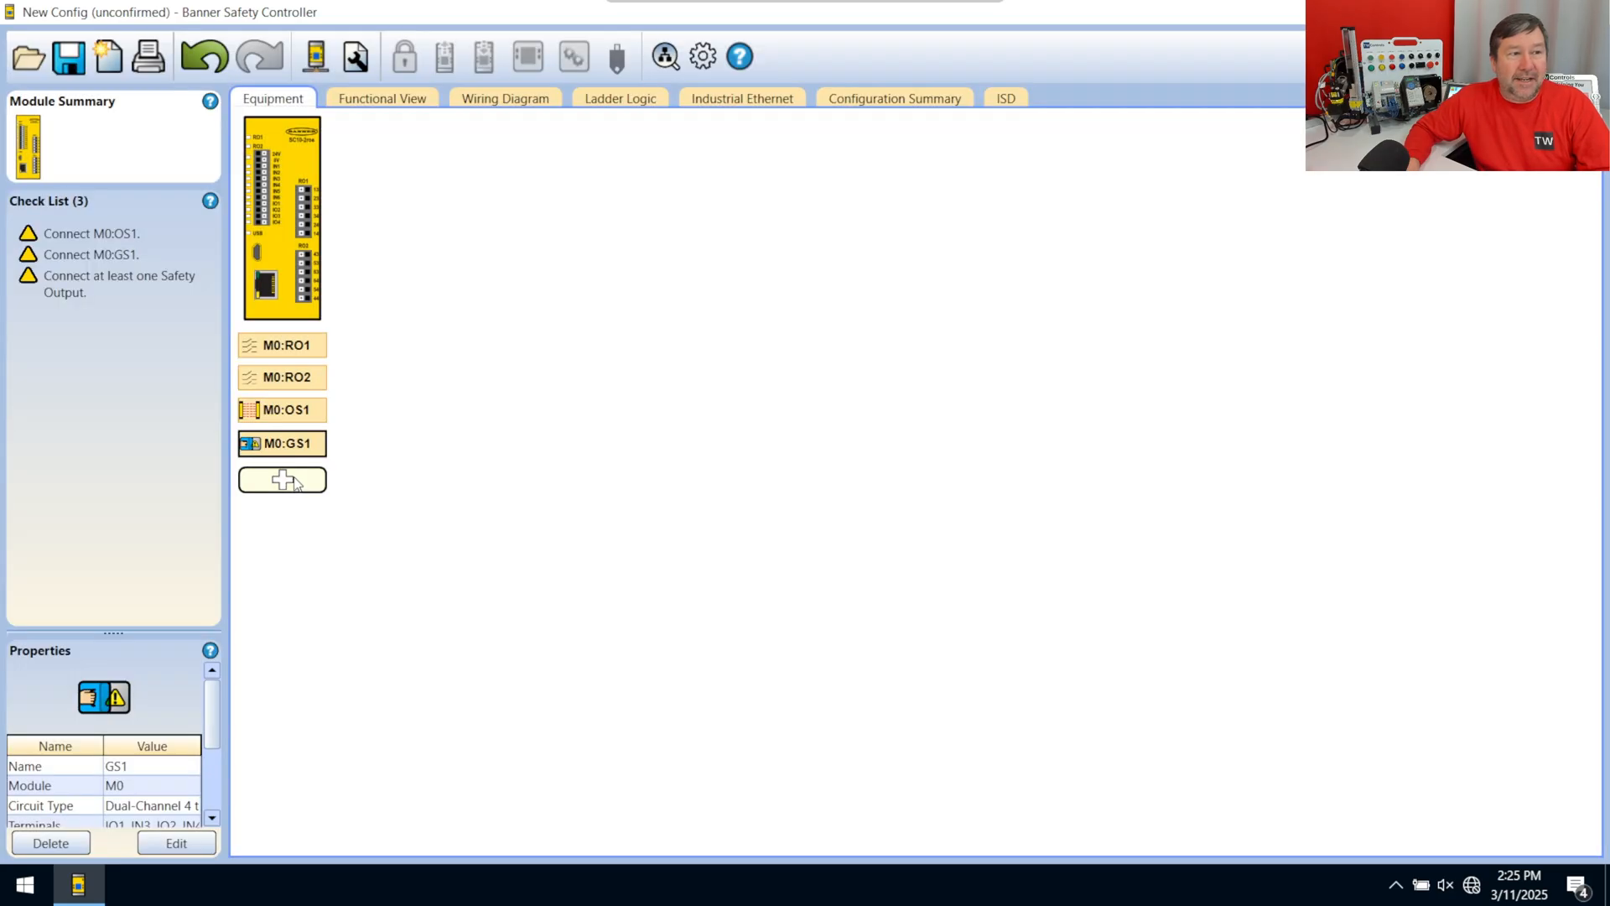
left_click(282, 480)
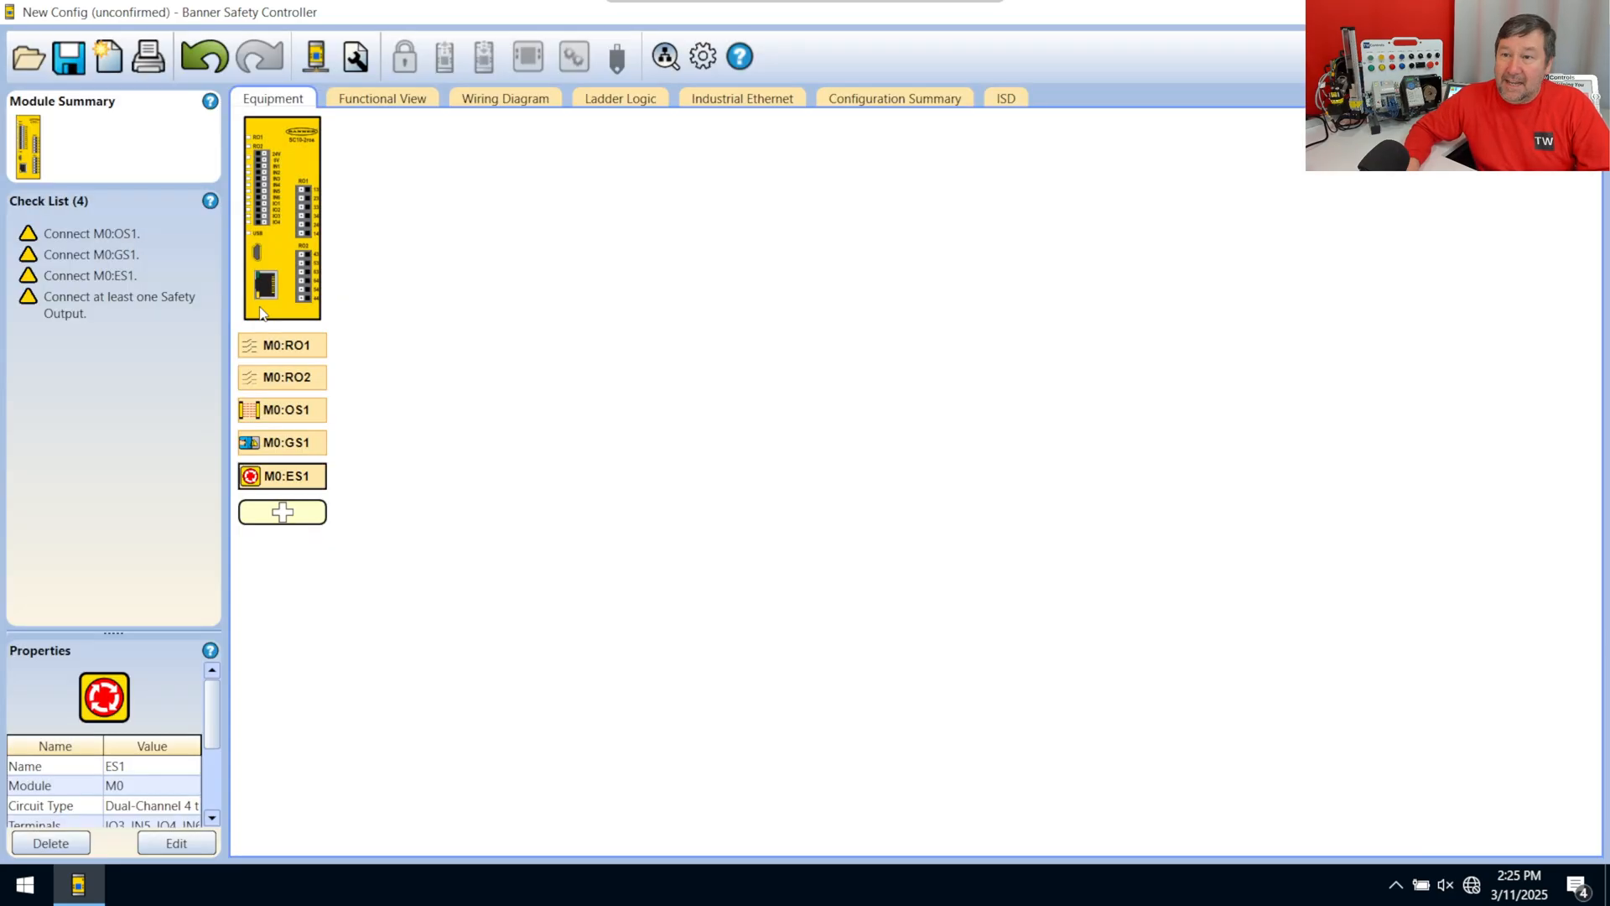
mouse_move(352, 179)
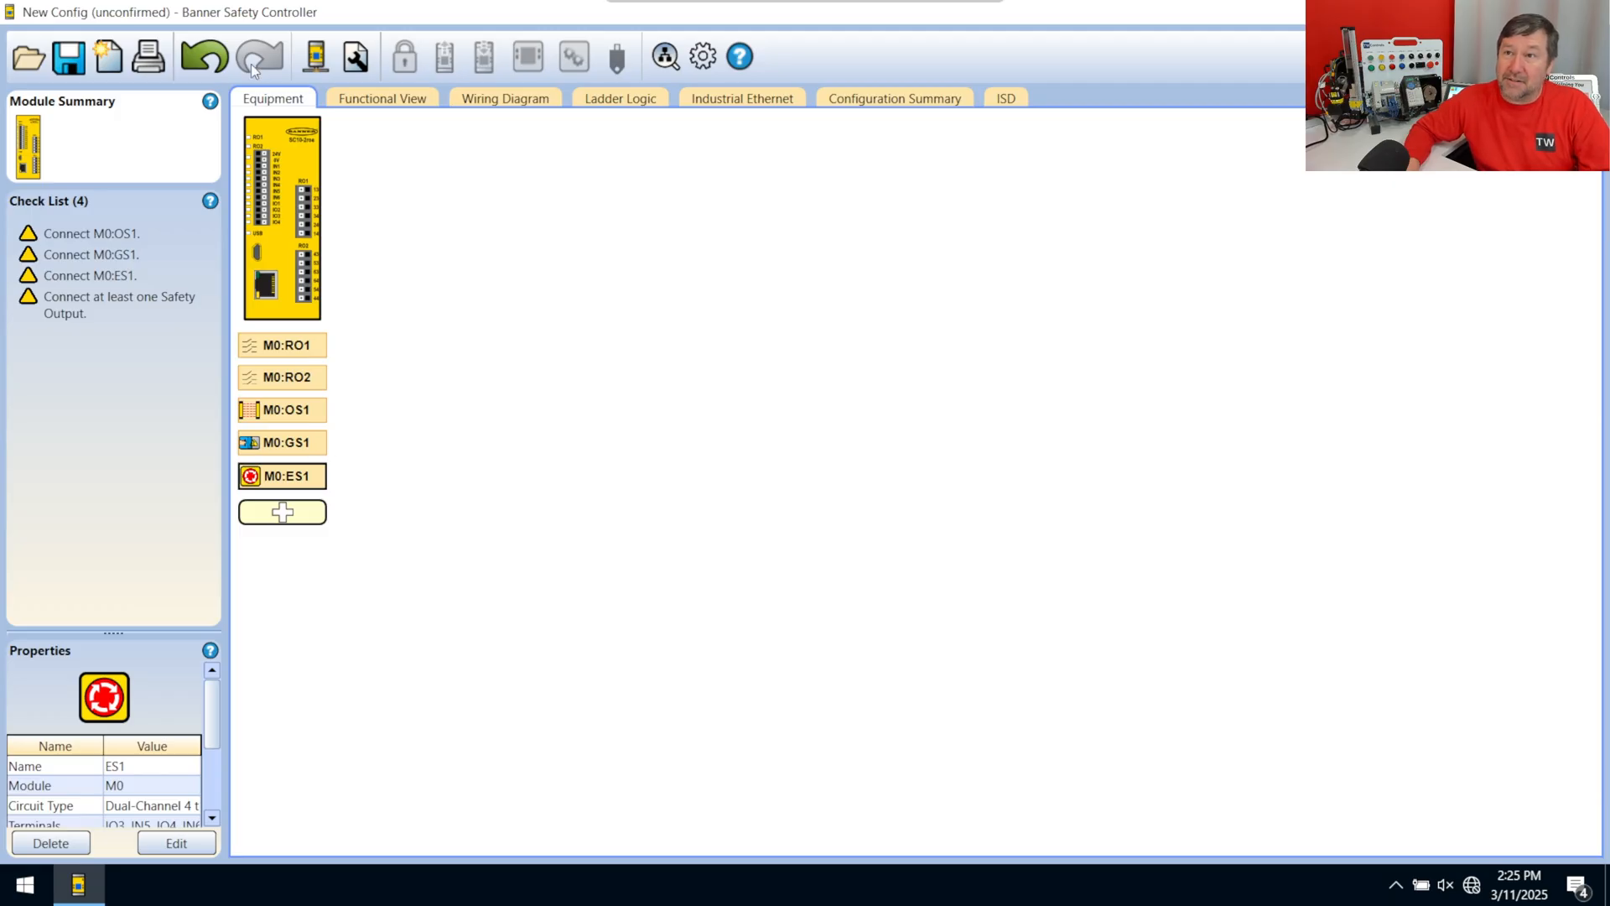
left_click(381, 98)
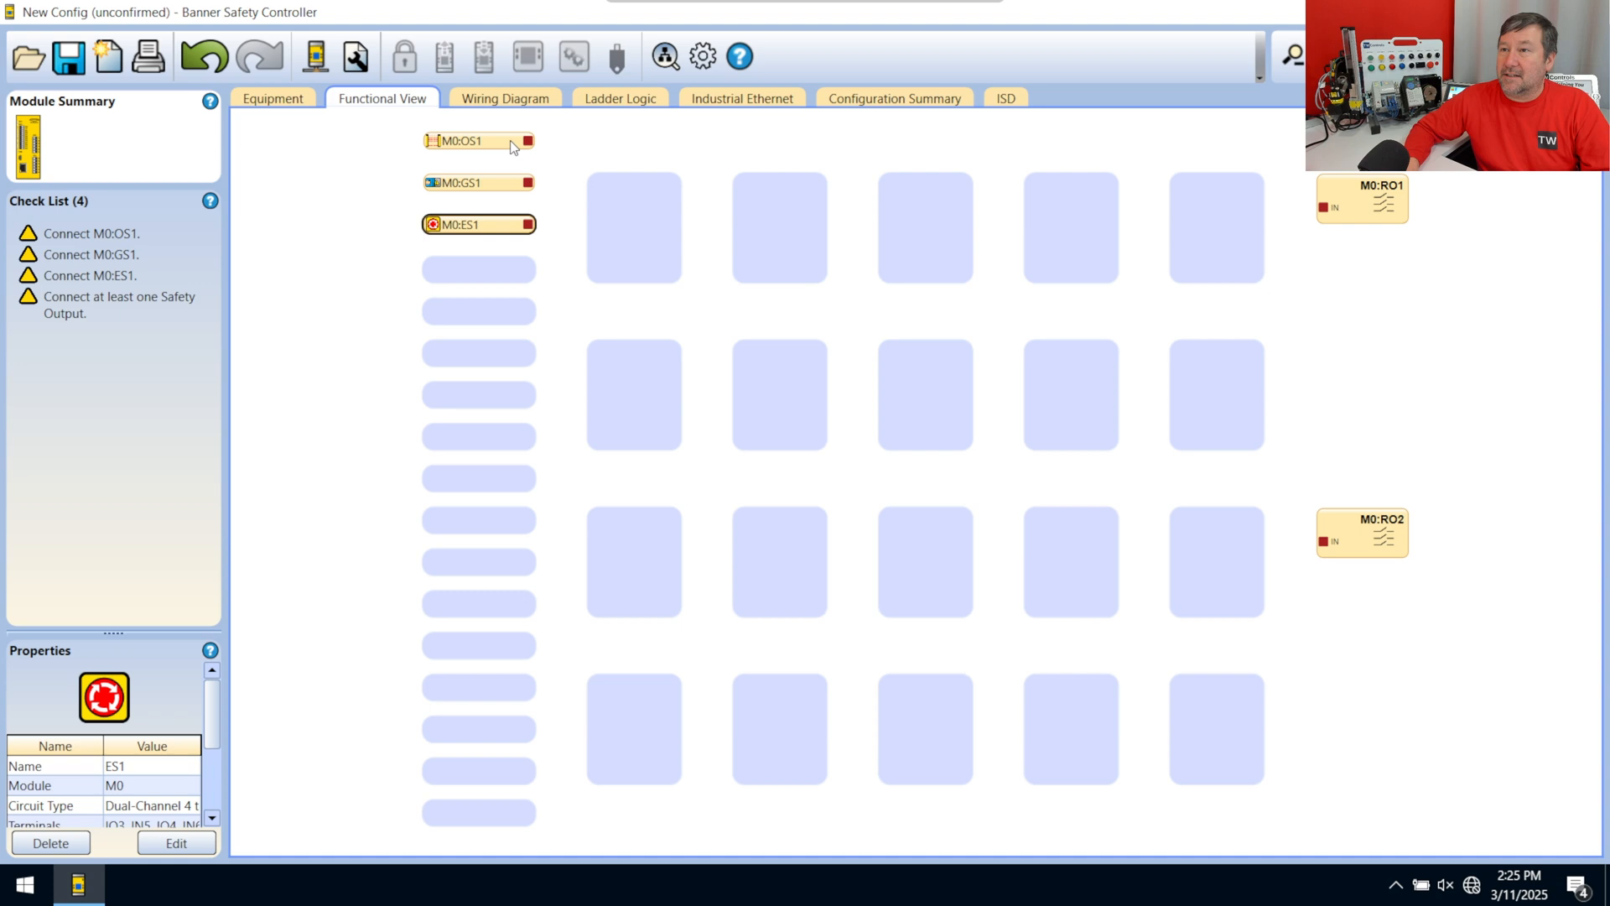
mouse_move(480, 222)
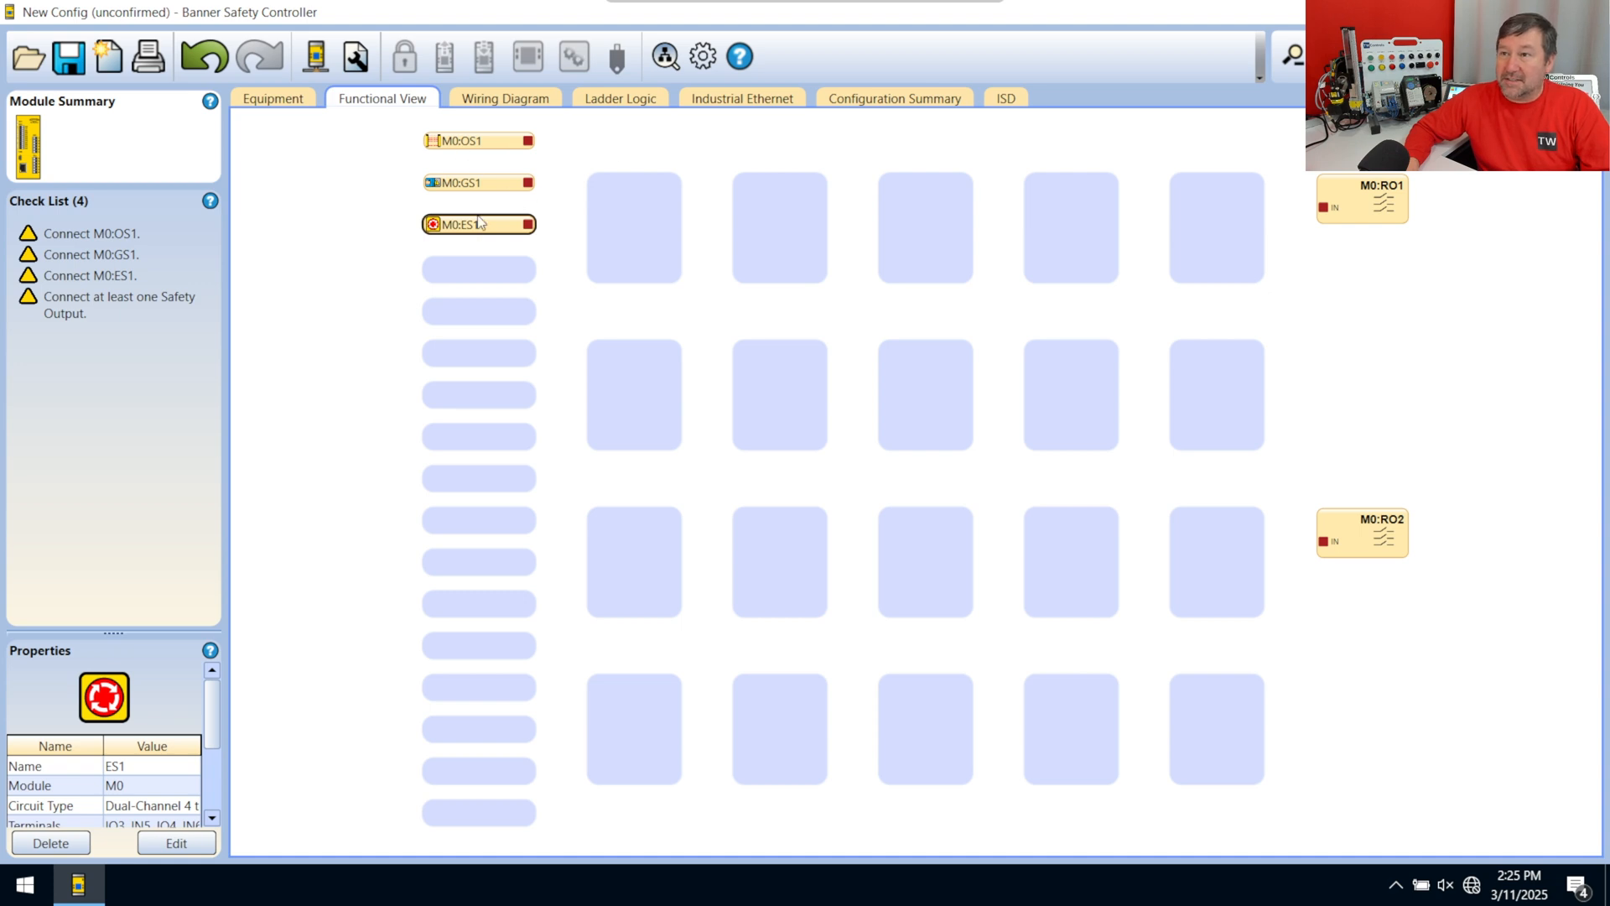
mouse_move(634, 227)
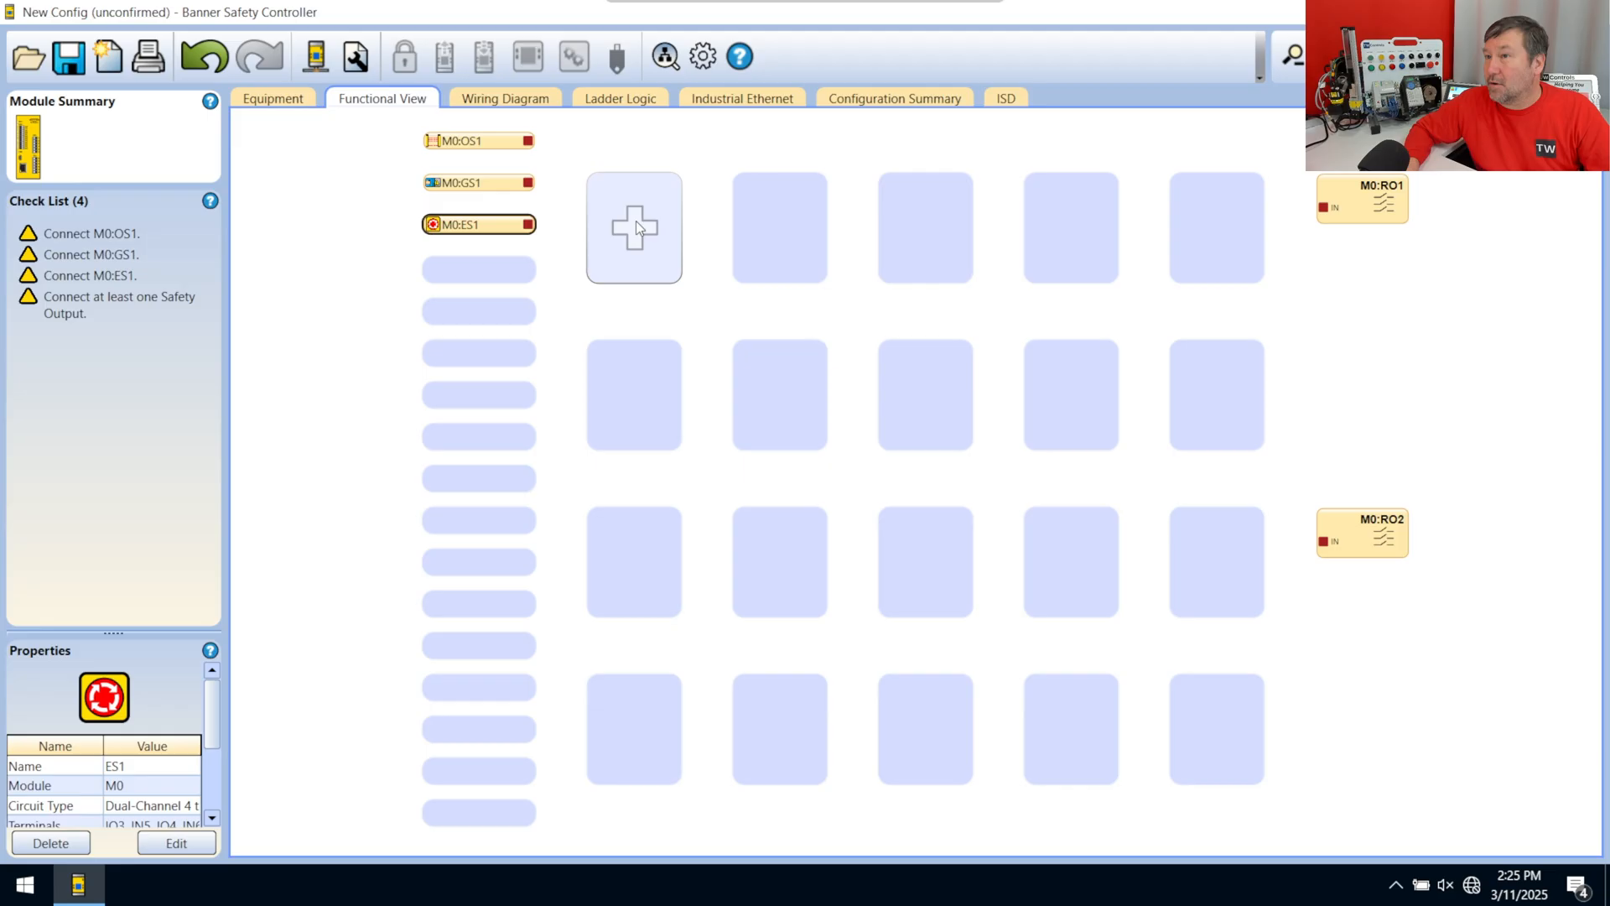
Step: Bring up the functional element picker for an empty block slot
left_click(634, 227)
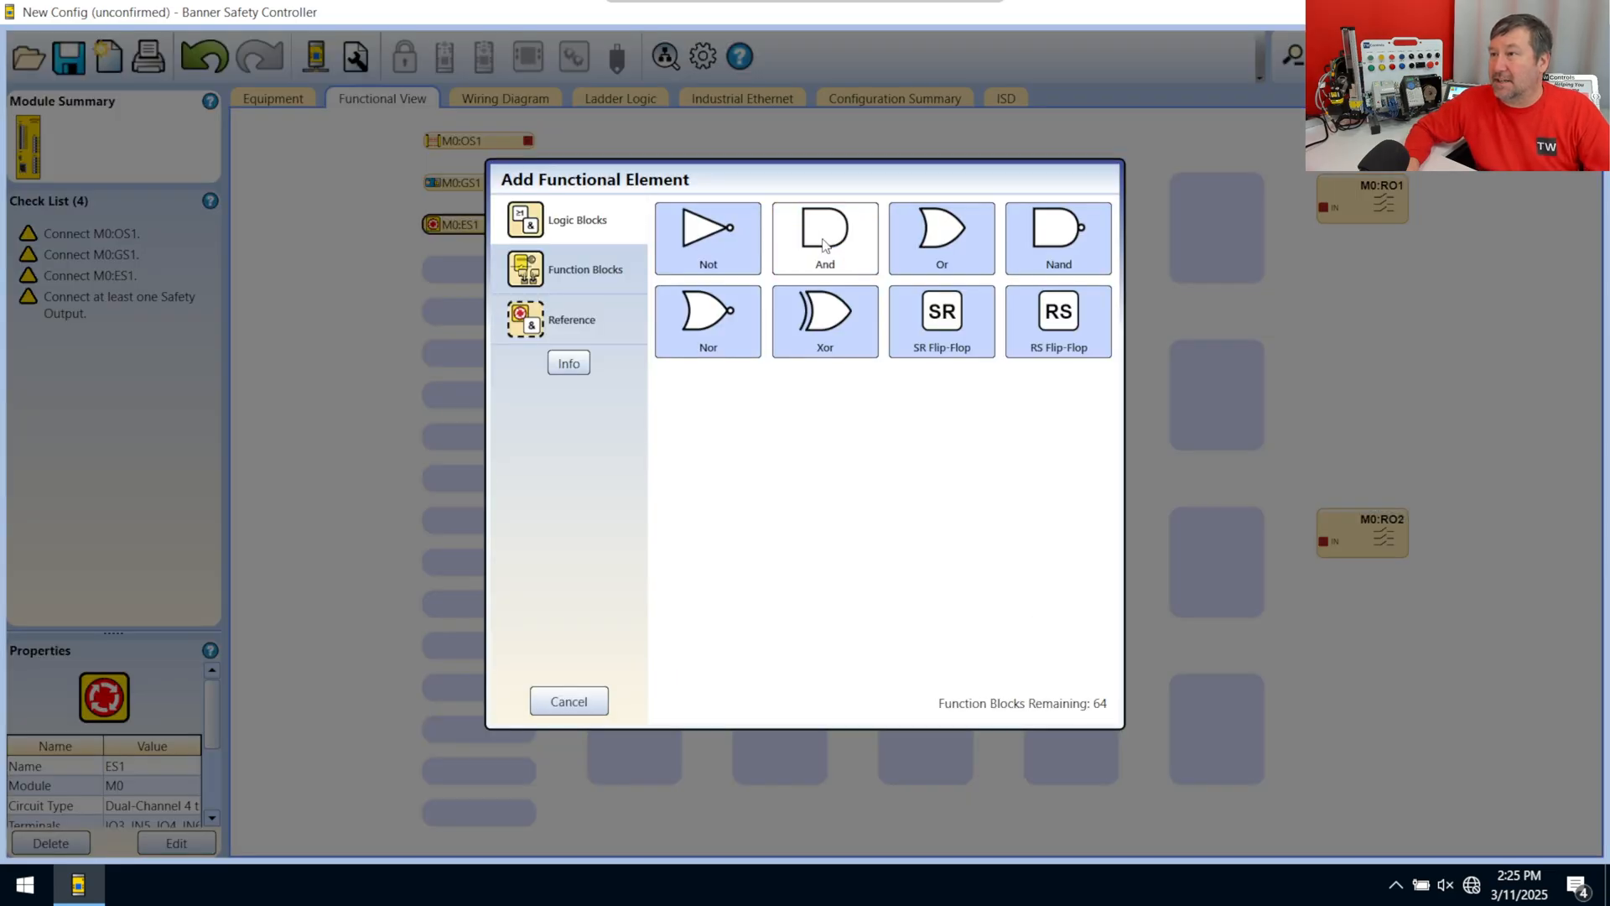
Step: Place AND block A1 and wire OS1, GS1 and ES1 into its inputs
left_click(825, 237)
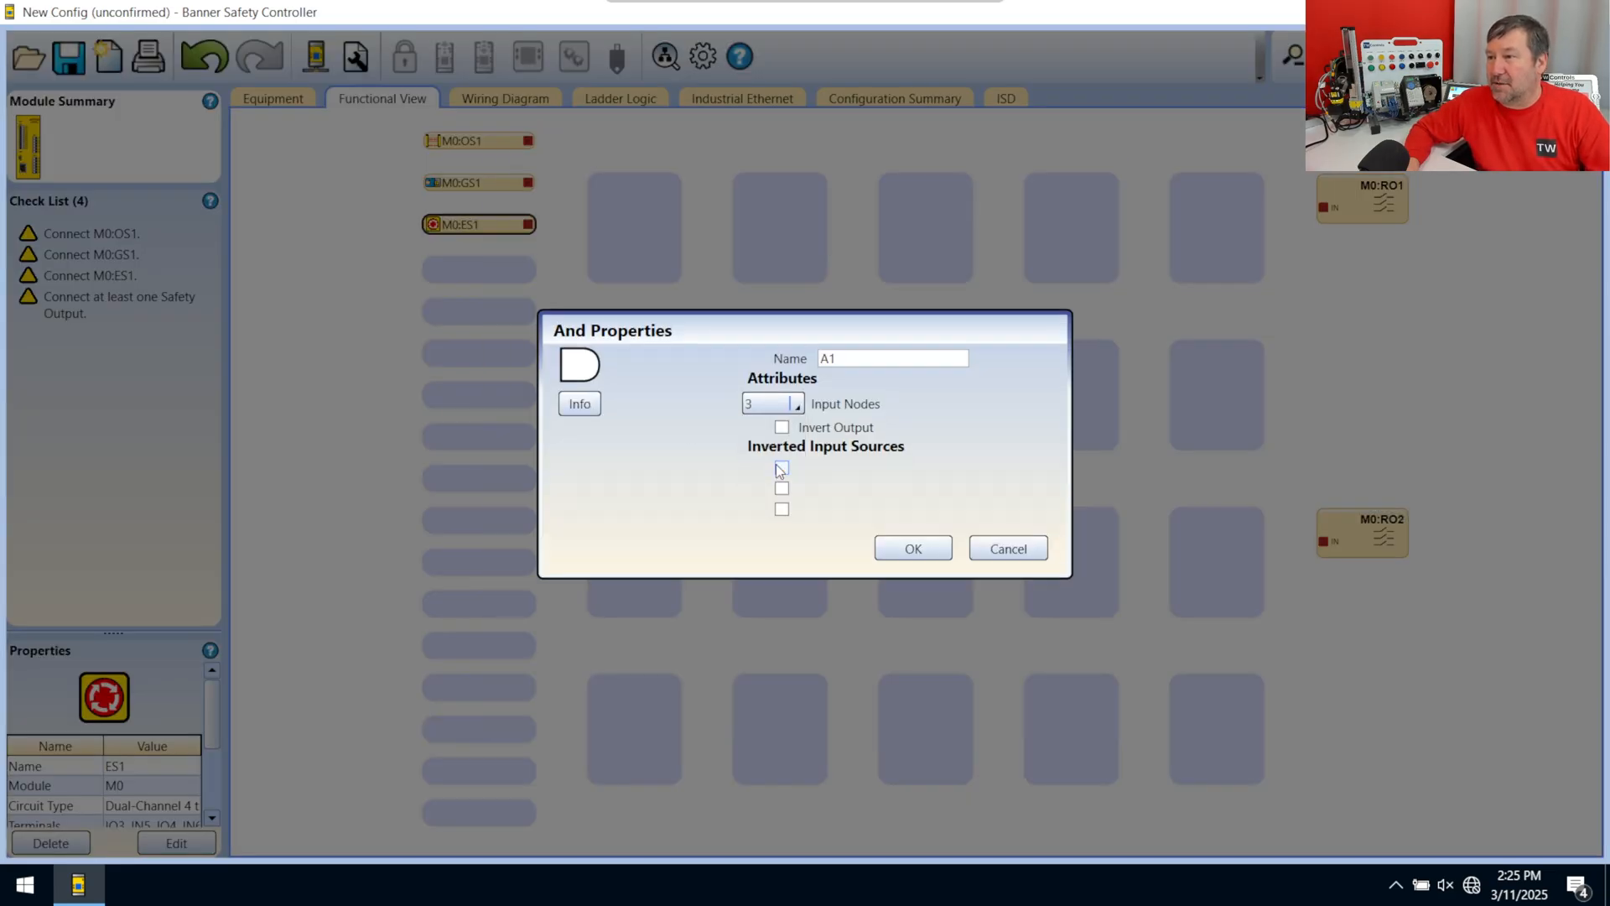
left_click(911, 547)
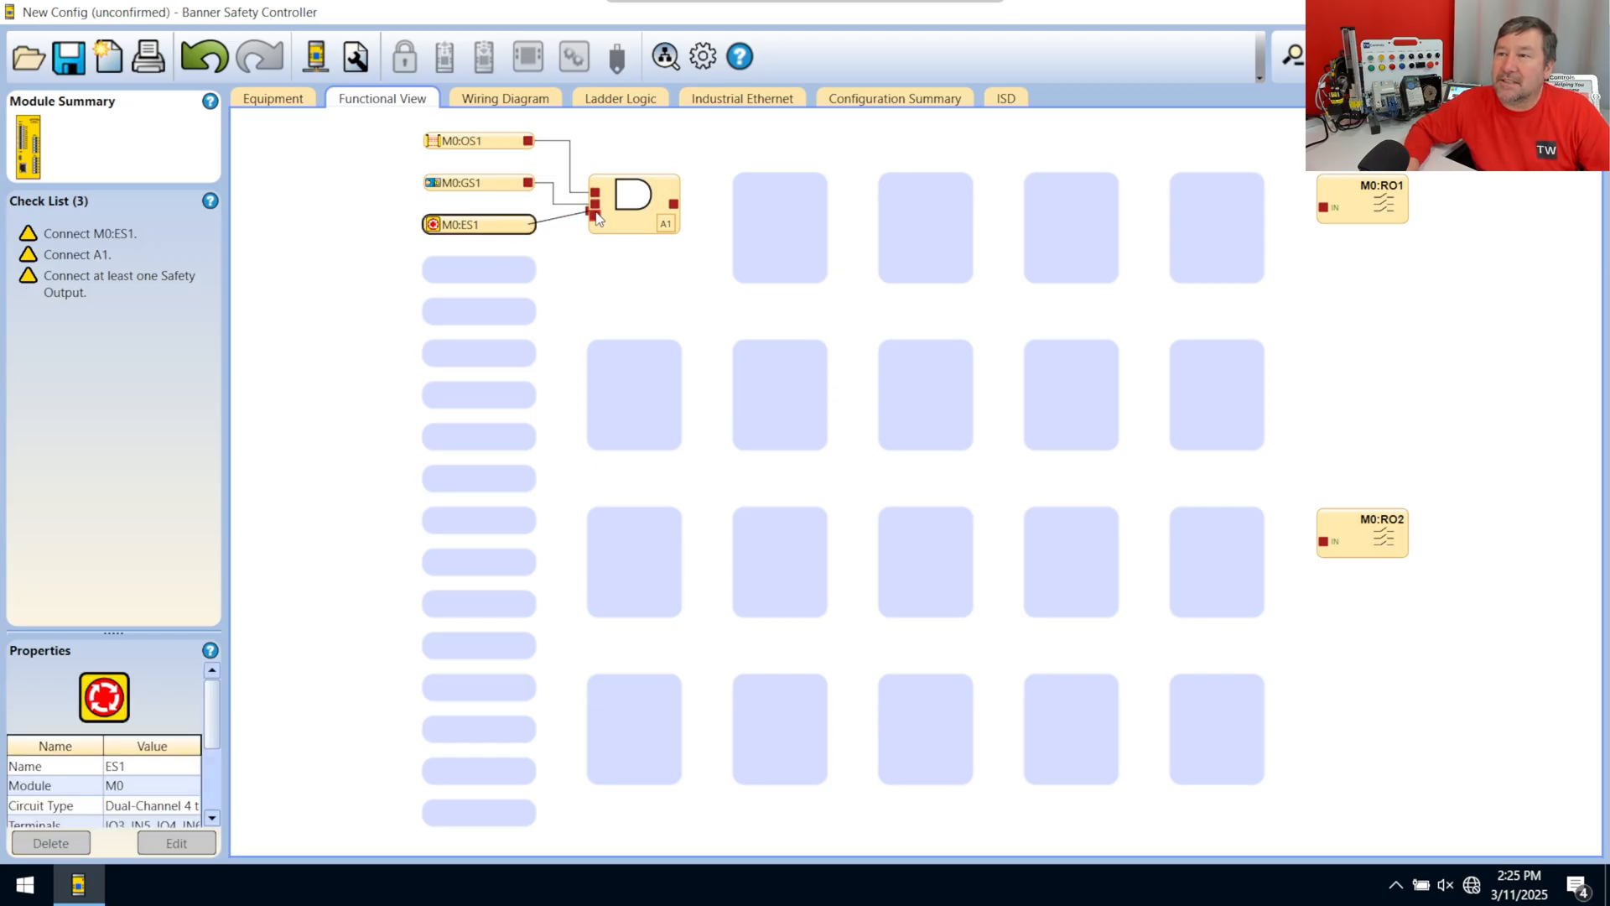
left_click_drag(532, 223, 594, 216)
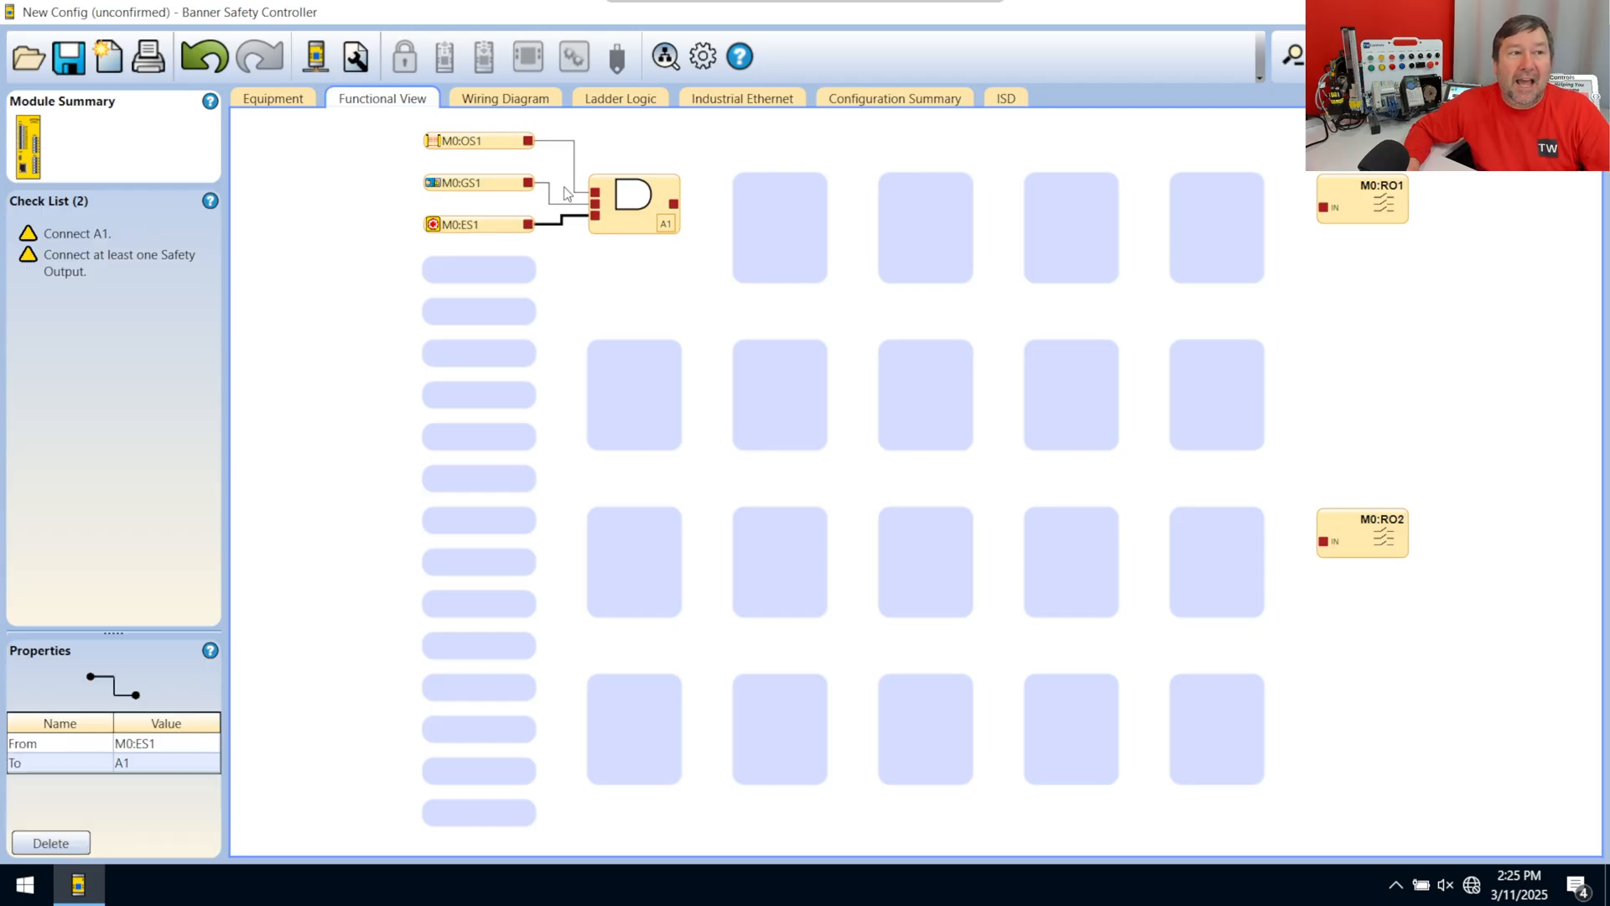
mouse_move(723, 121)
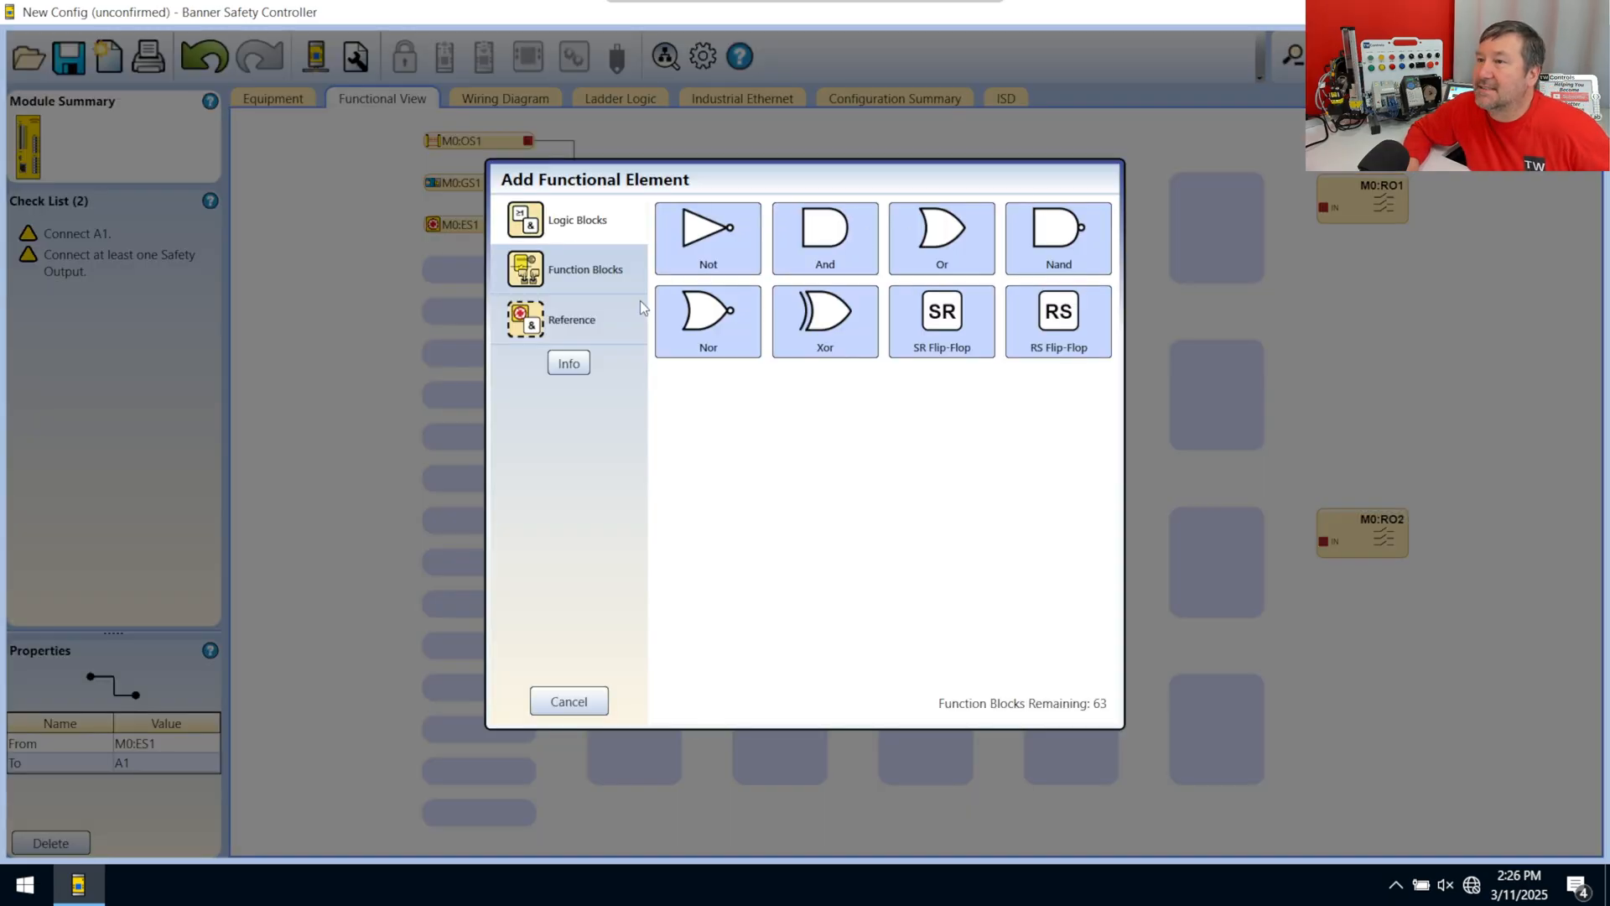
Step: Place Latch Reset Block LR1 after A1 and wire its output to M0:RO1
left_click(585, 268)
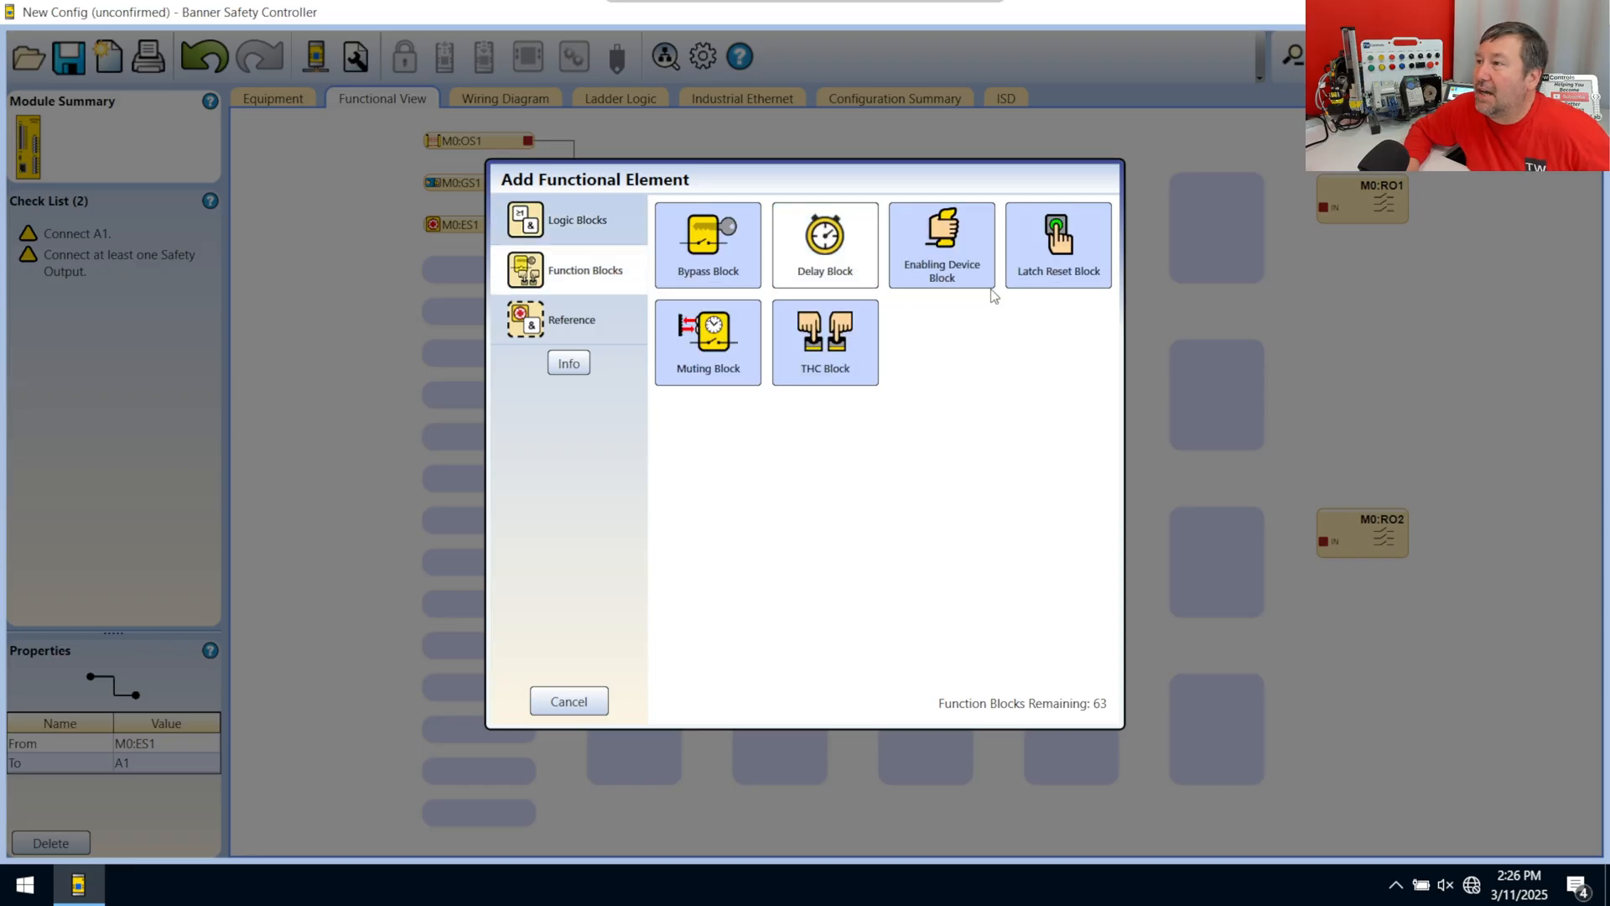
mouse_move(1059, 242)
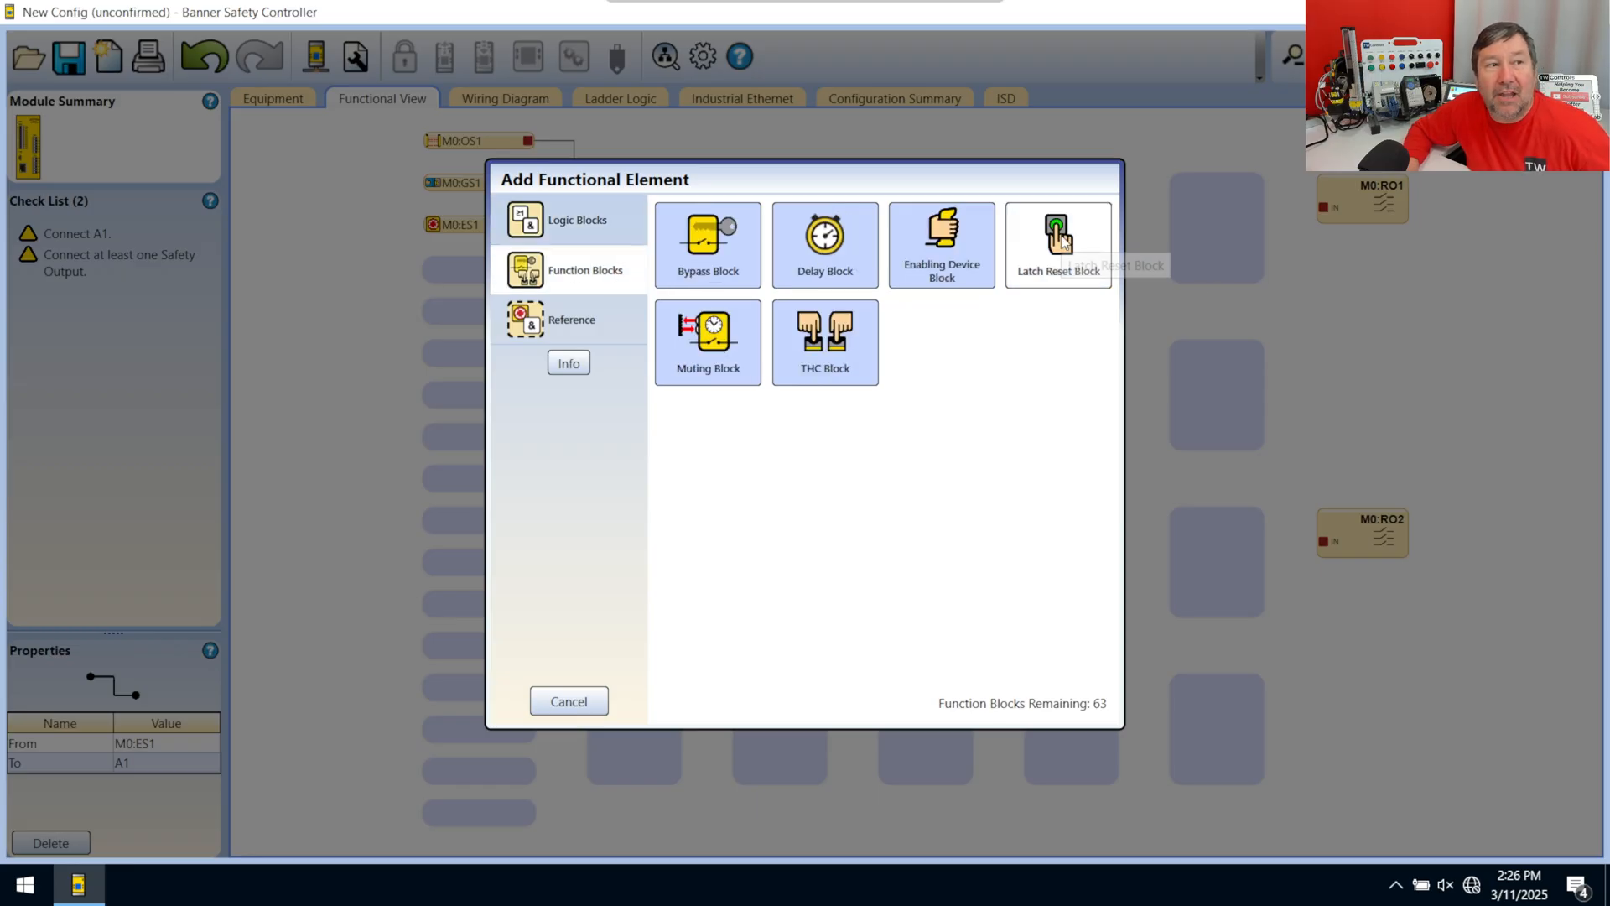
left_click(1058, 243)
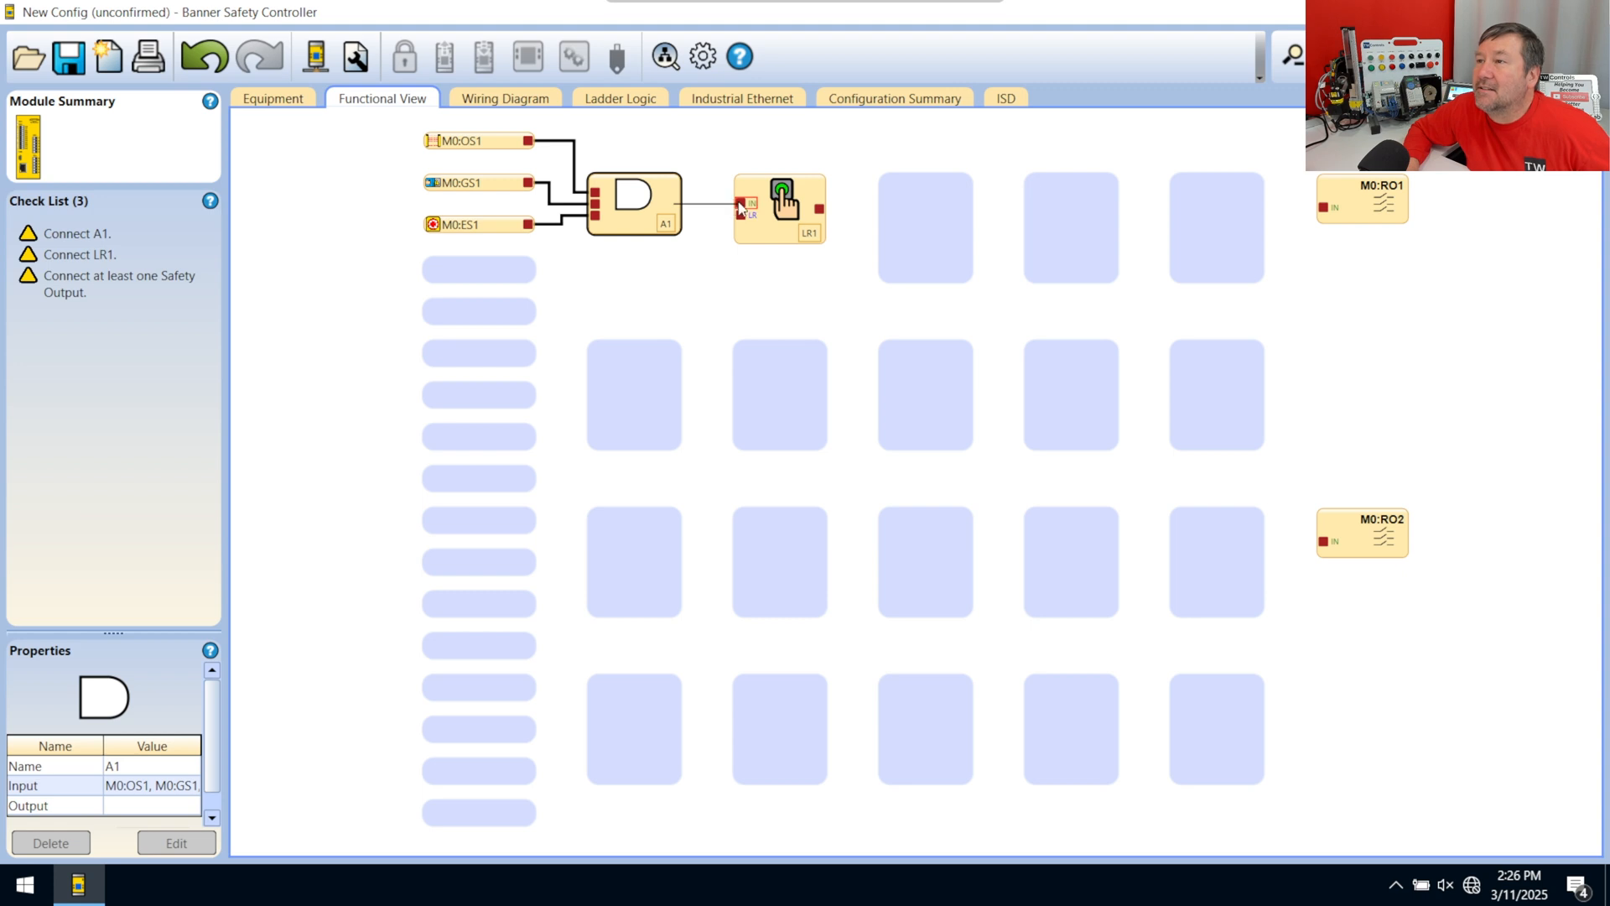
left_click_drag(817, 210, 1218, 252)
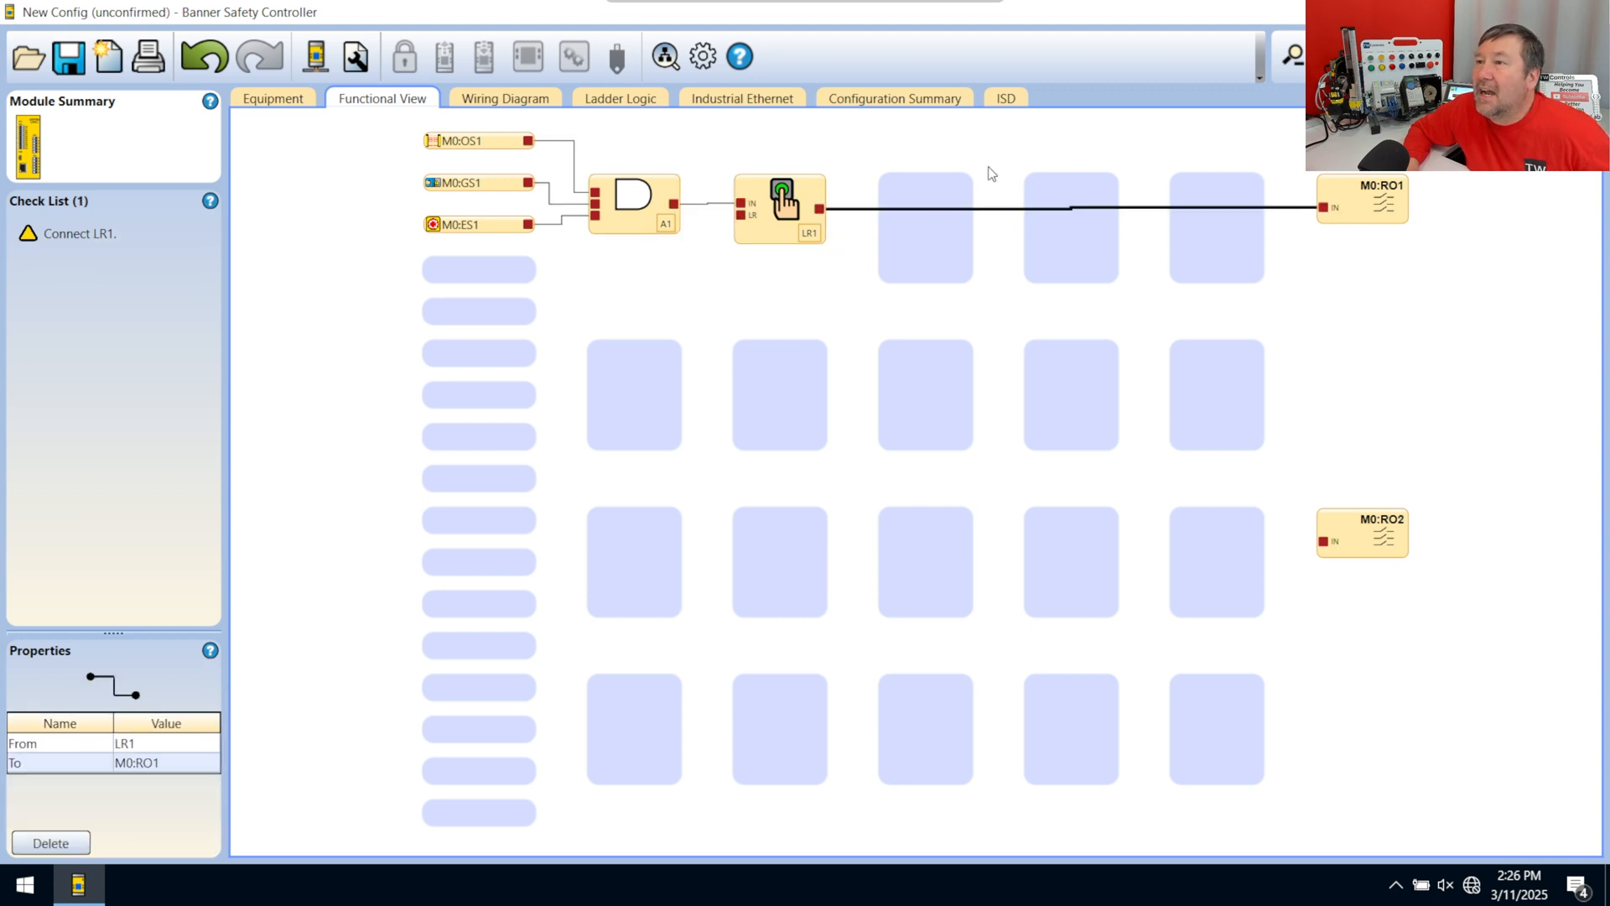
mouse_move(671, 305)
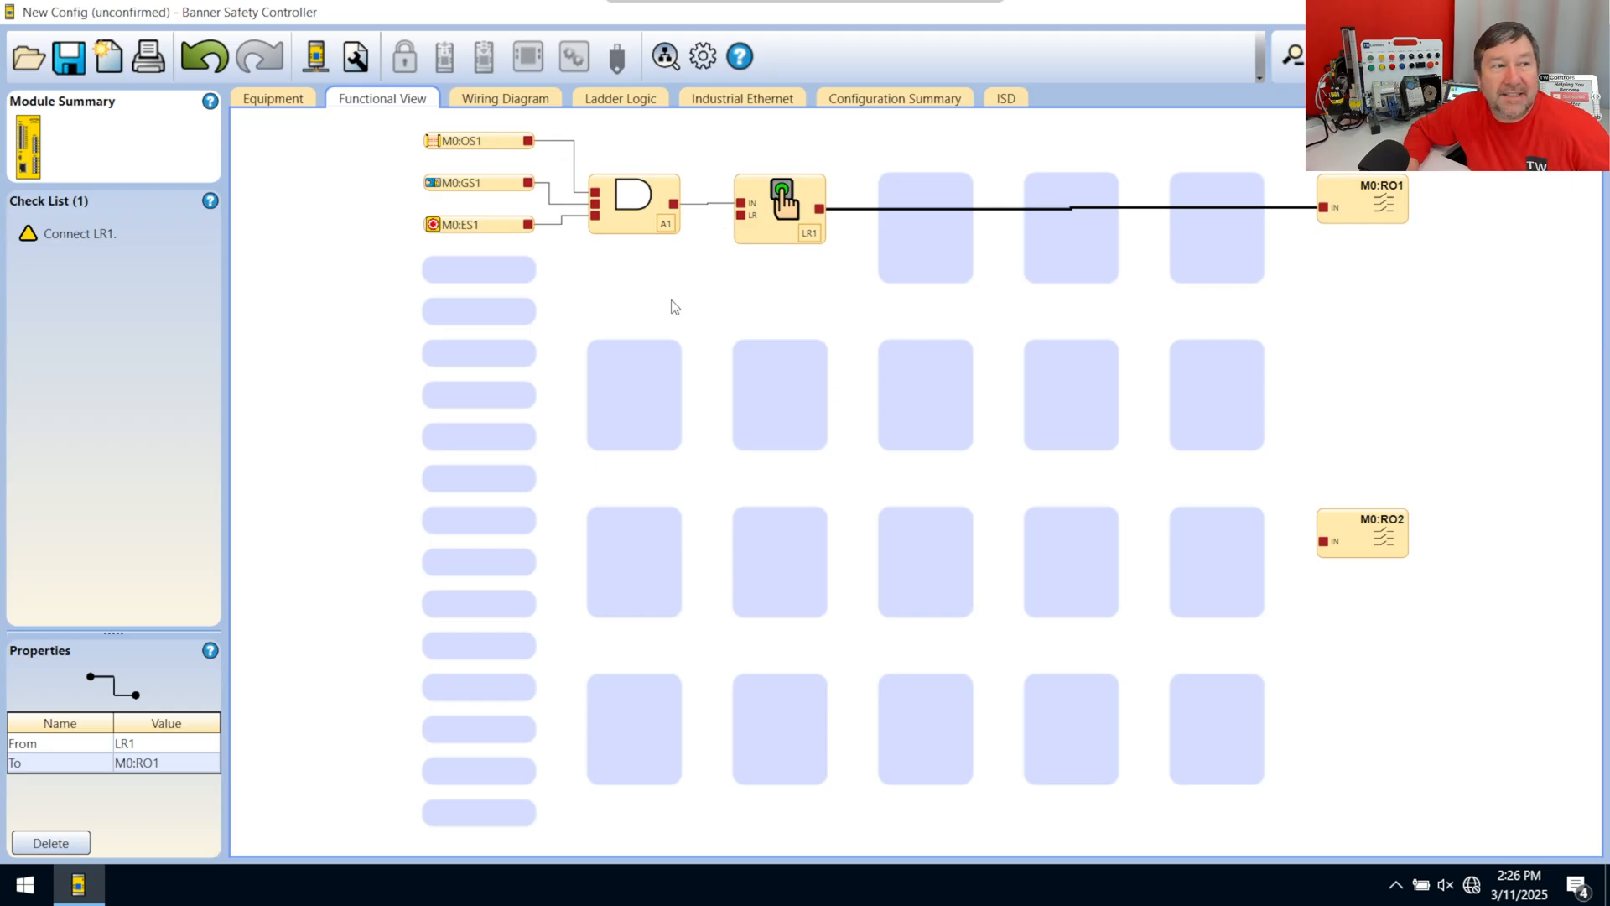
mouse_move(478, 268)
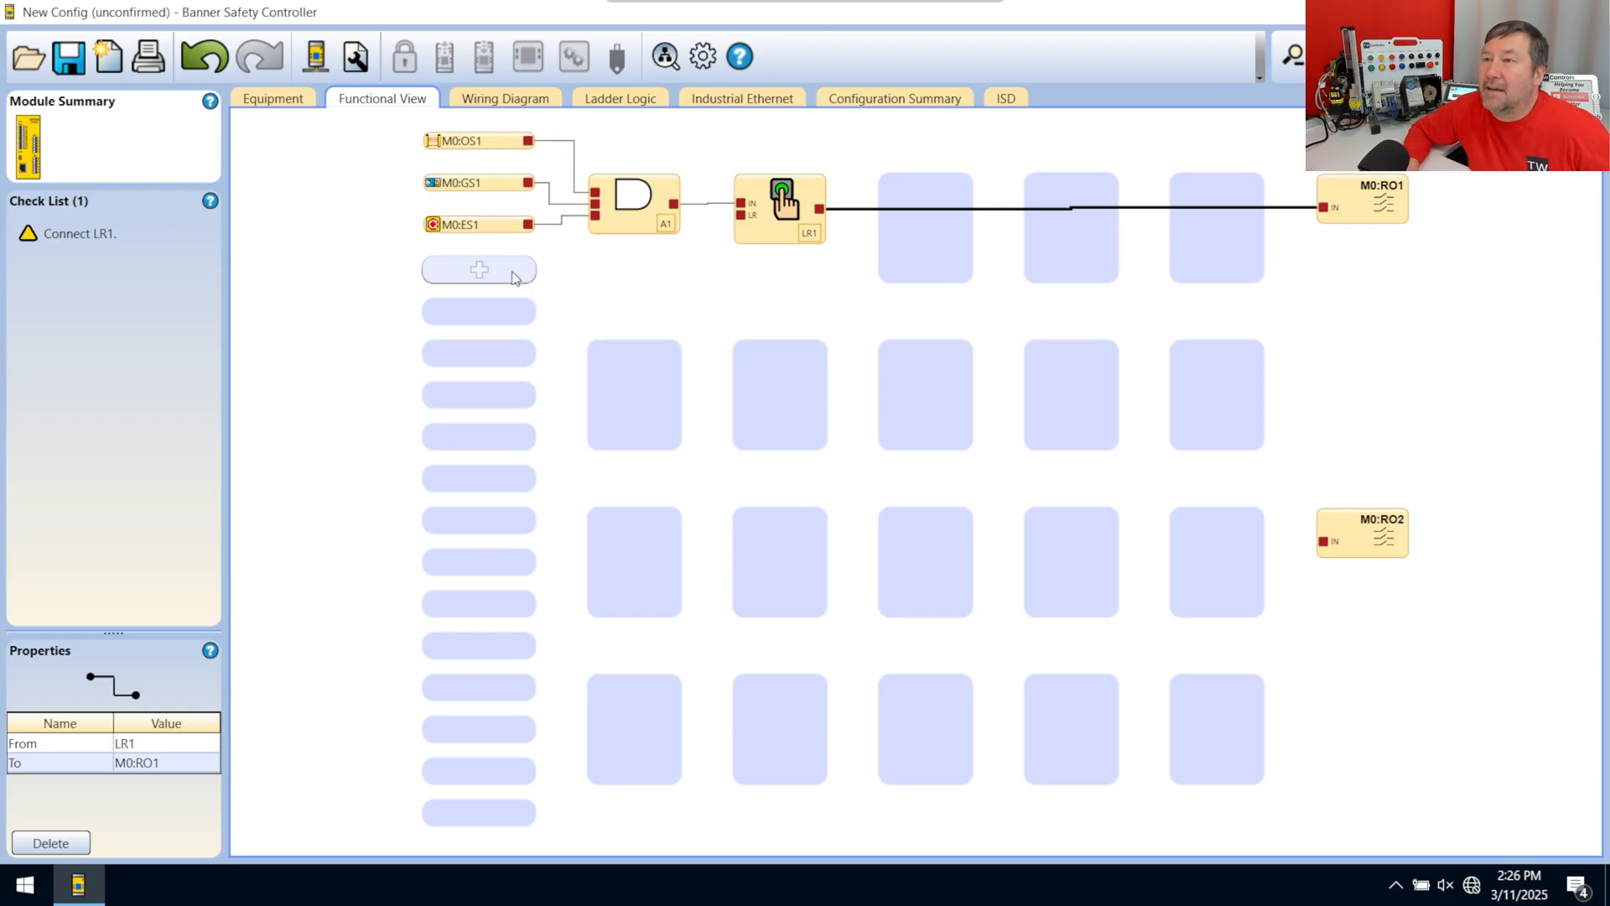
Step: Add Virtual Manual Reset VMR1 with bit index 0 and wire it to LR1's reset input
left_click(478, 272)
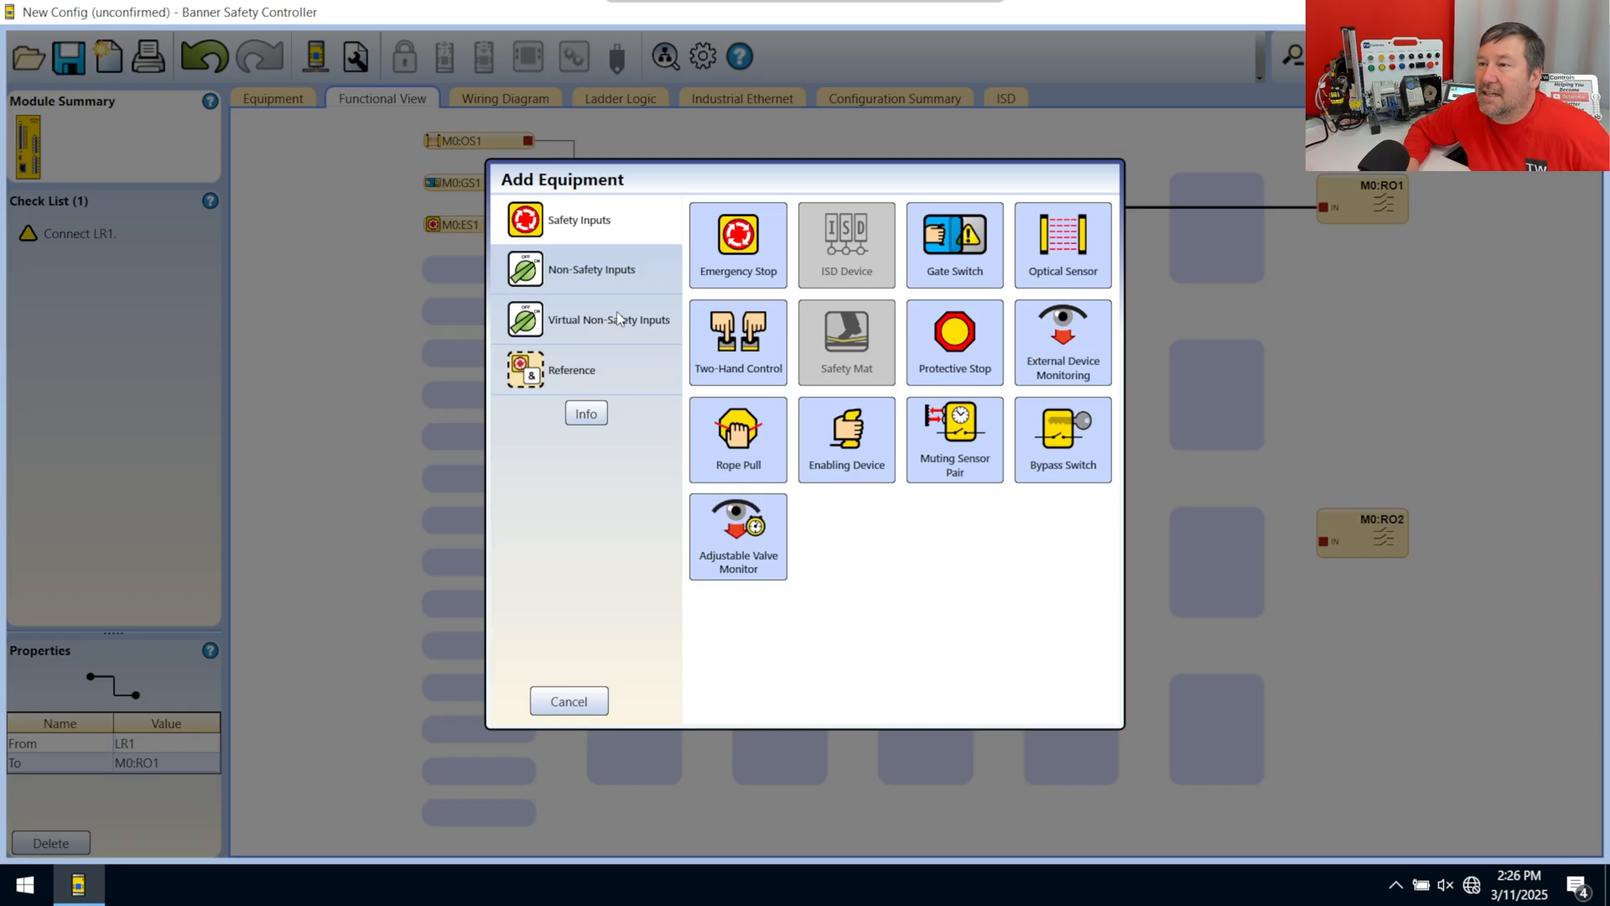
left_click(609, 318)
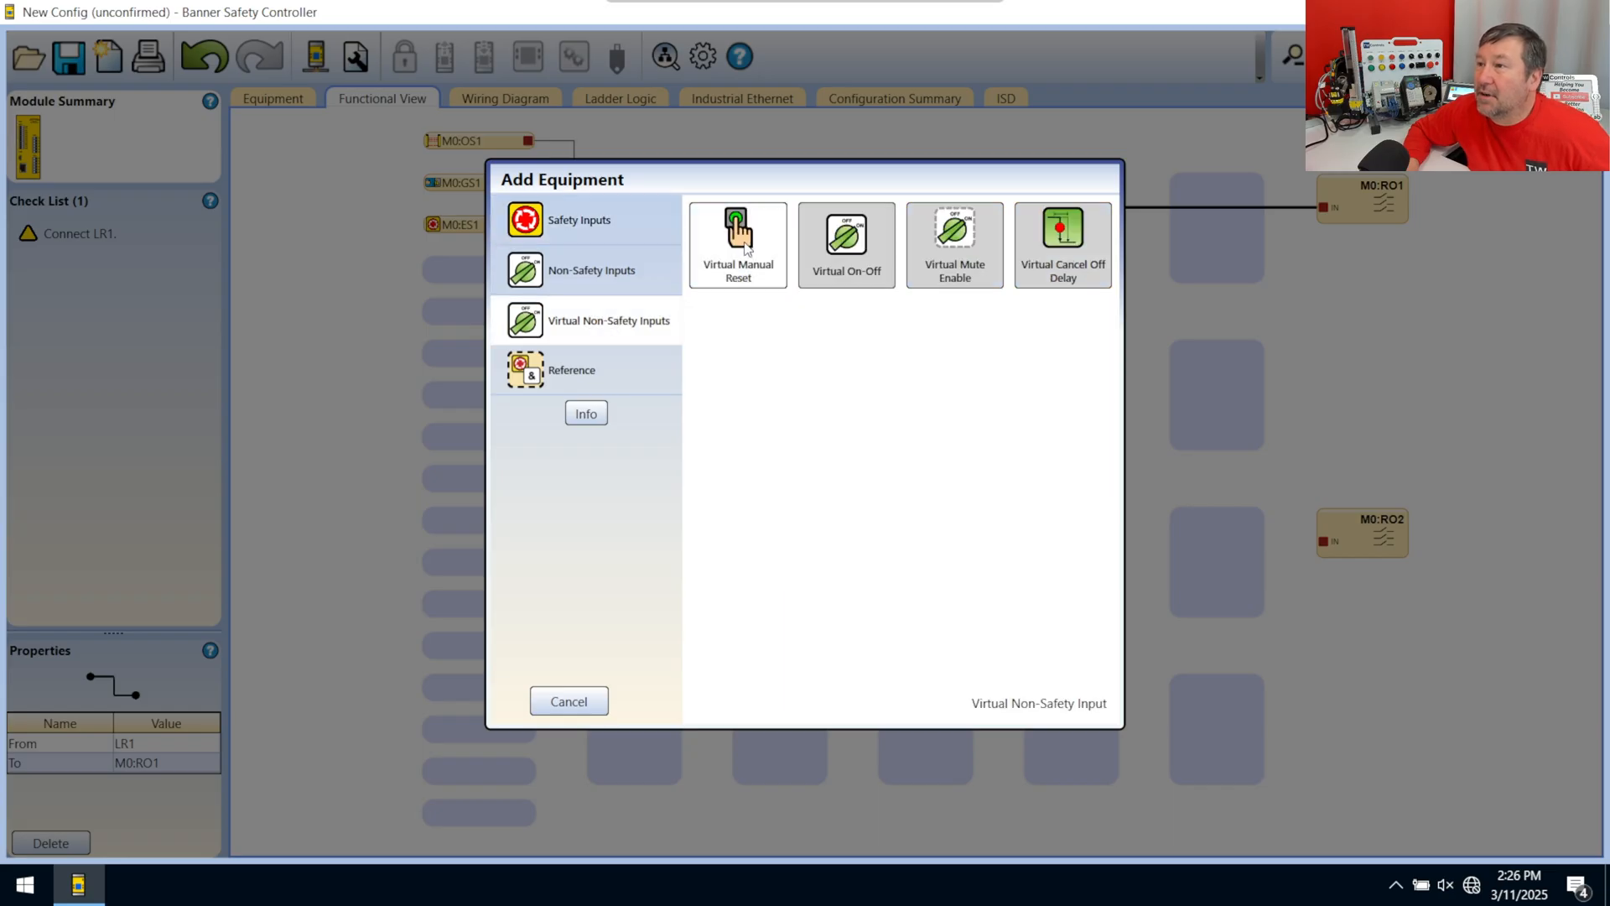
left_click(738, 245)
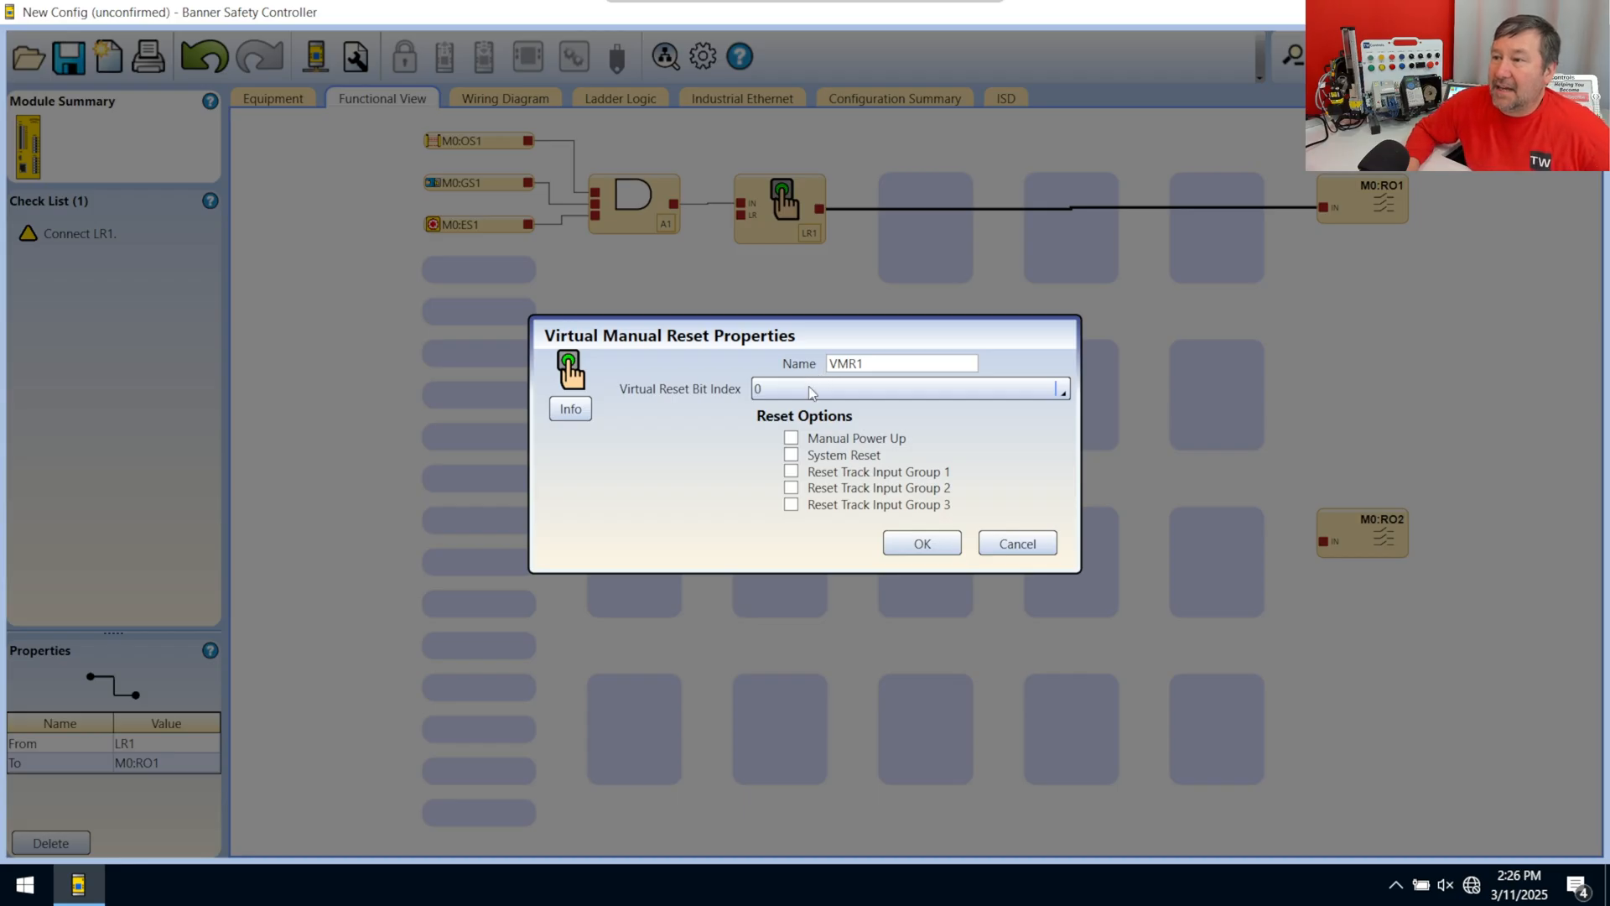
left_click(1063, 388)
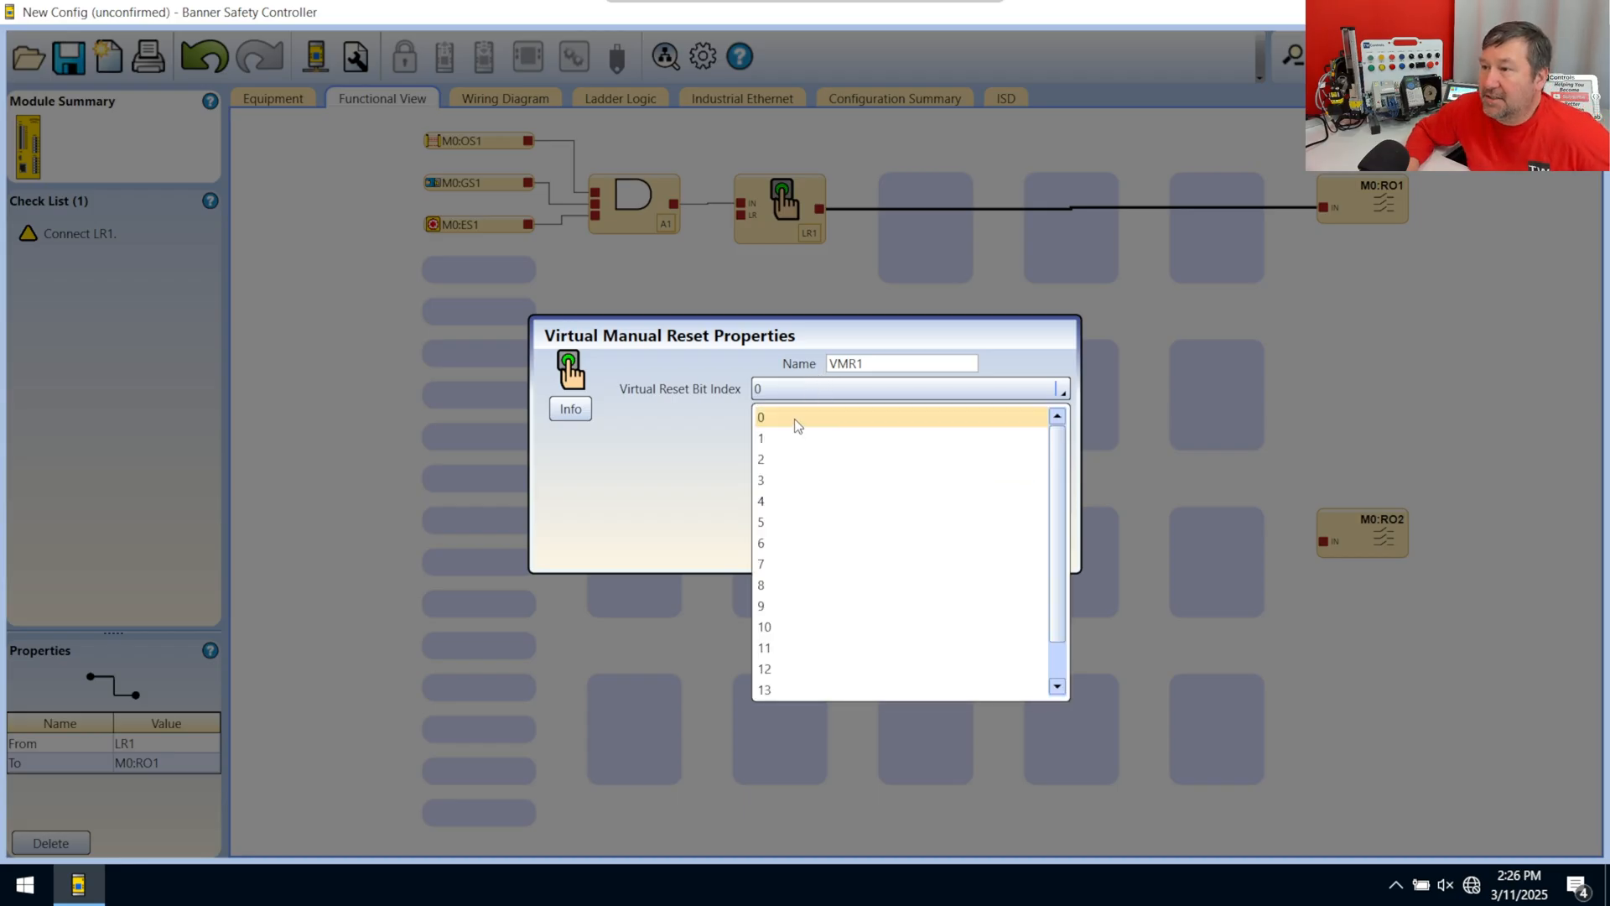
left_click(761, 417)
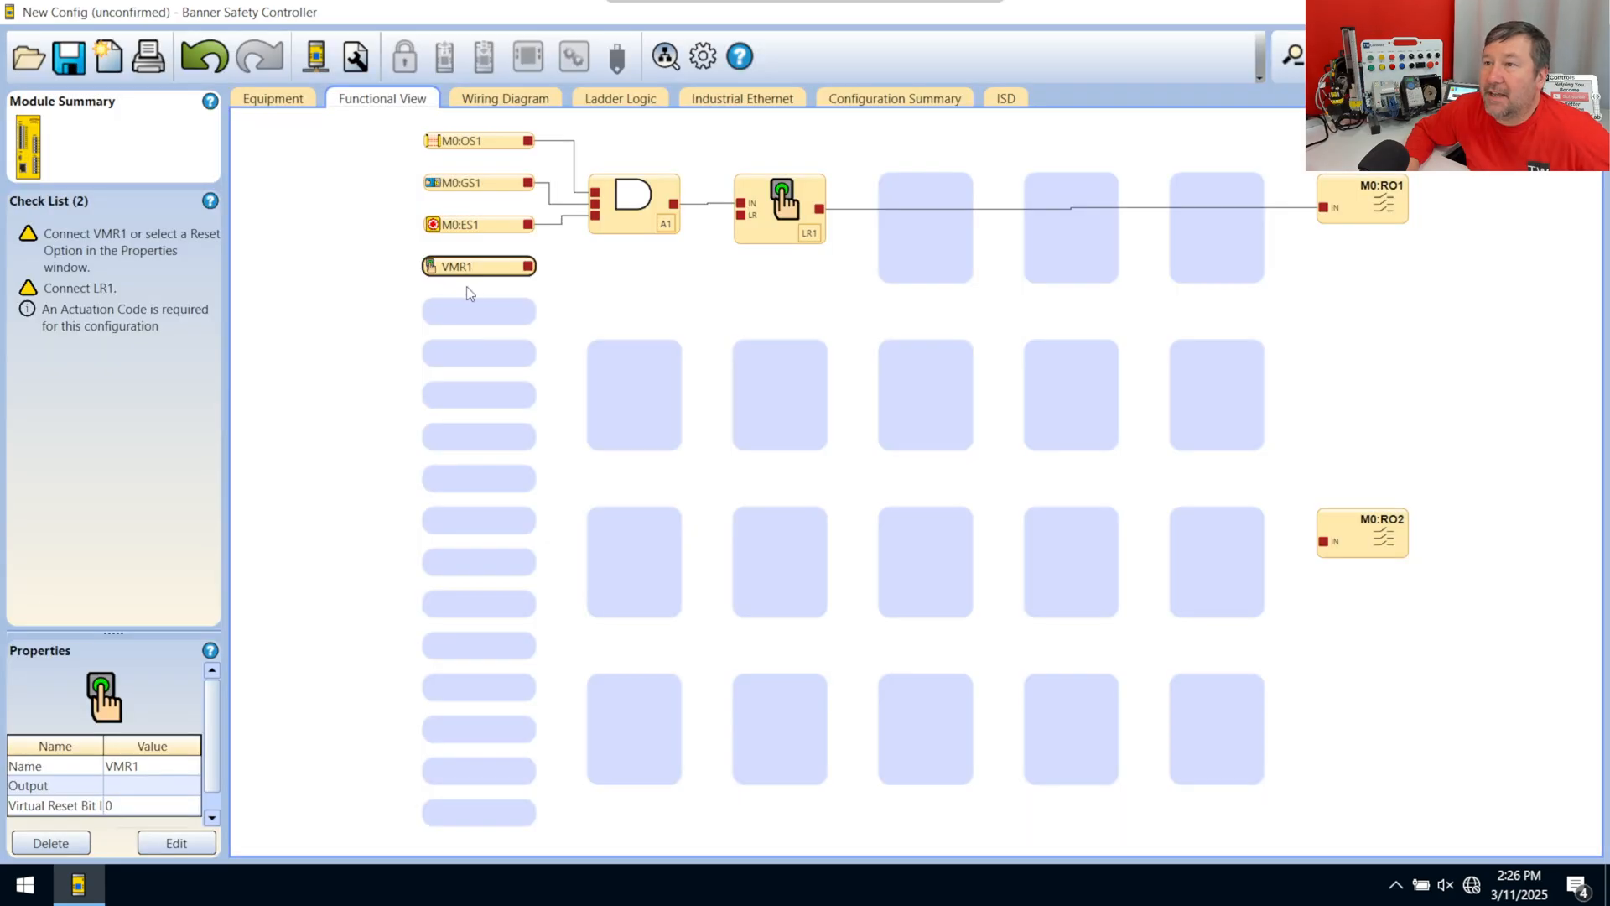
left_click_drag(532, 267, 724, 220)
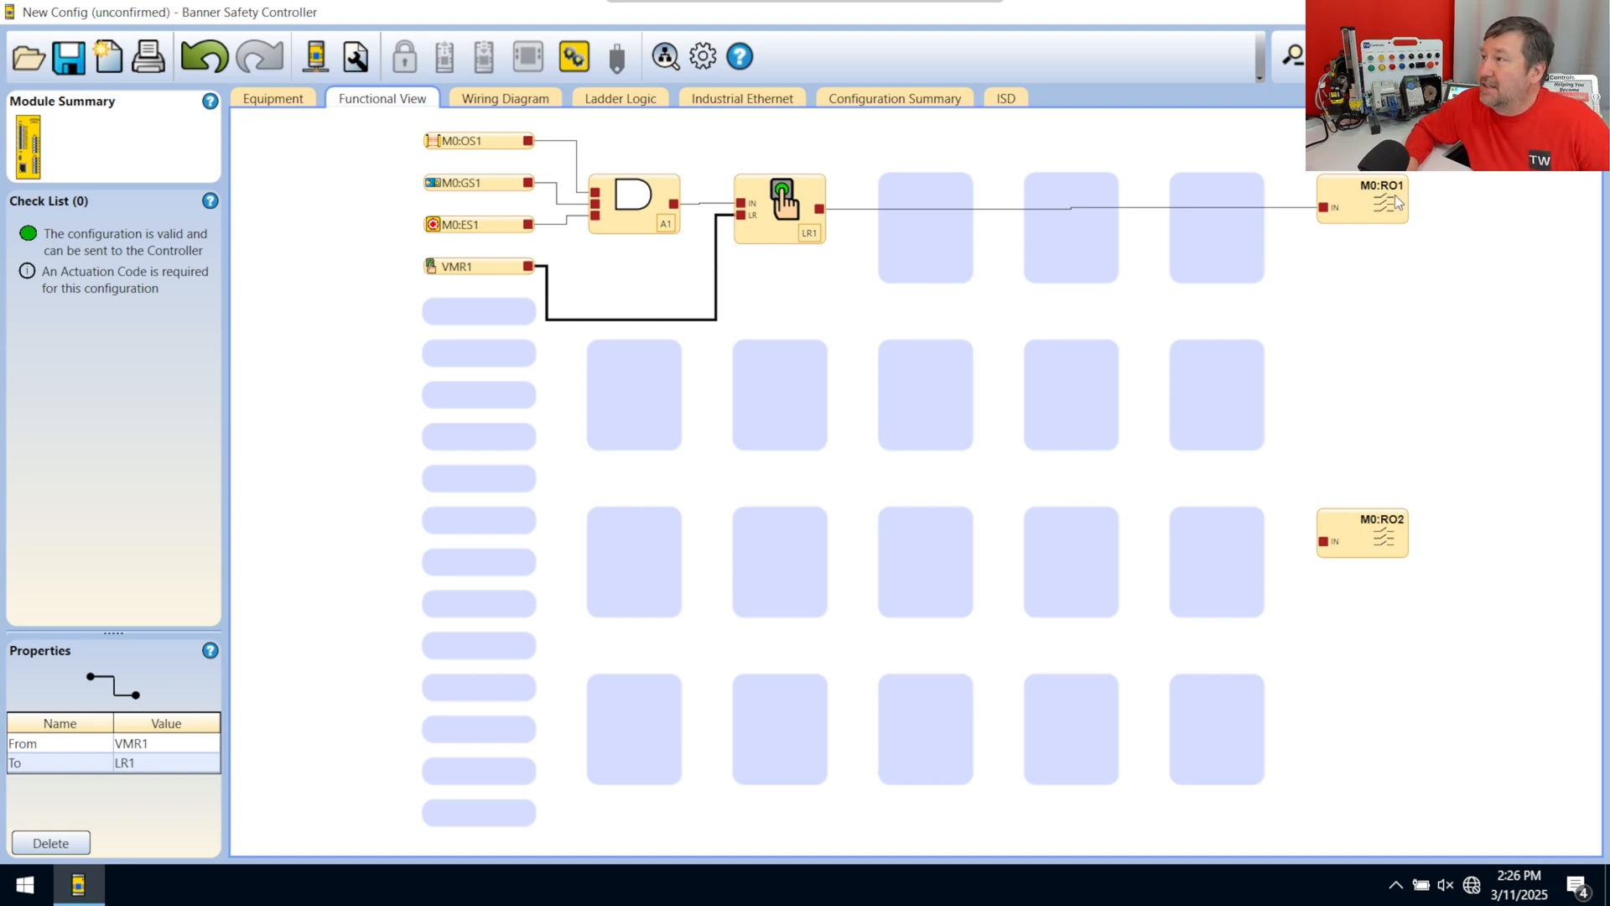
mouse_move(1315, 519)
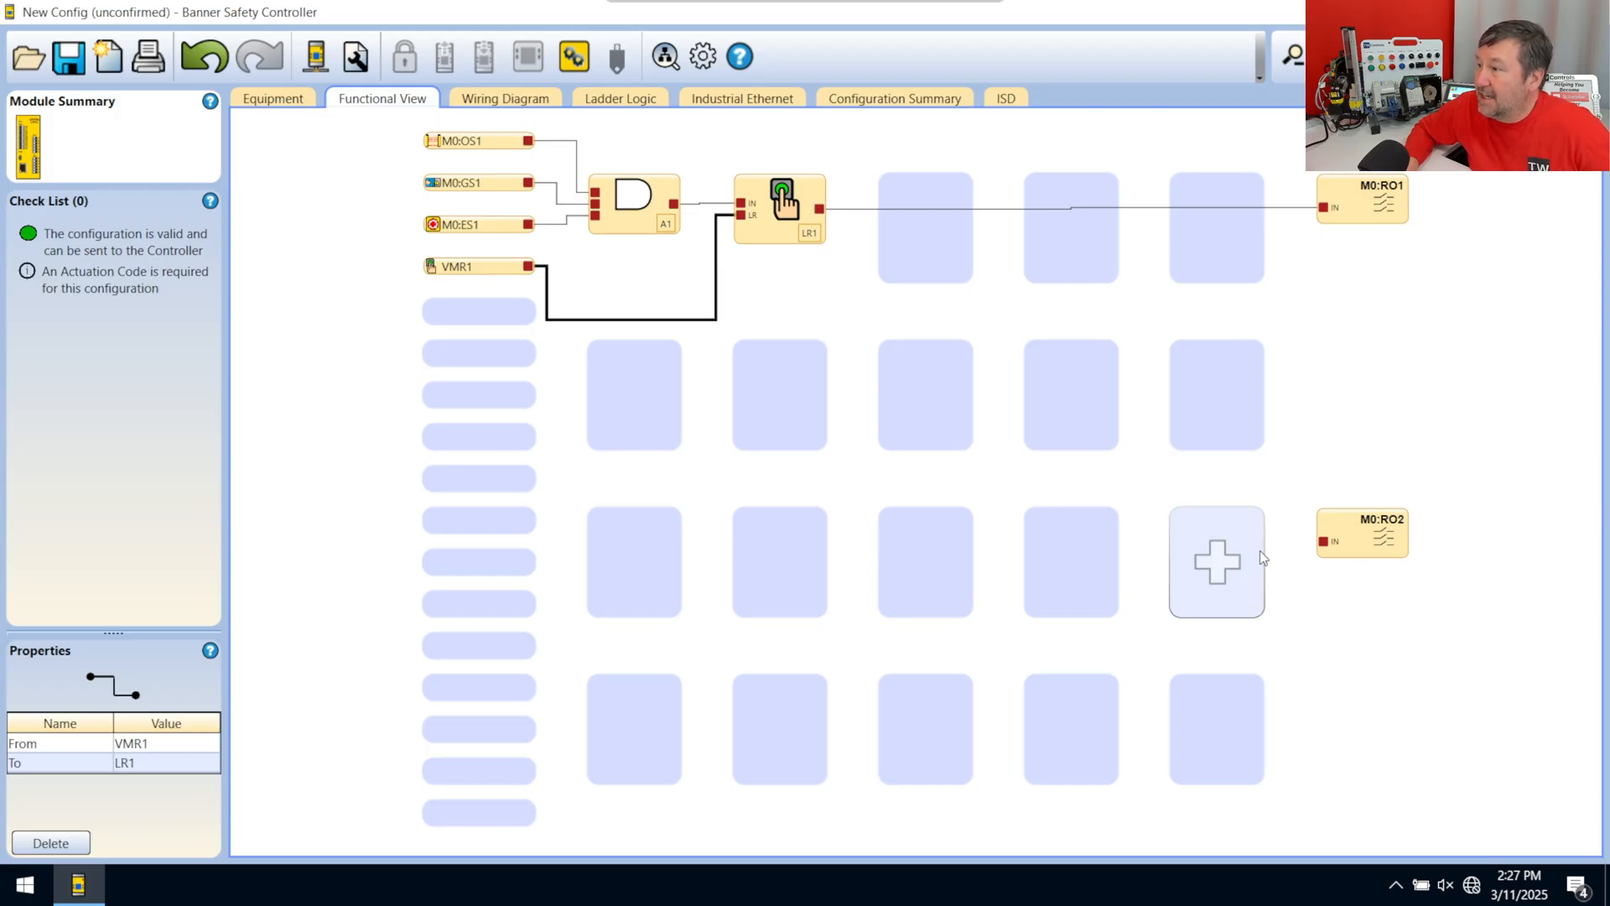
Step: Add a Reference to M0:RO1 and wire it to the IN terminal of M0:RO2
left_click(1216, 560)
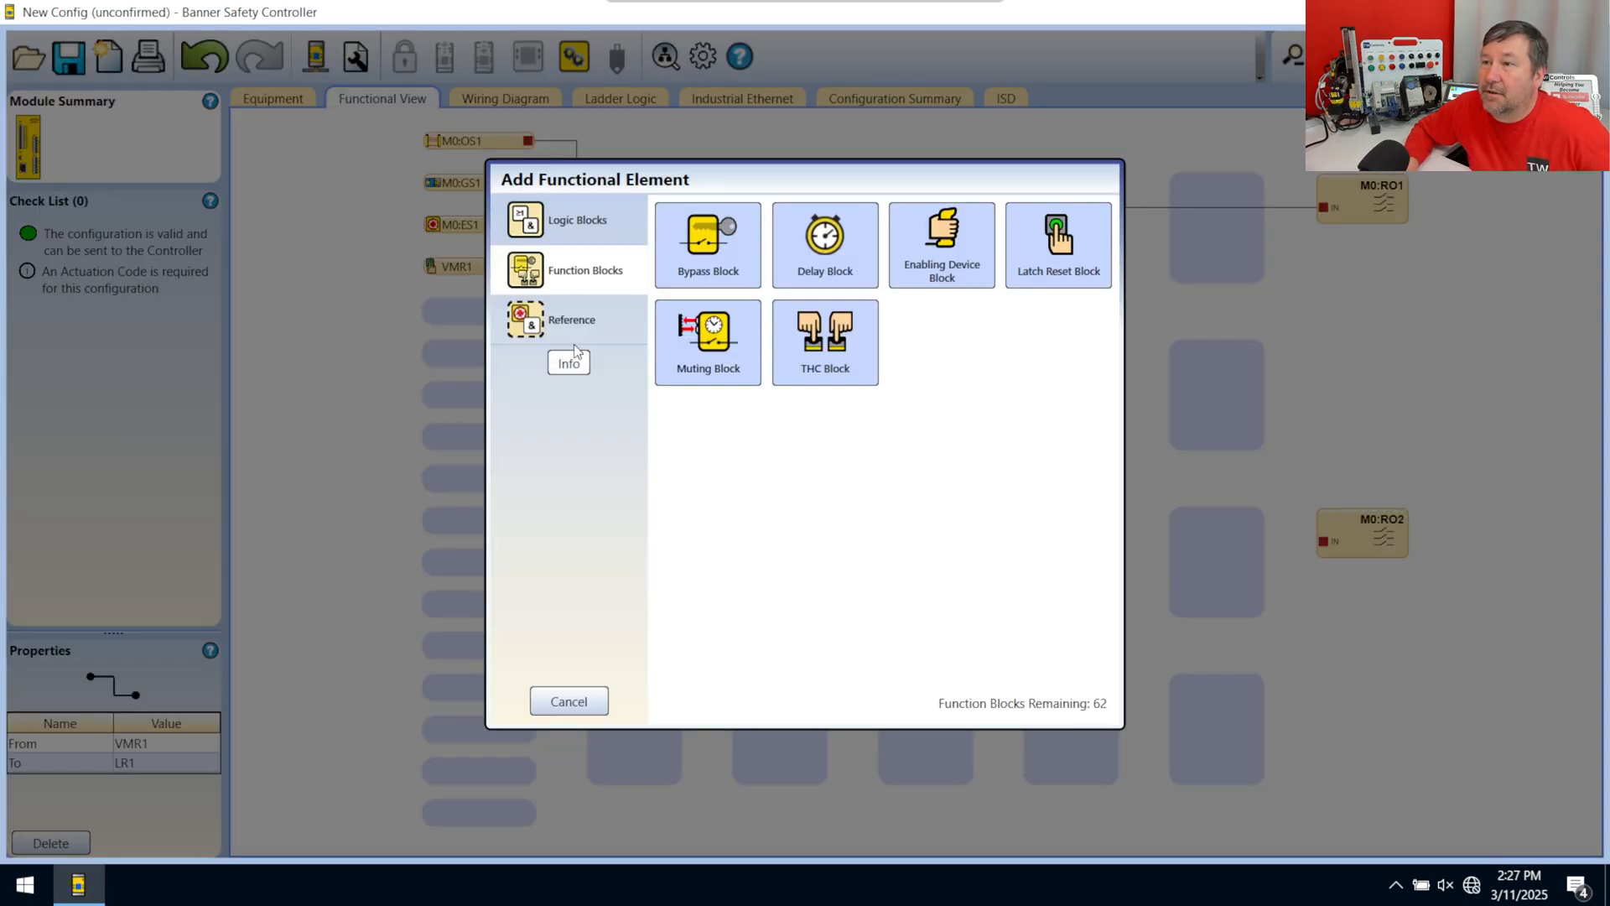
left_click(572, 318)
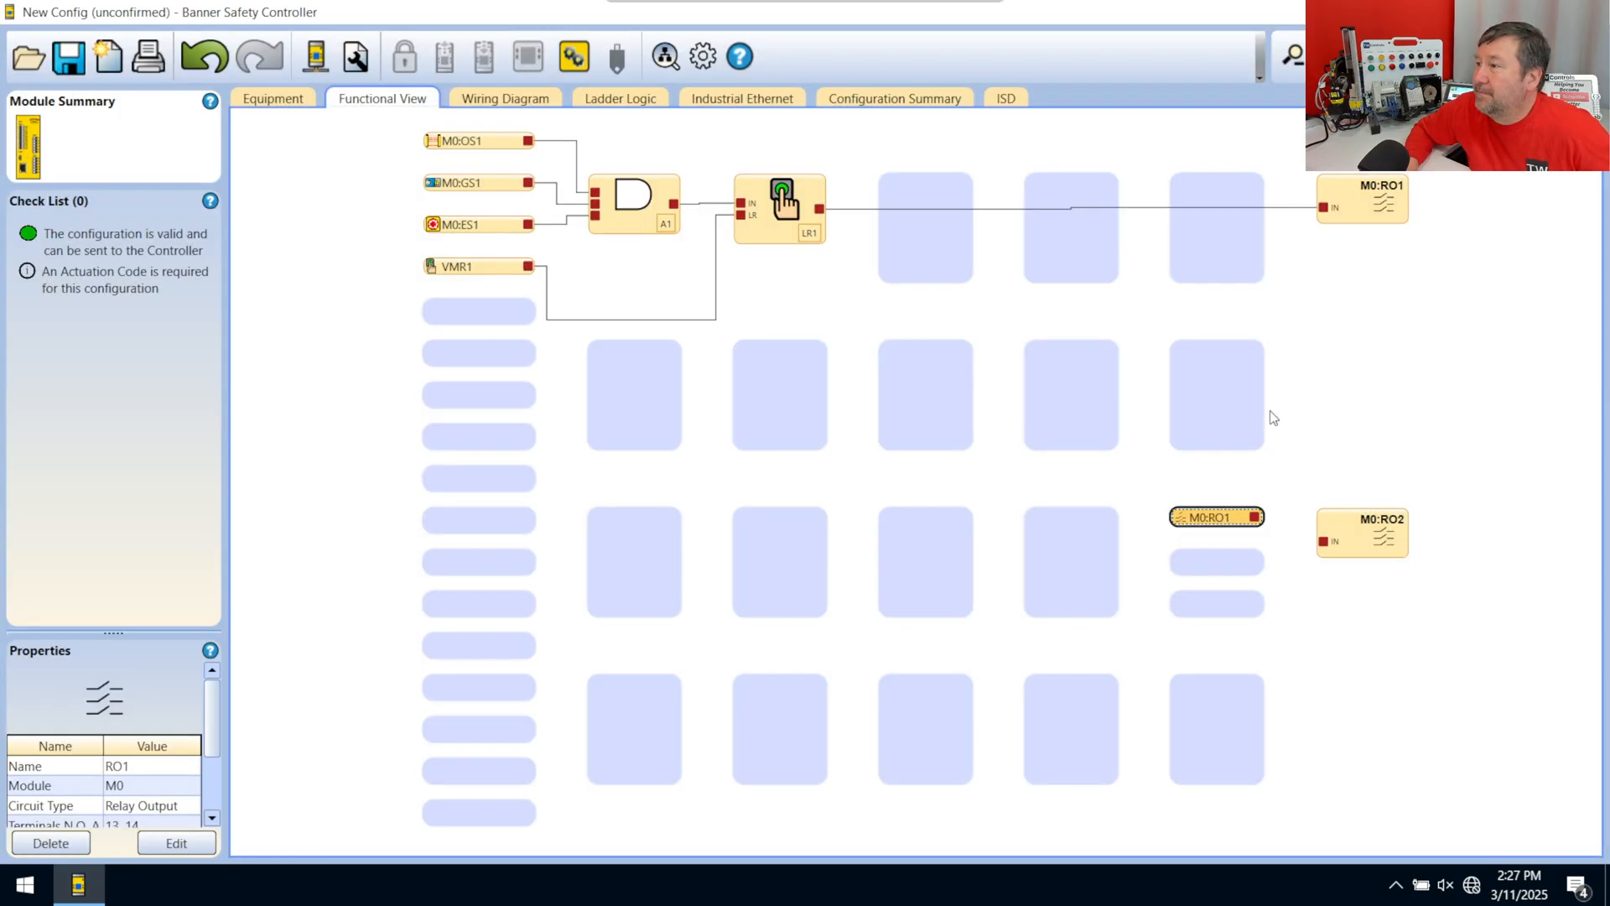
left_click_drag(1255, 517, 1329, 542)
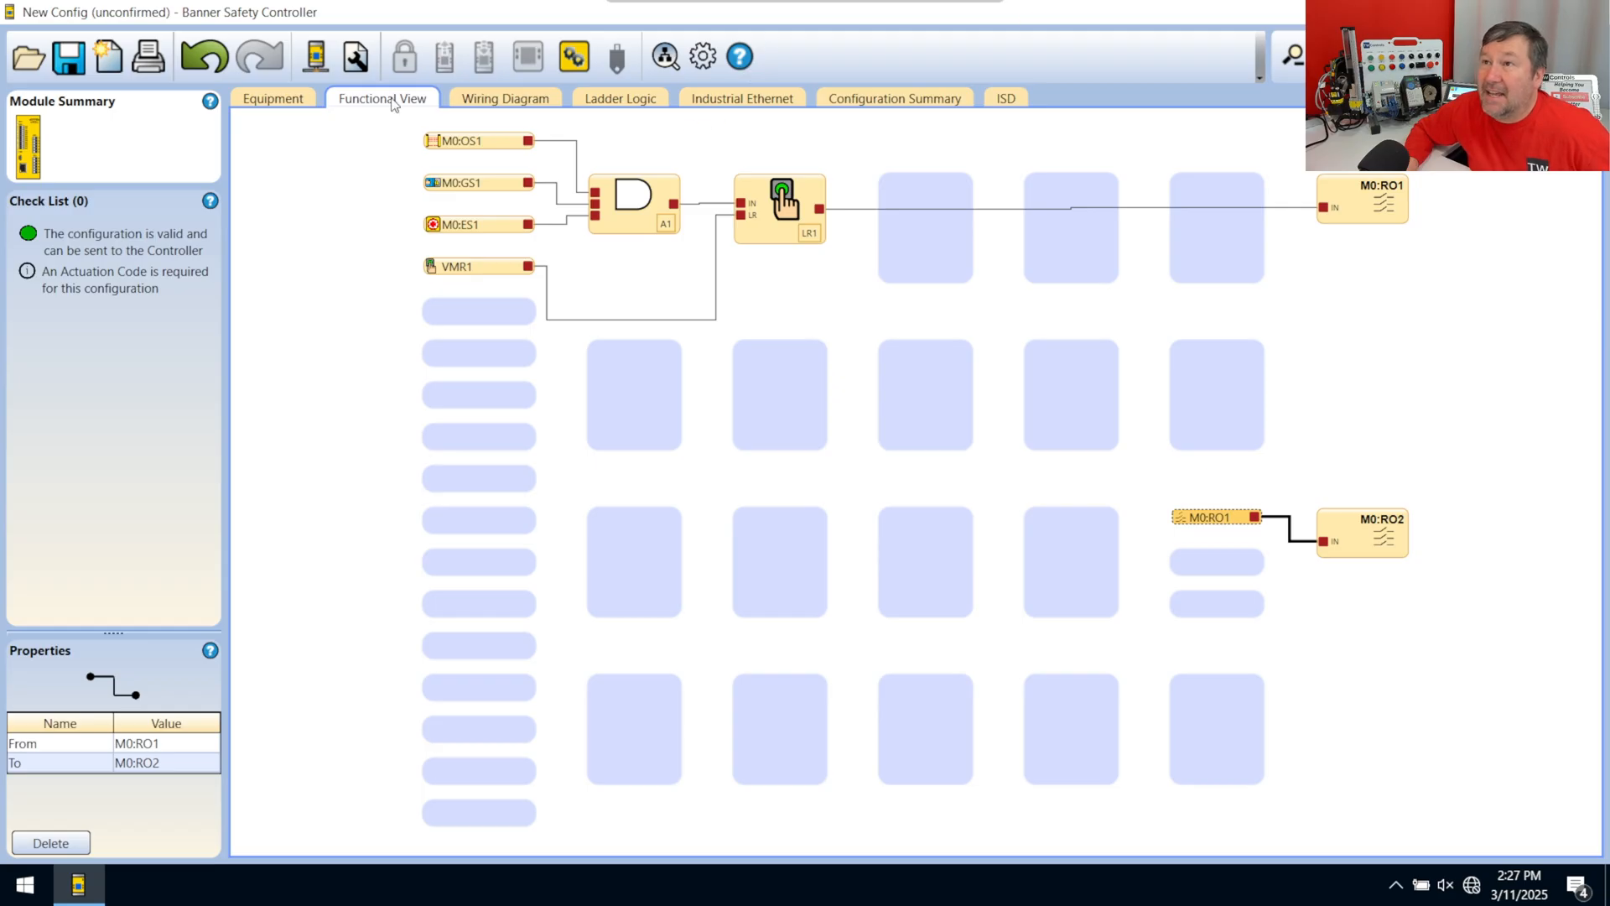
mouse_move(497, 104)
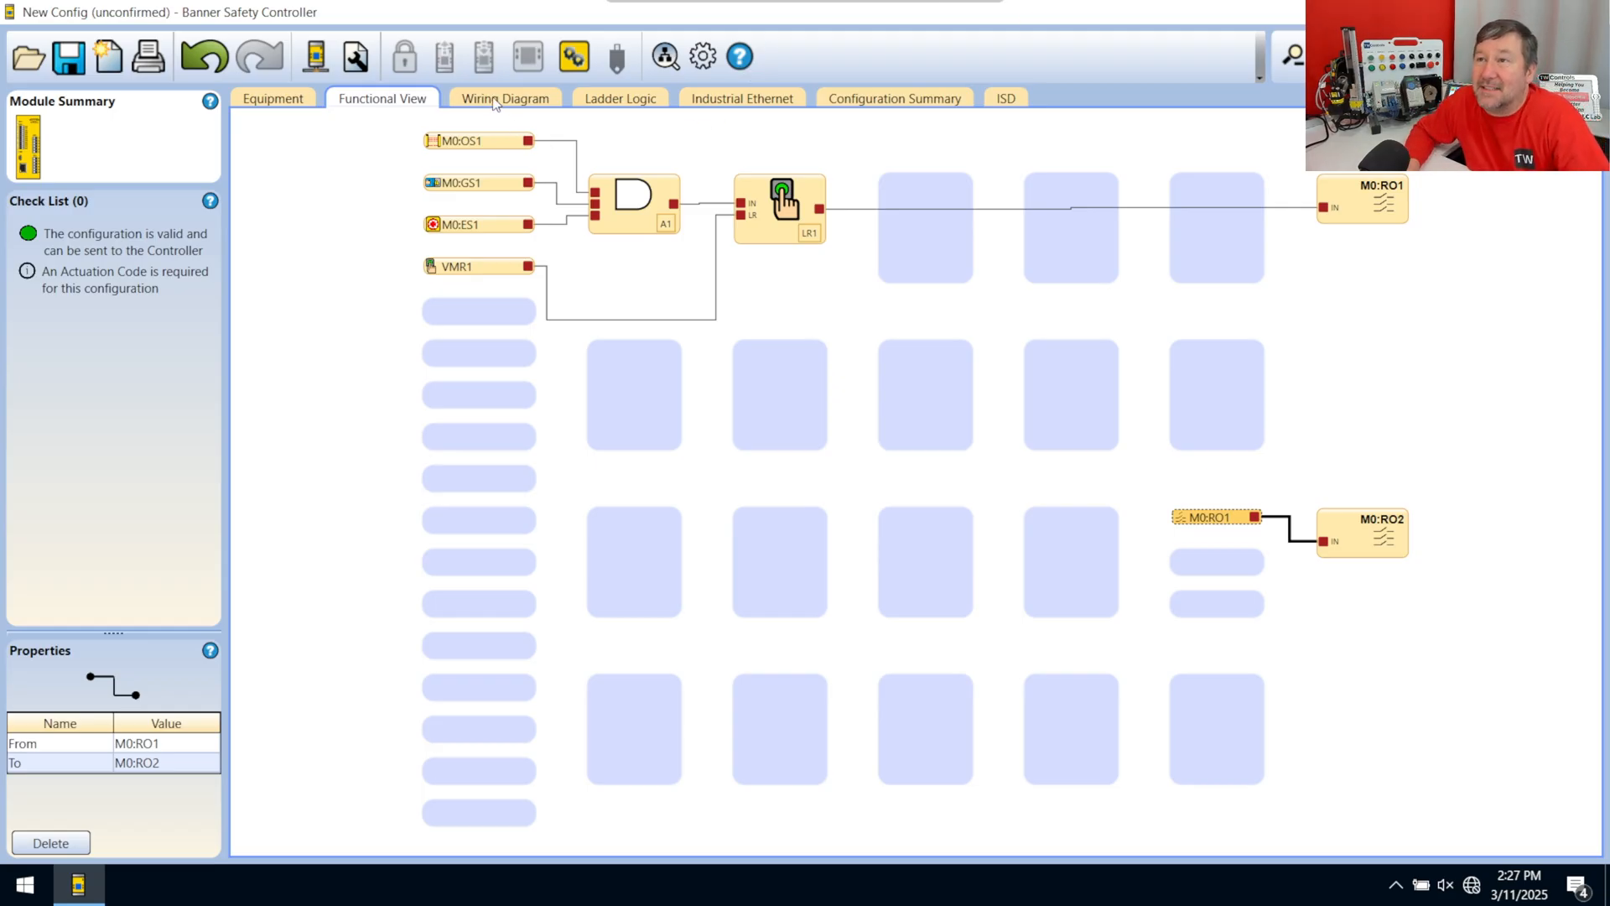
Step: Review the Wiring Diagram and Ladder Logic, then view the EtherNet/IP Assemblies register map
left_click(505, 97)
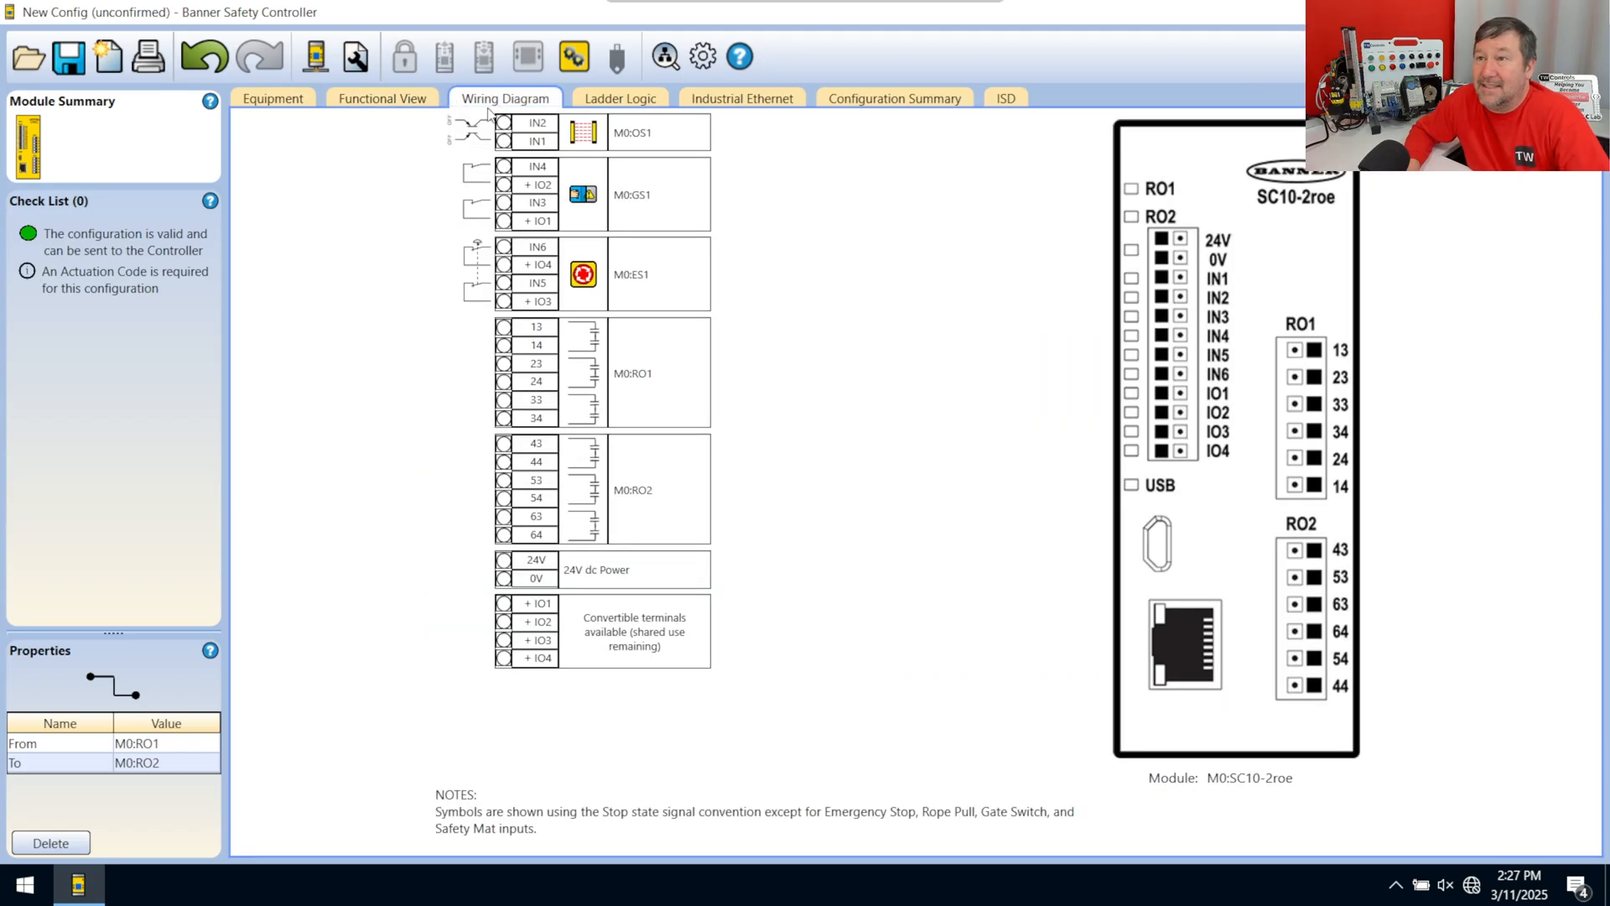
mouse_move(399, 202)
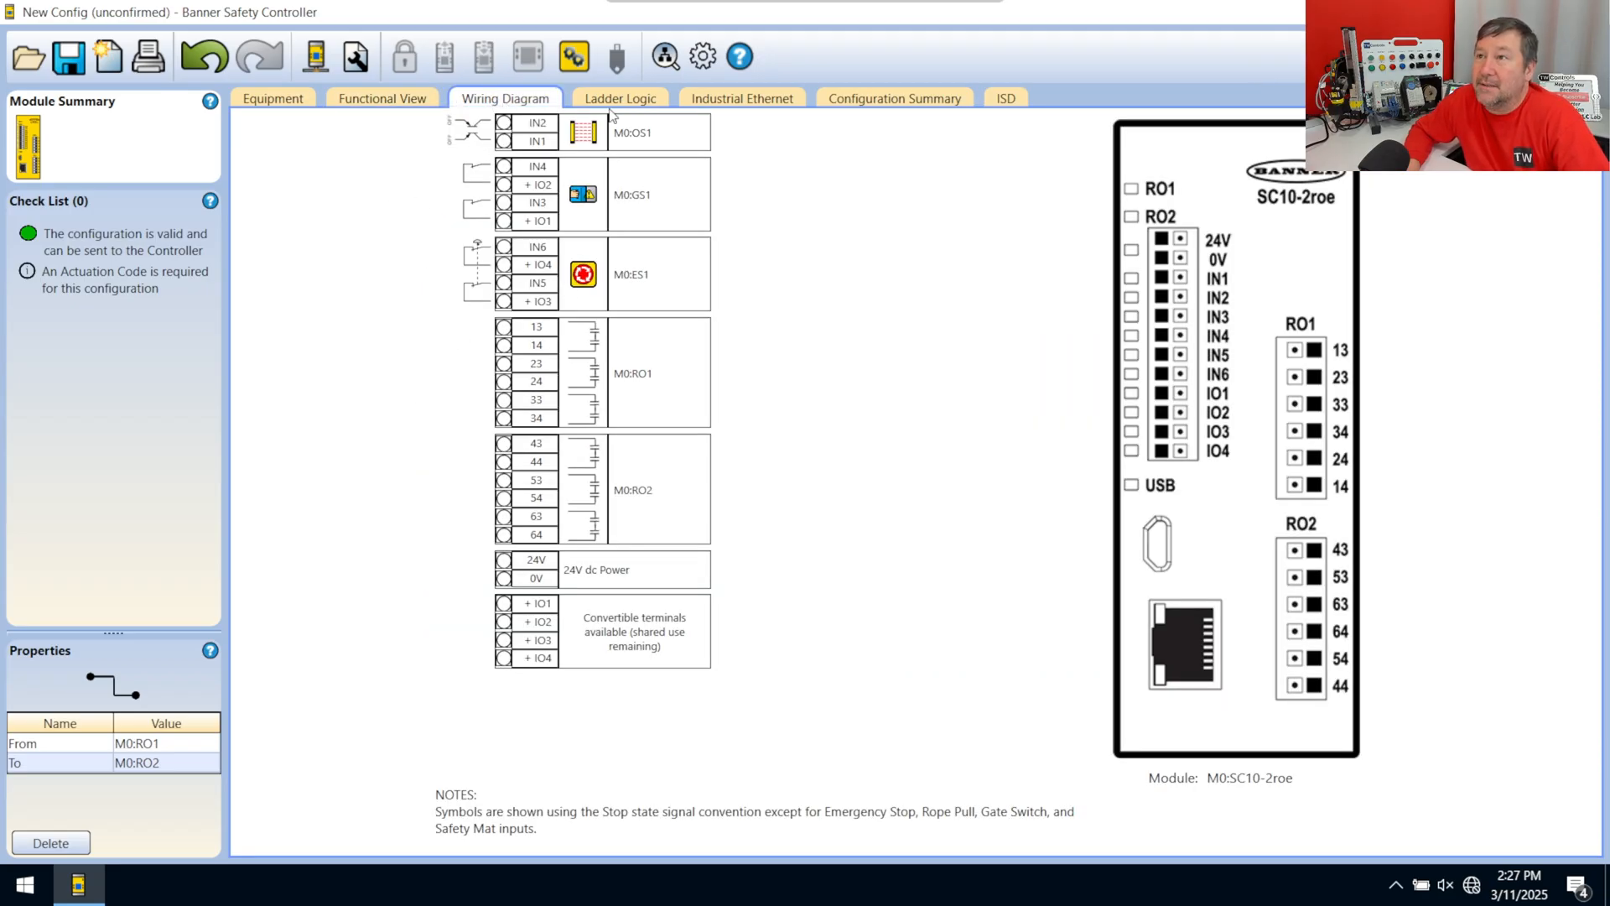
left_click(621, 99)
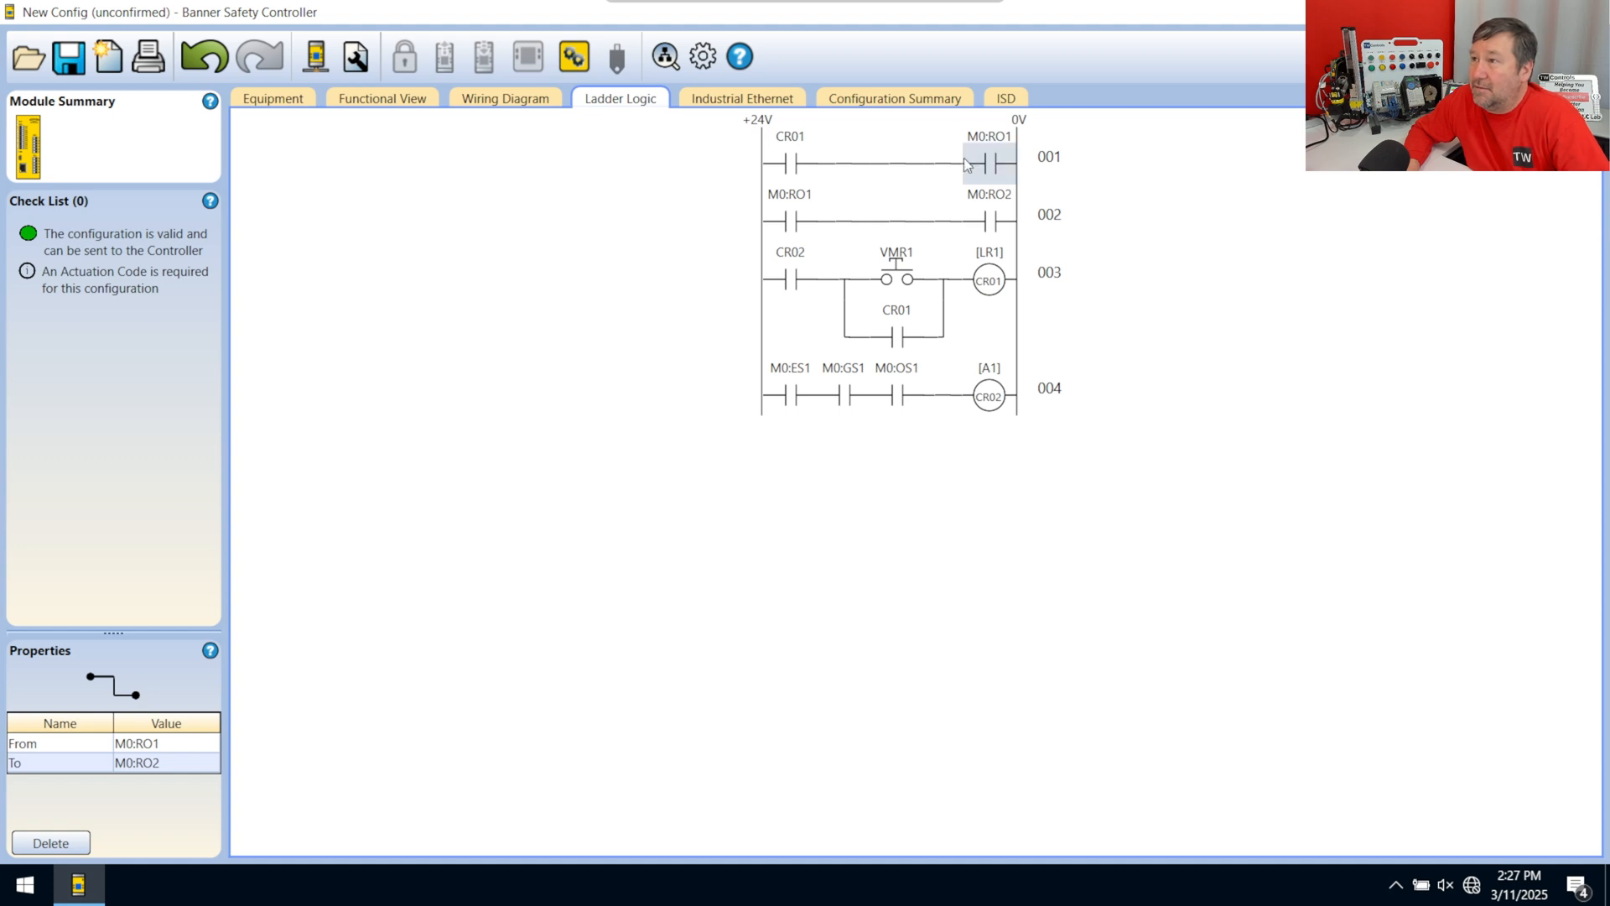
mouse_move(760, 102)
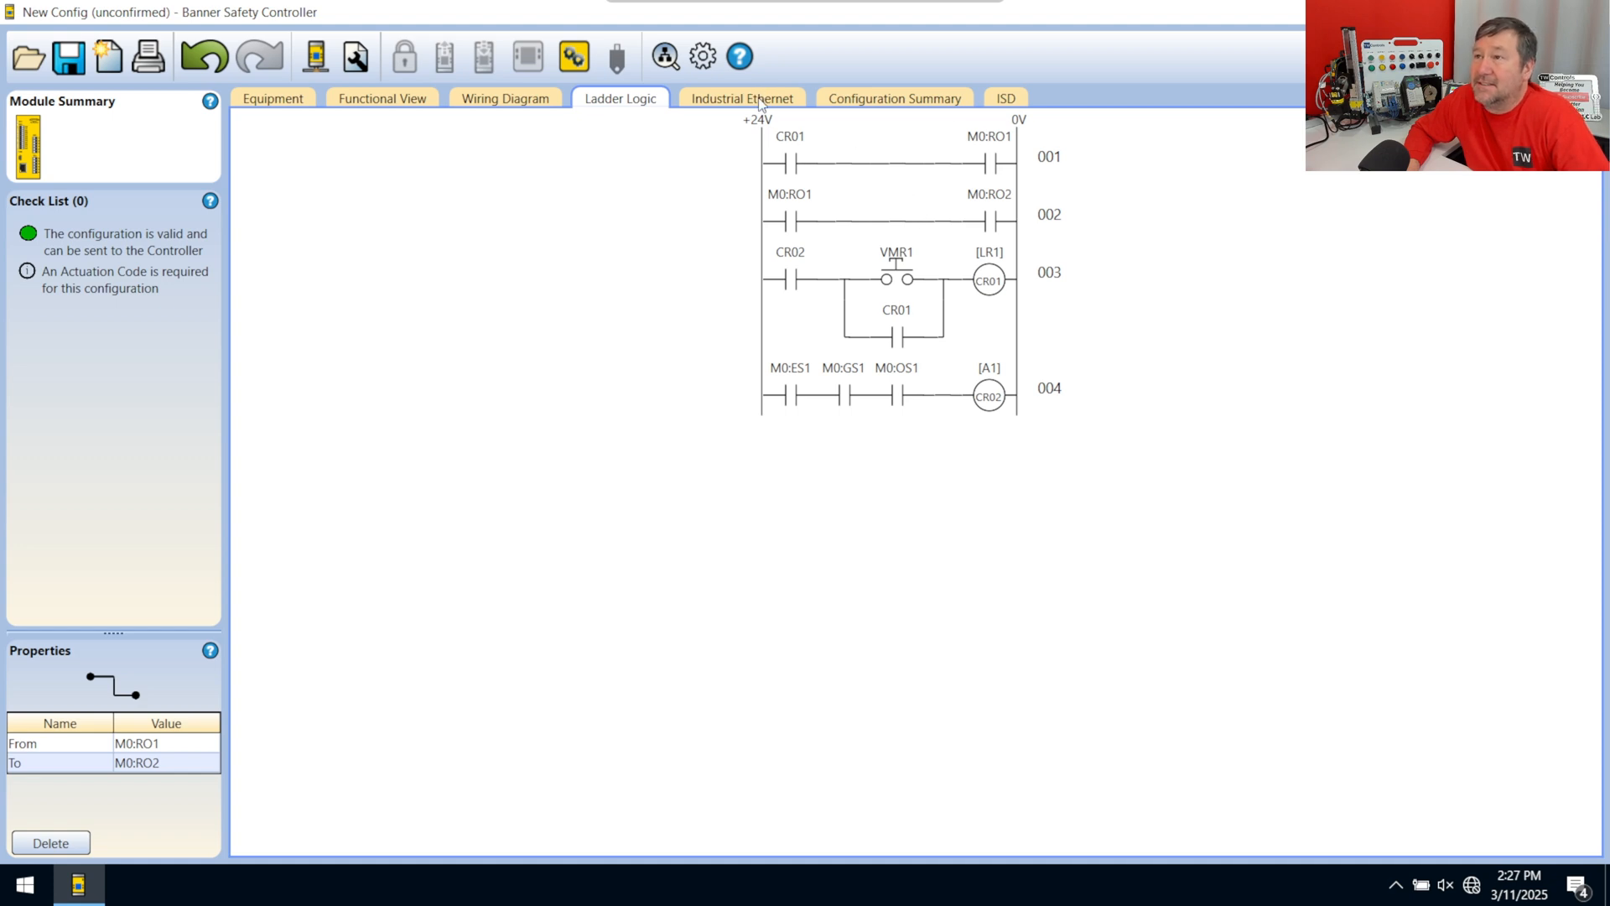
left_click(740, 98)
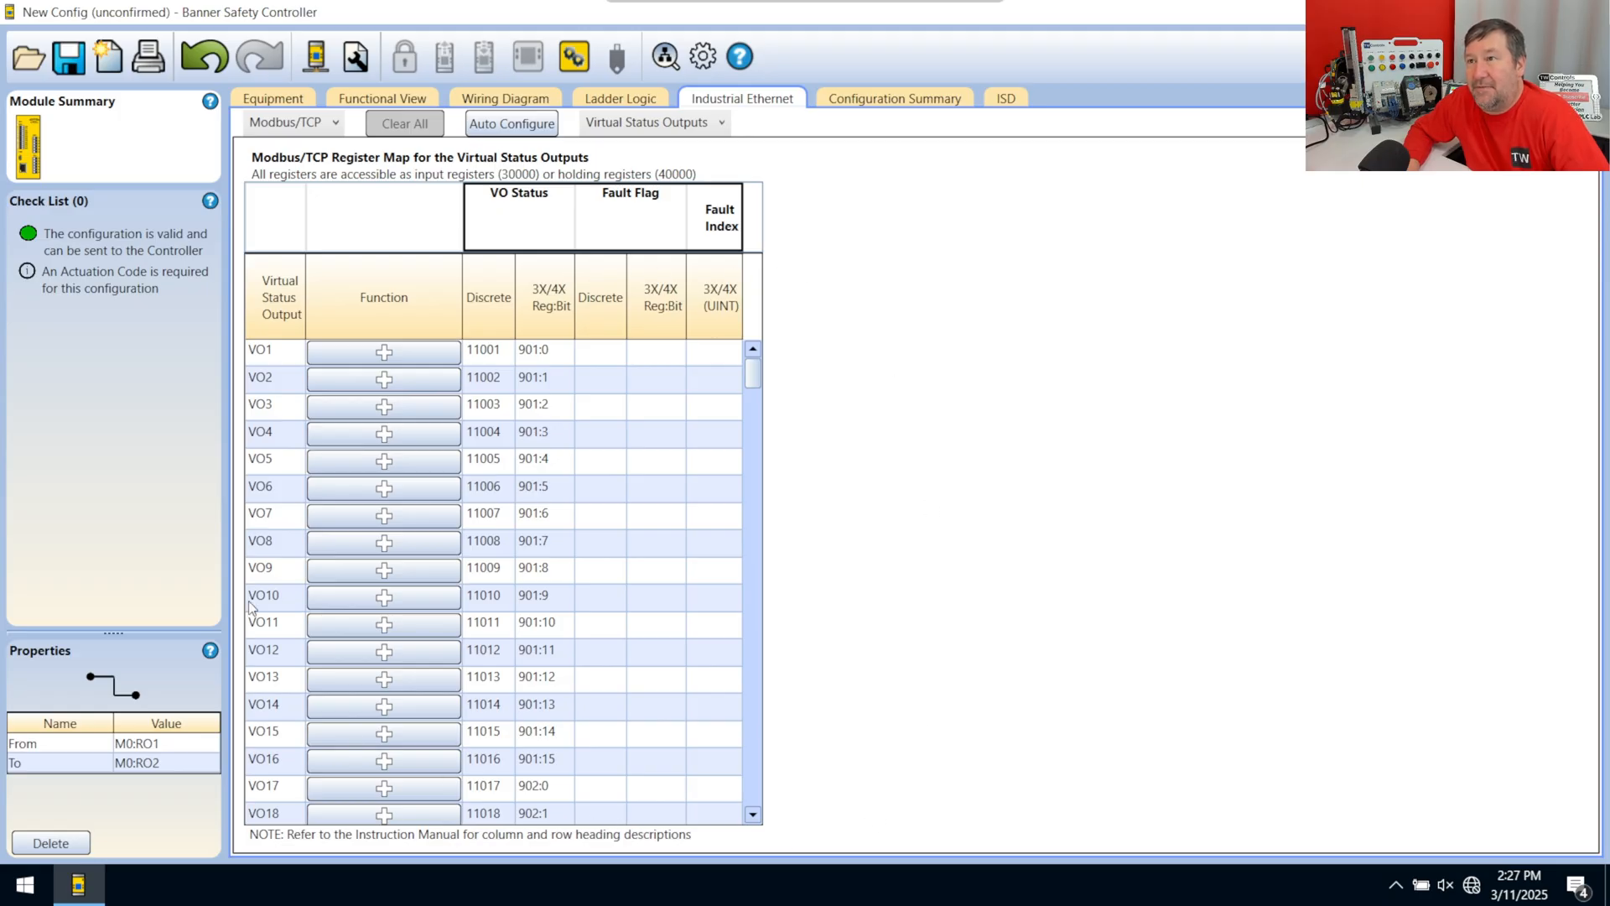
mouse_move(546, 171)
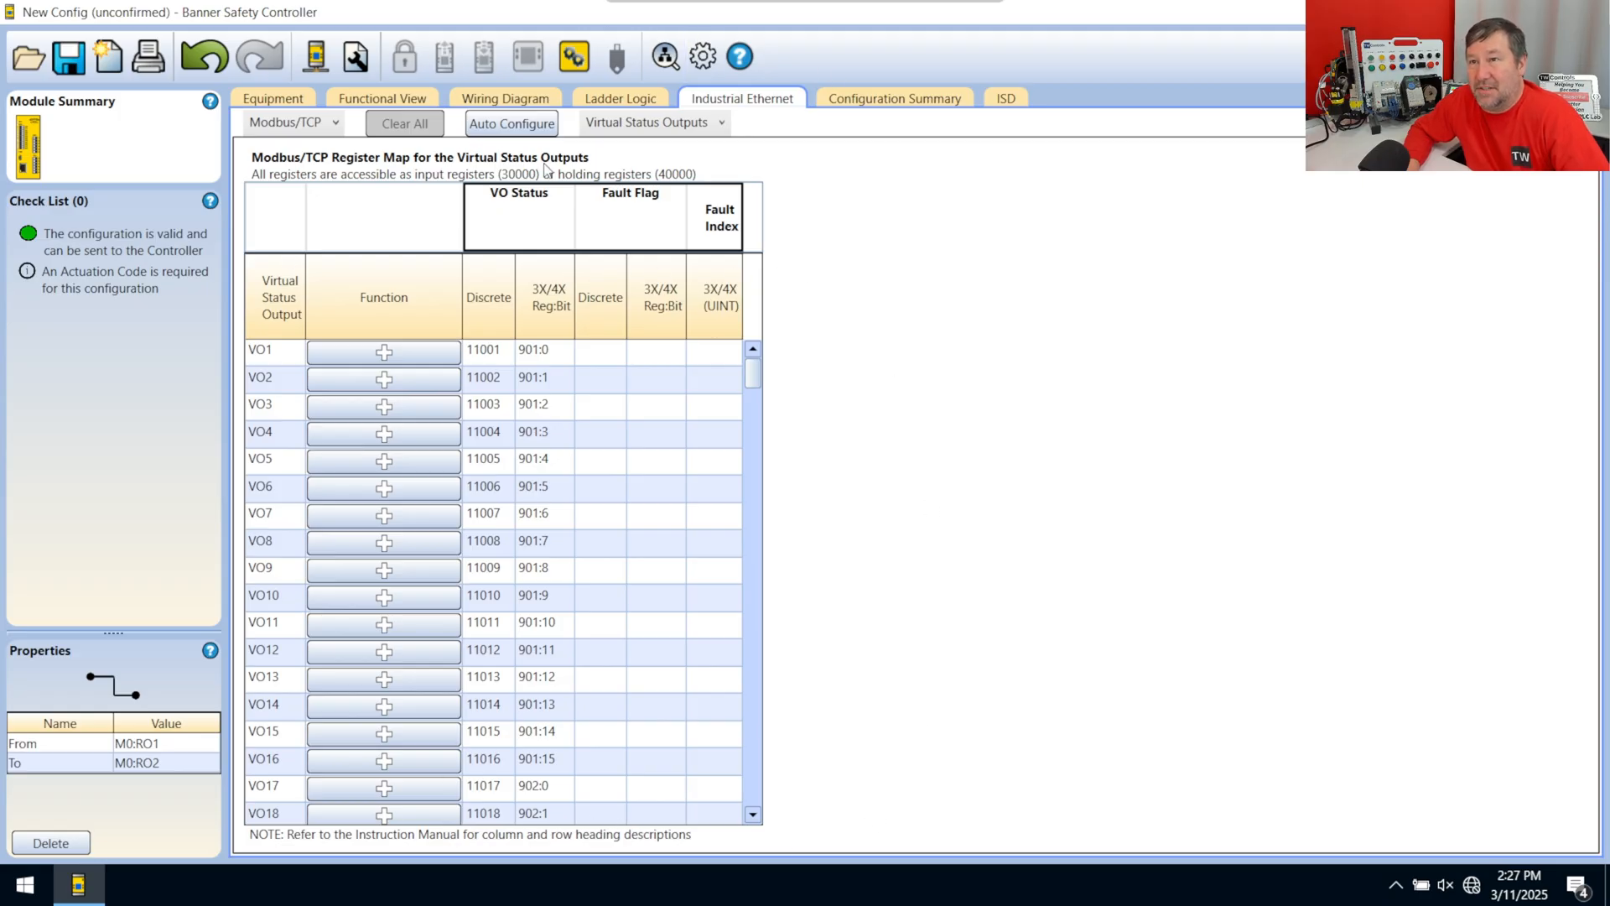
left_click(292, 123)
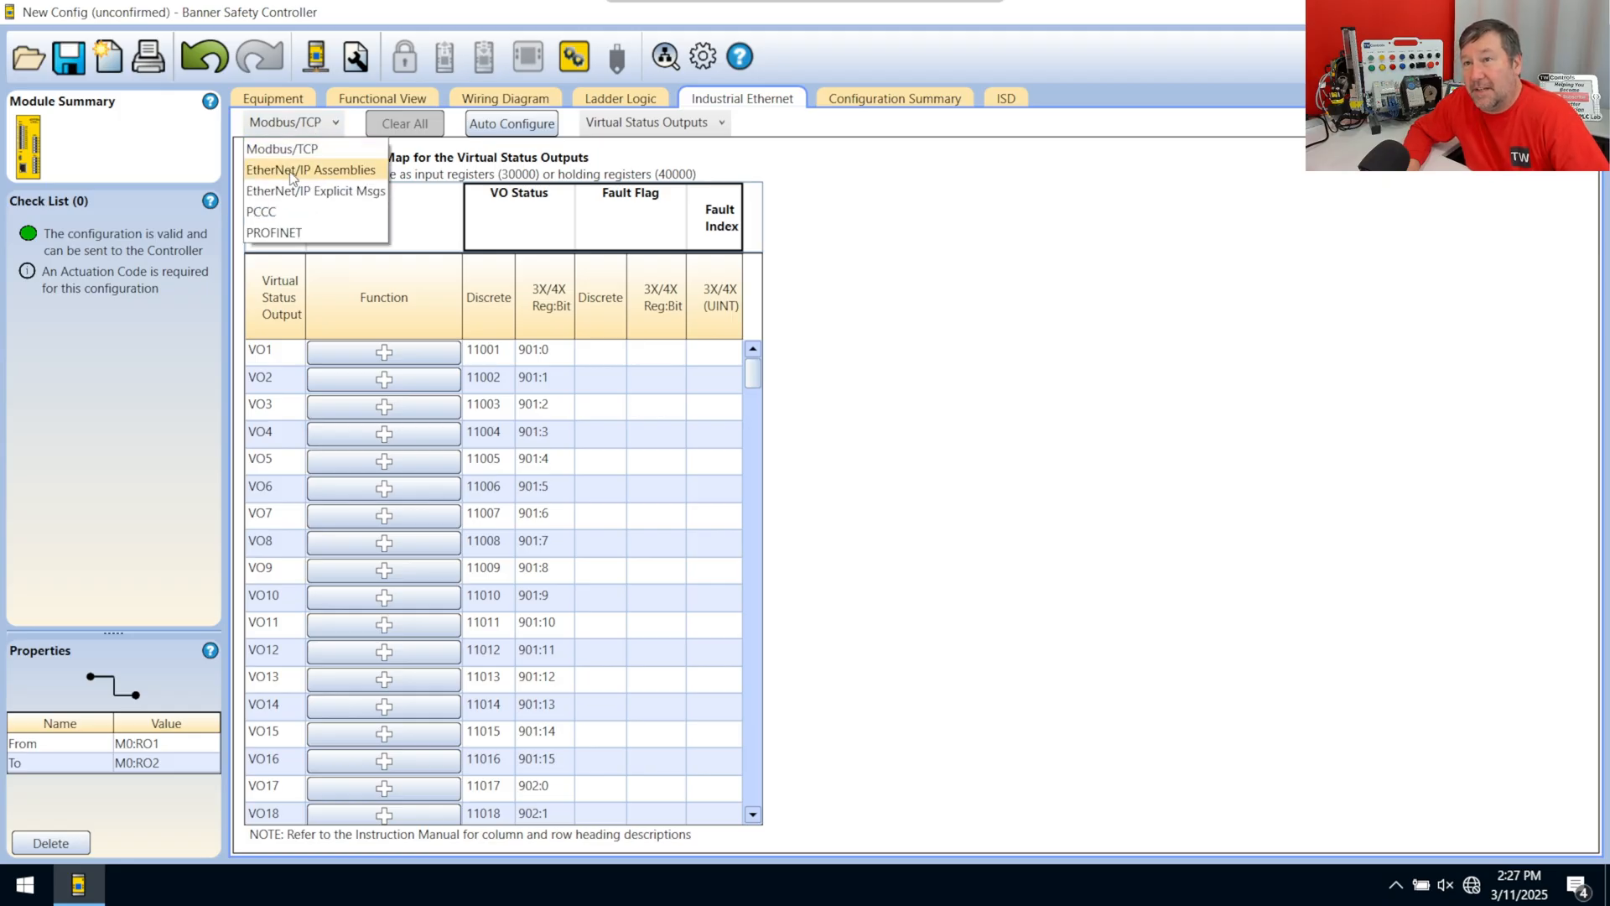
left_click(310, 171)
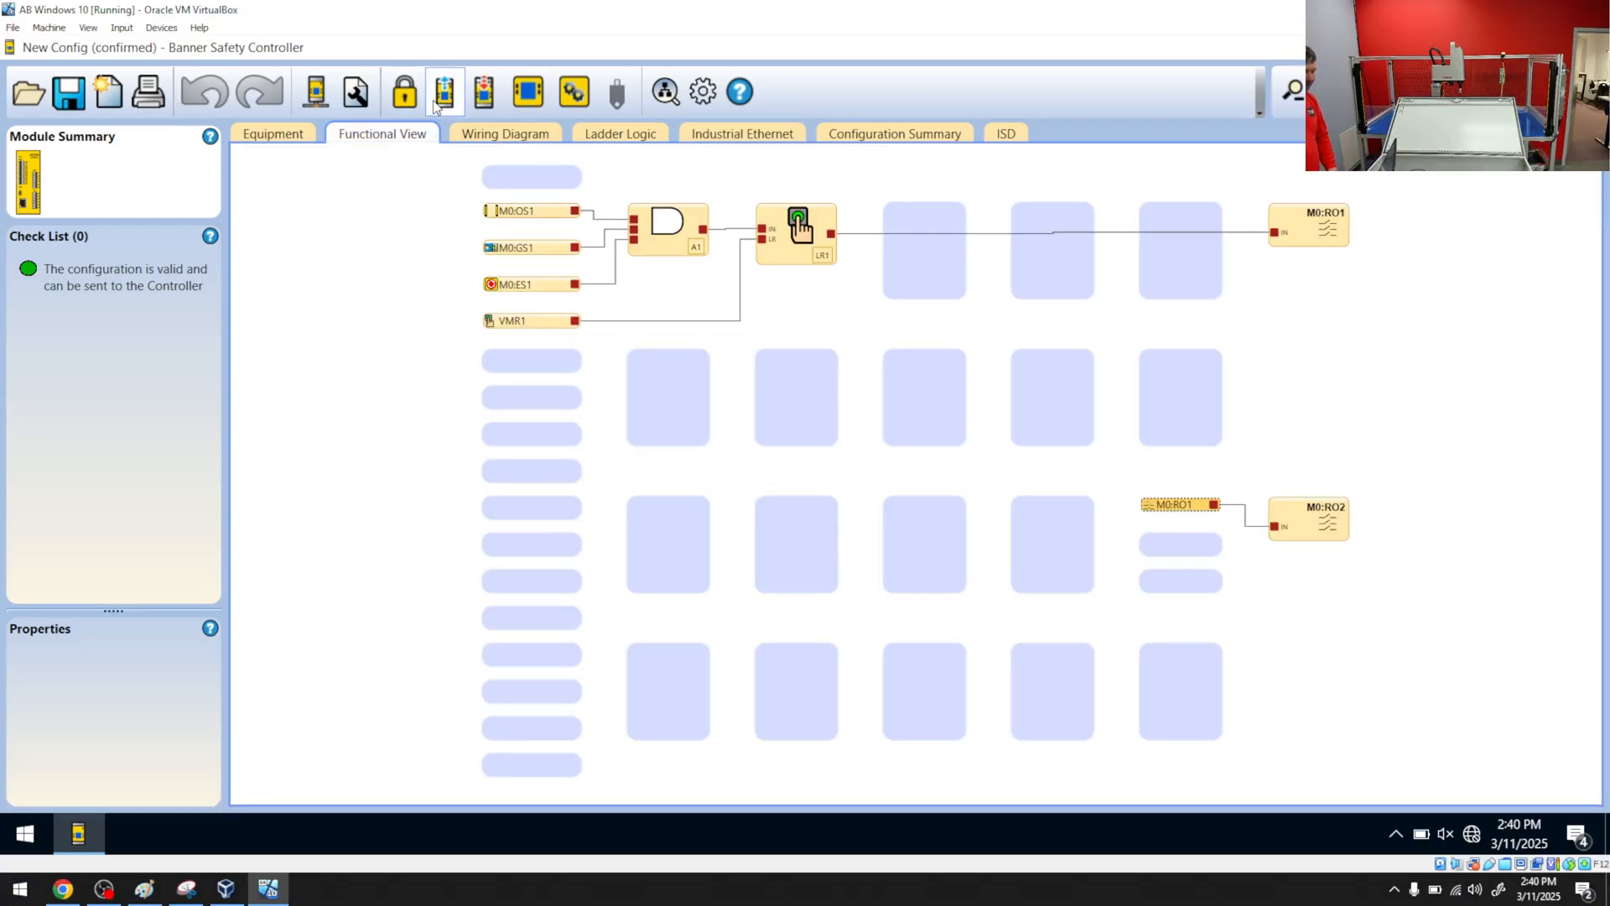
mouse_move(443, 91)
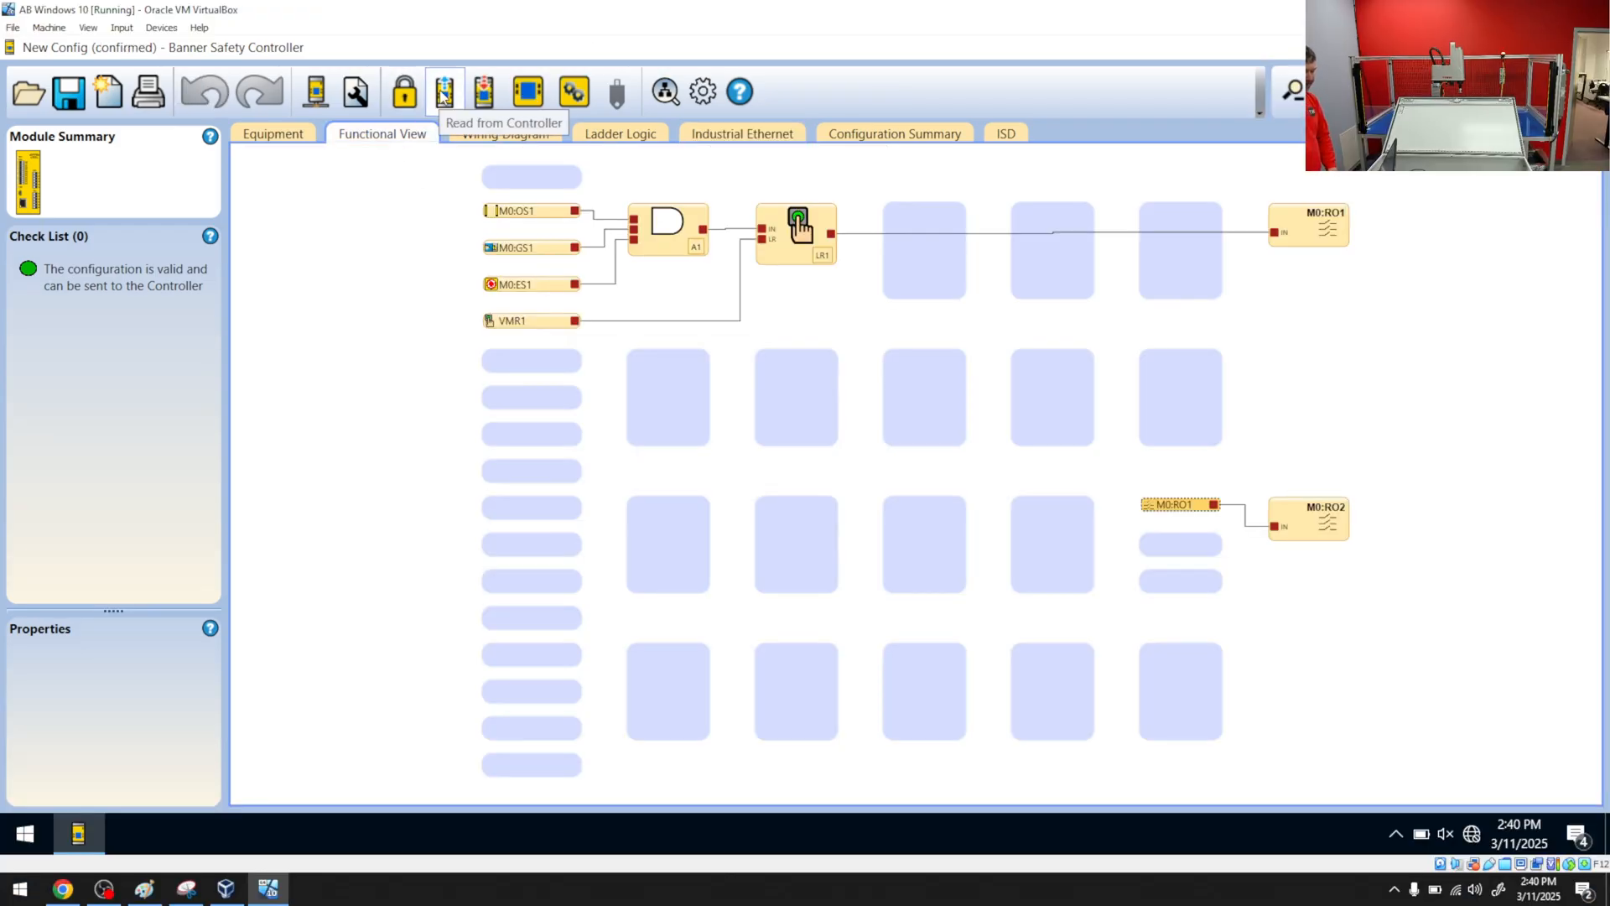
mouse_move(484, 91)
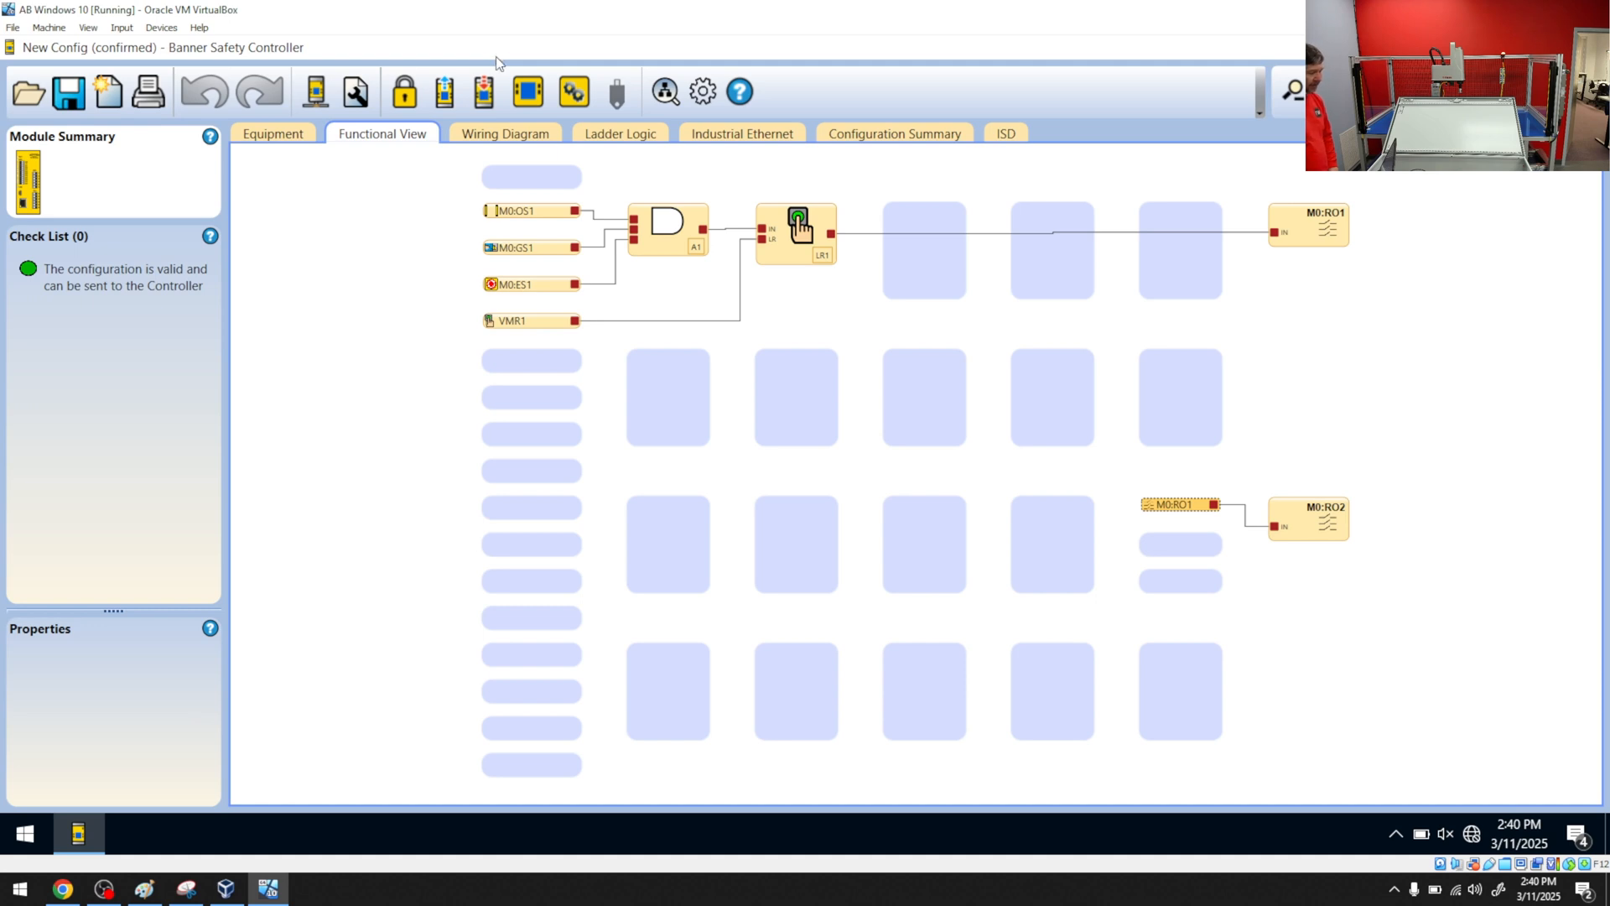
Step: Write the confirmed configuration to the connected SC10 controller
left_click(527, 91)
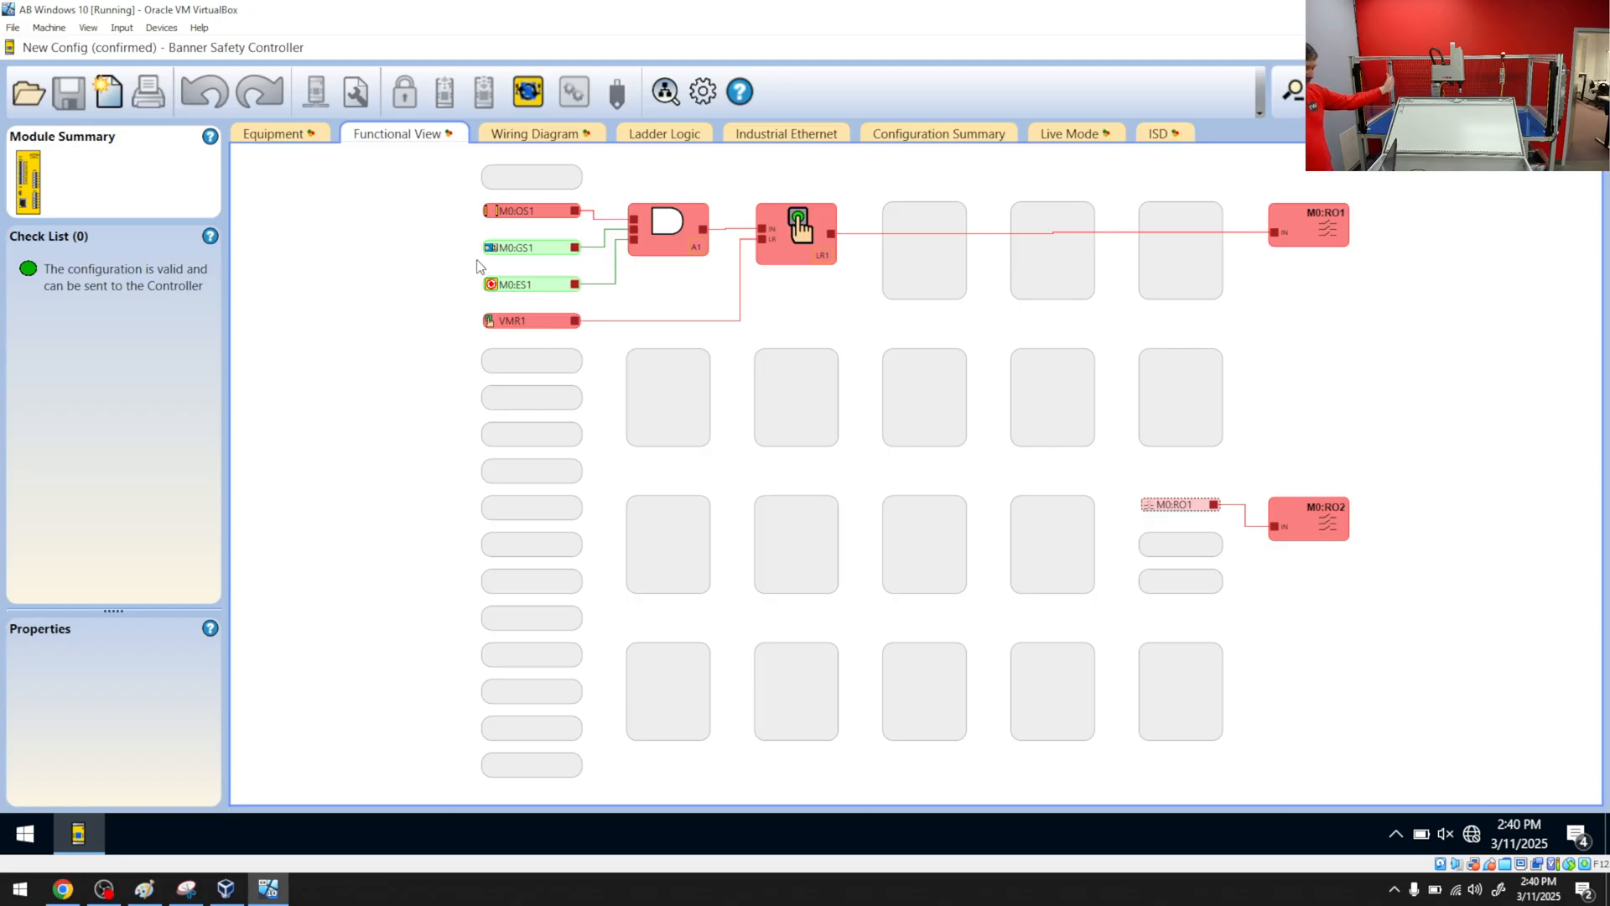
mouse_move(711, 211)
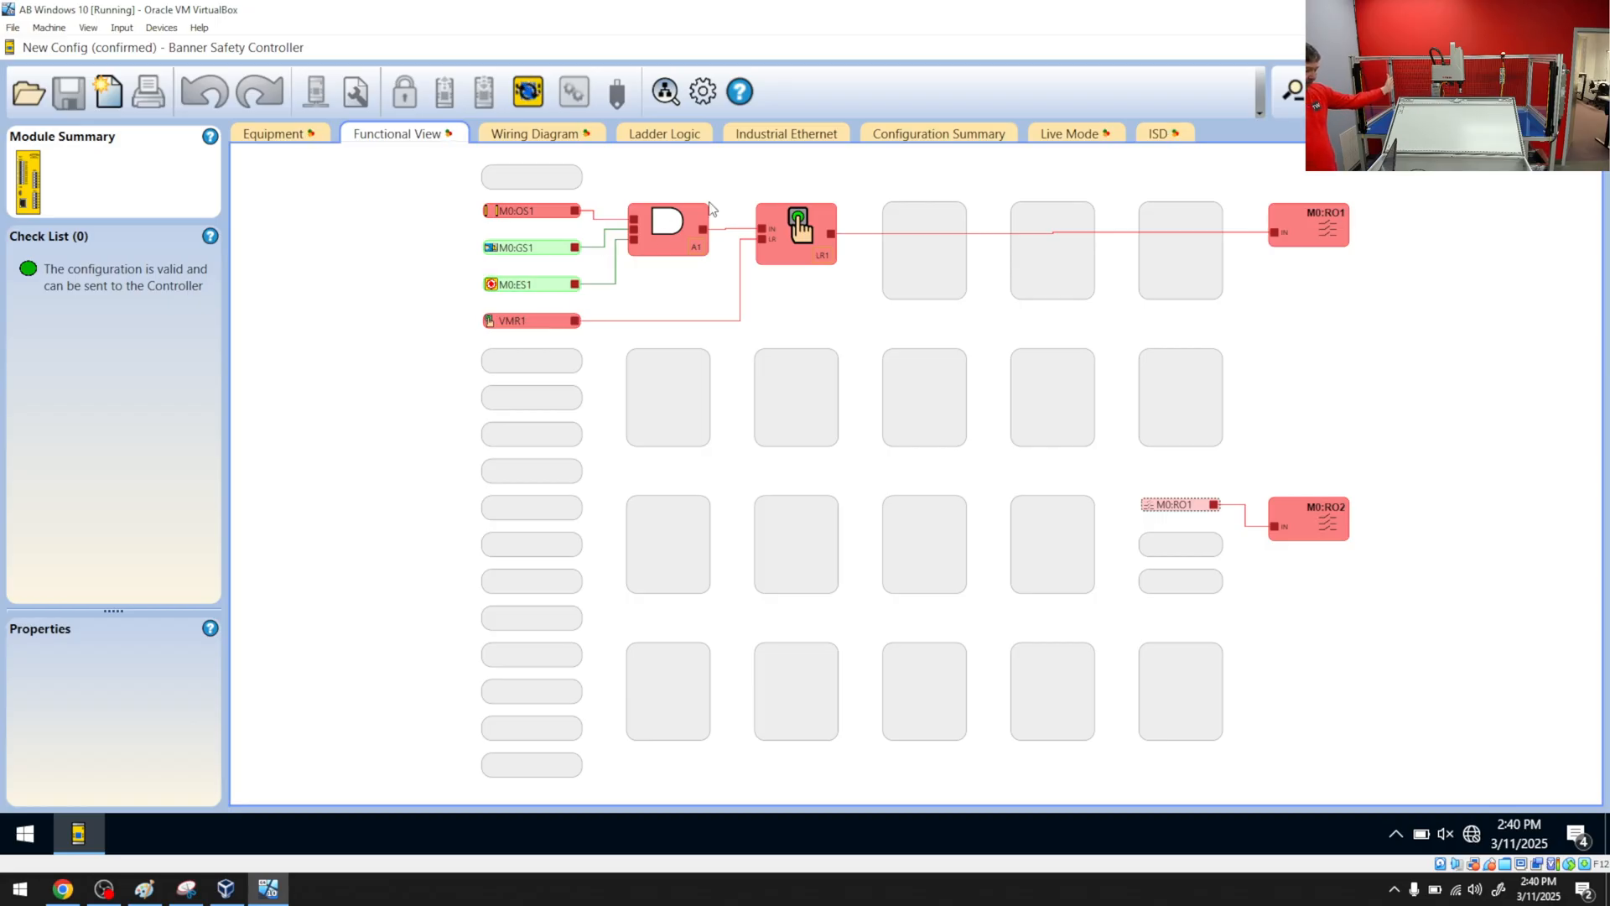
Step: Watch the three inputs and AND block A1 turn active while latch LR1 and relays stay off
left_click(668, 226)
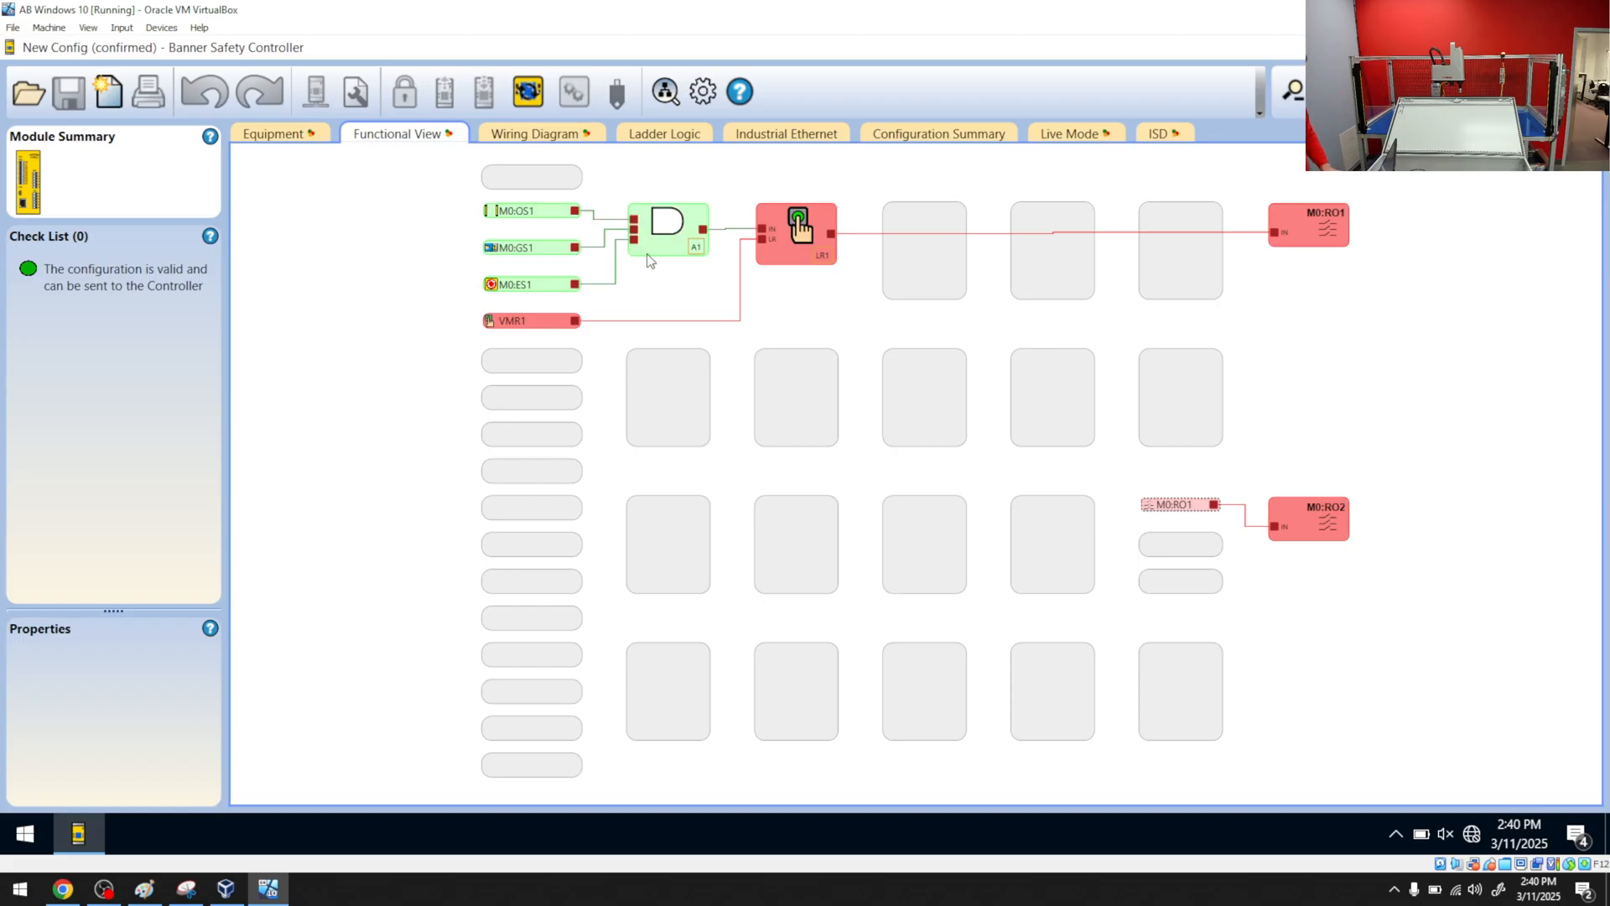